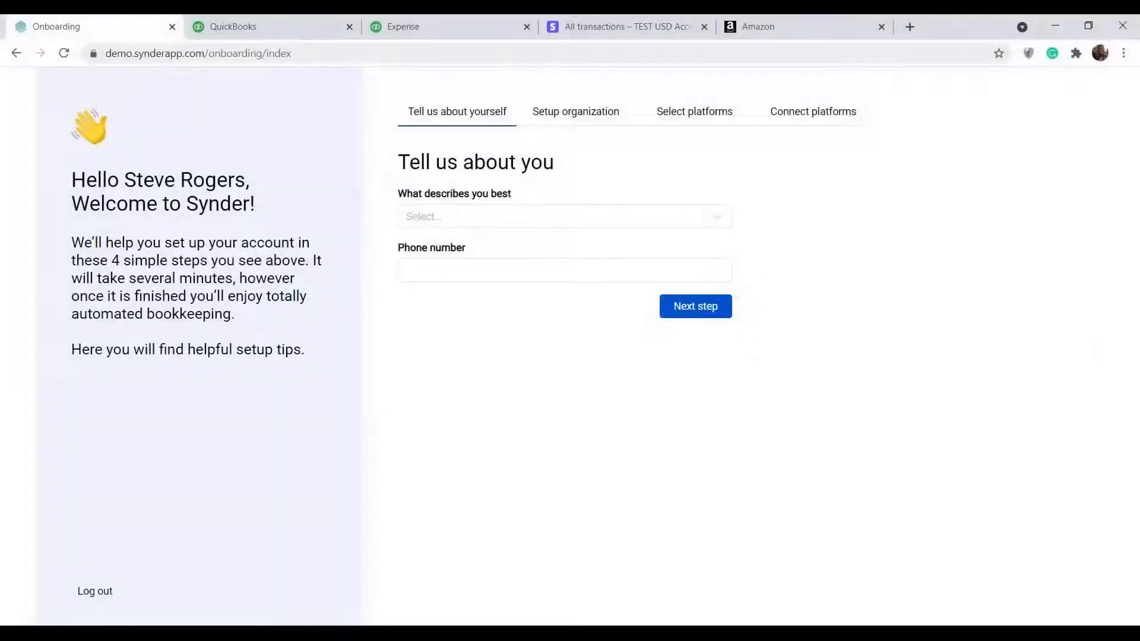
pyautogui.moveTo(647, 216)
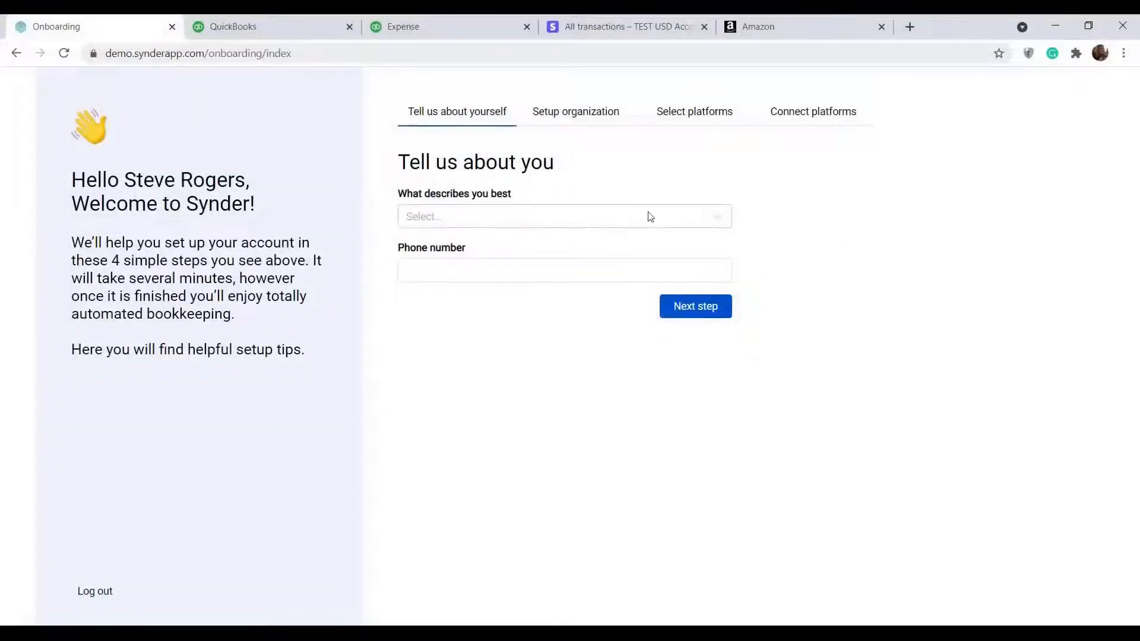
# Step: Set role to 'Accountant or Bookkeeper in practice', phone +123, and continue
pyautogui.click(564, 217)
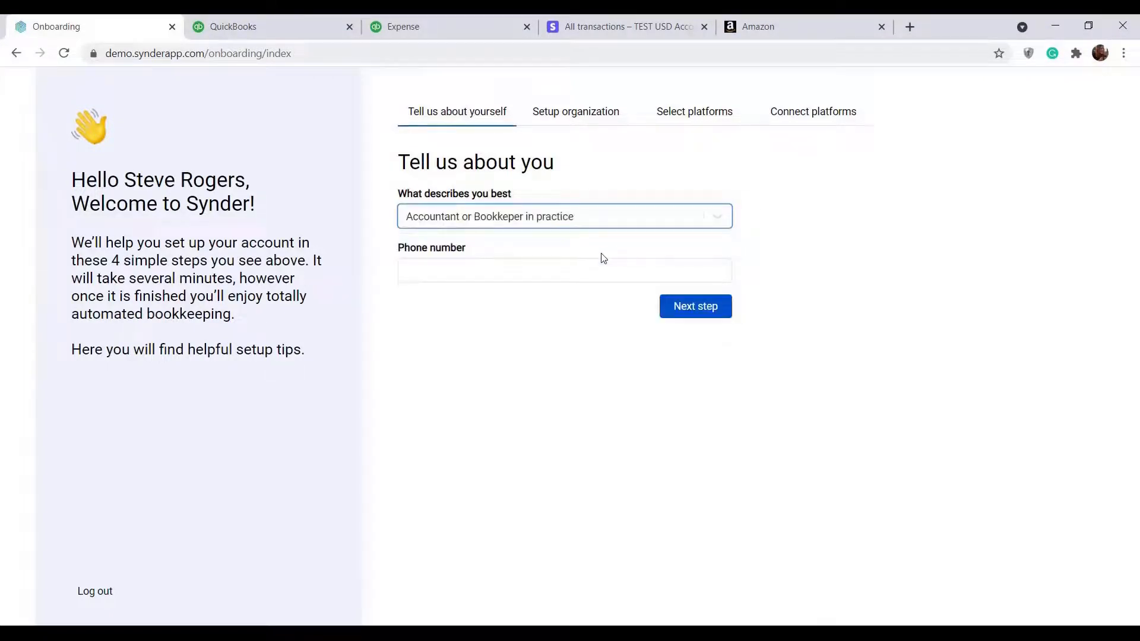
pyautogui.write('+123')
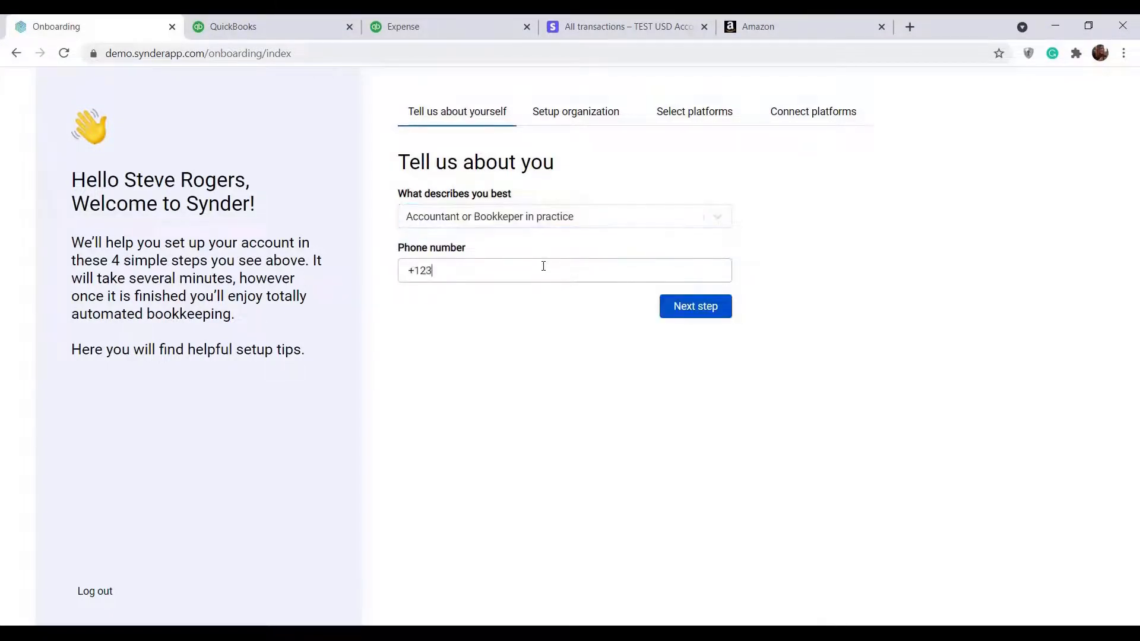
pyautogui.click(694, 307)
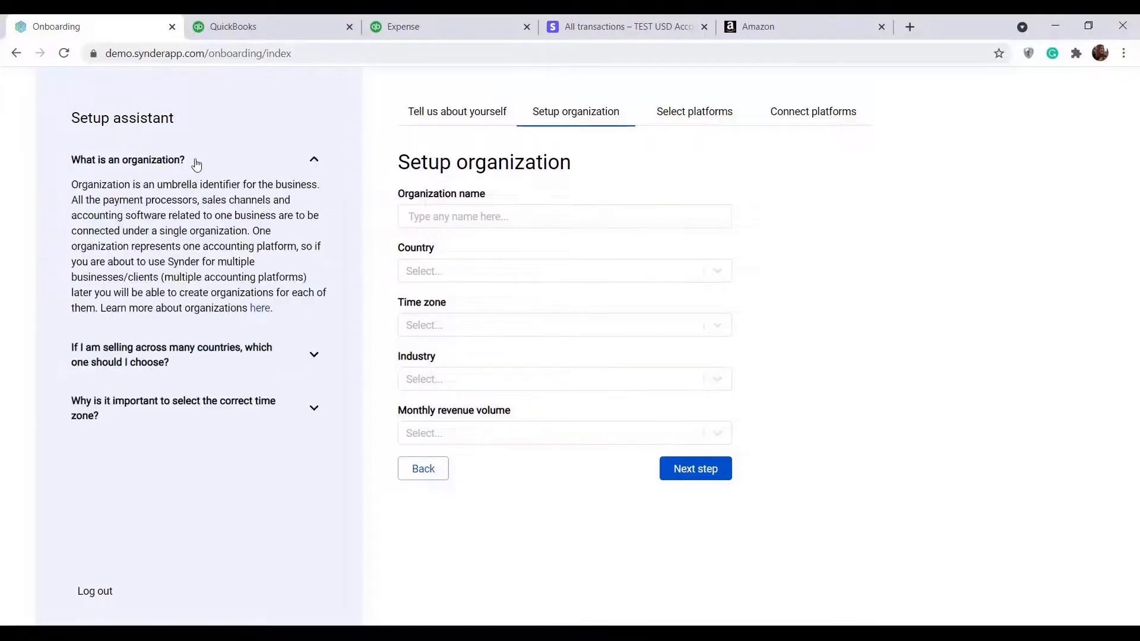
# Step: Fill the organization form with country United States and industry eCommerce
pyautogui.click(564, 216)
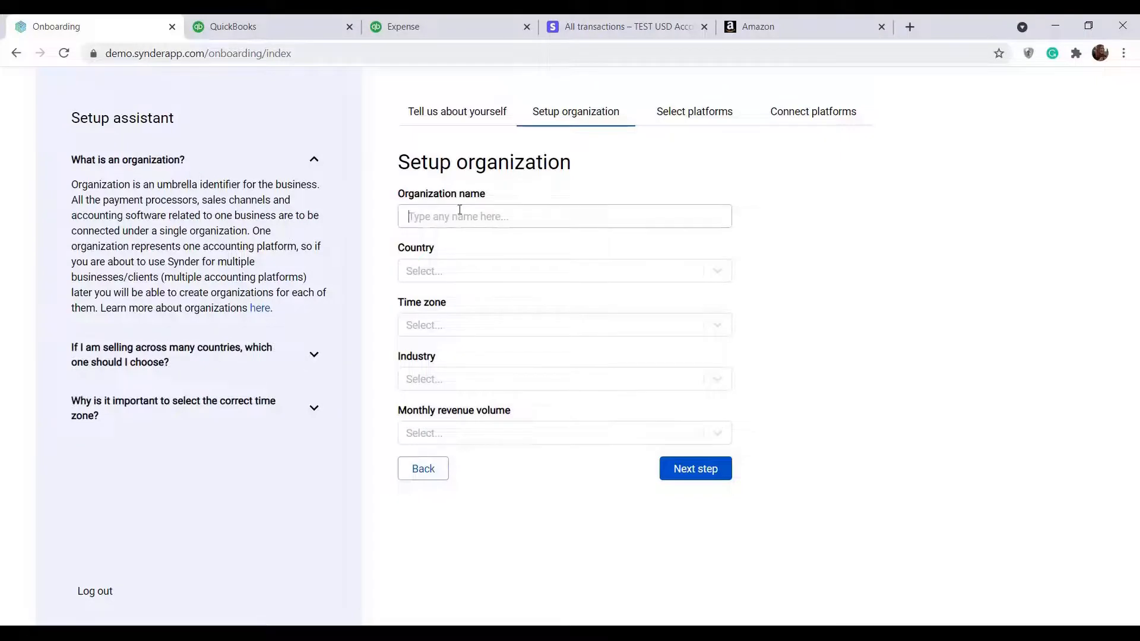
pyautogui.write('unit')
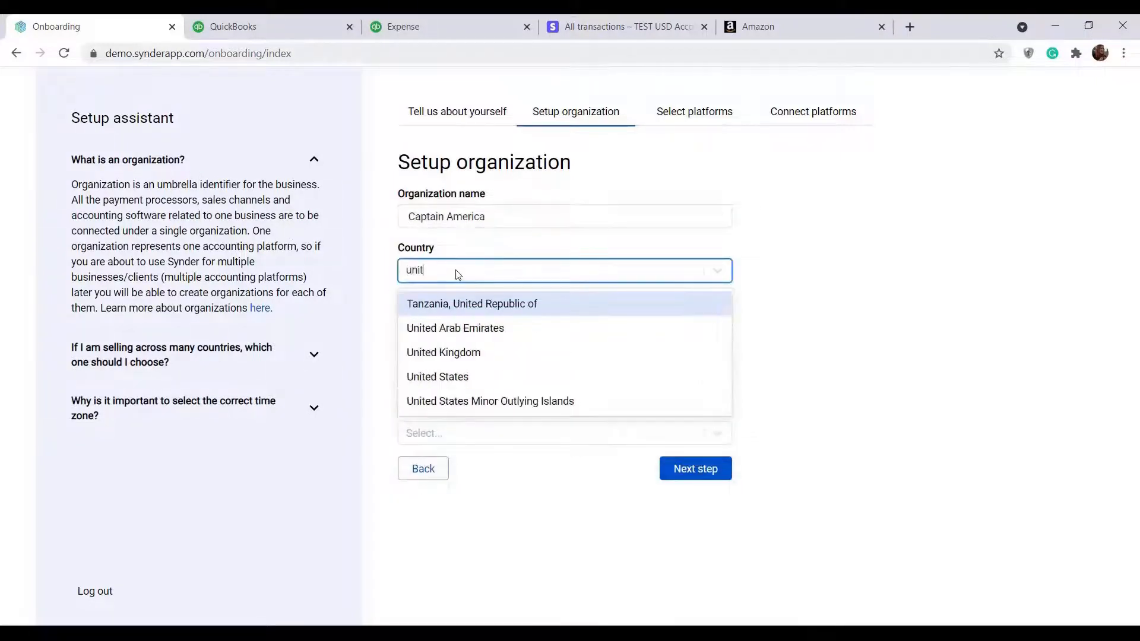
pyautogui.click(437, 376)
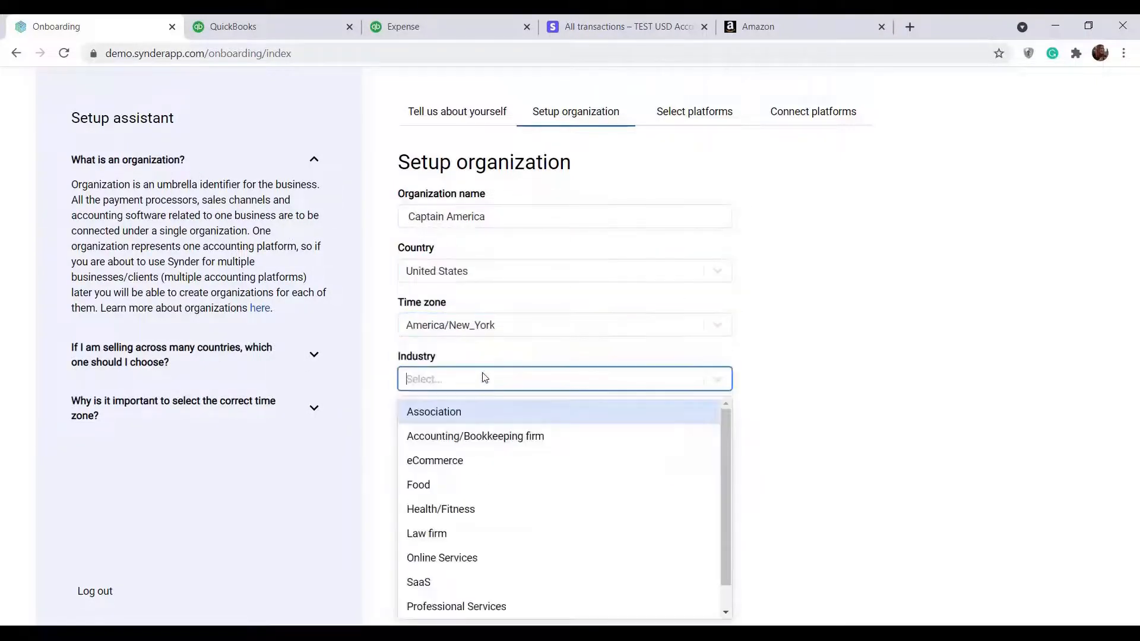
pyautogui.click(435, 460)
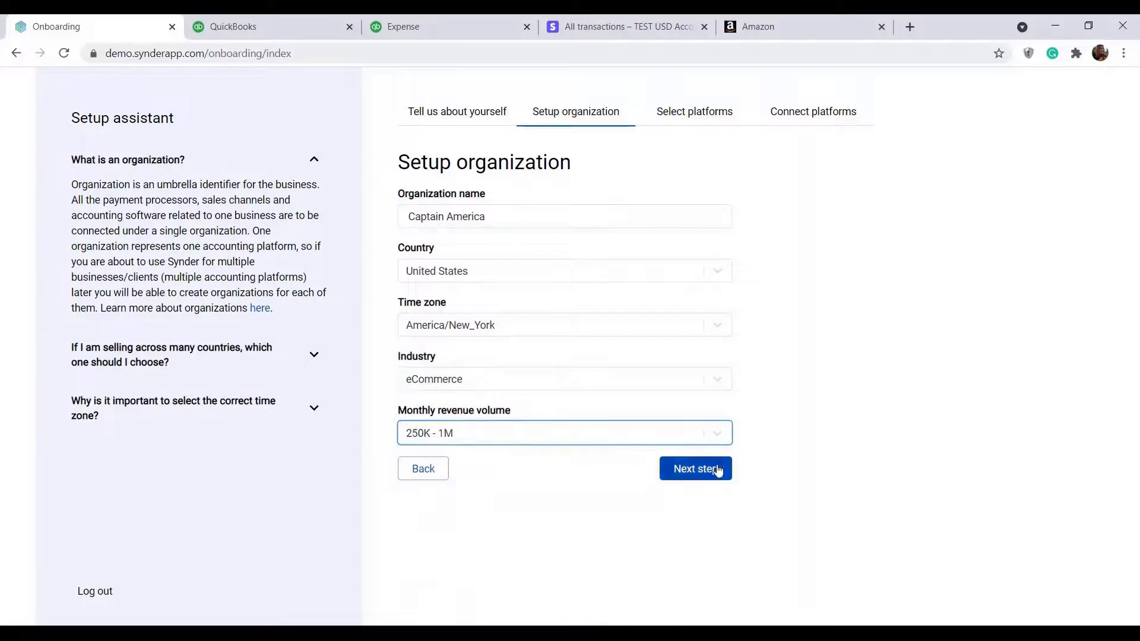
# Step: Select the QuickBooks, Amazon and Stripe tiles, checking the full processors list
pyautogui.click(694, 468)
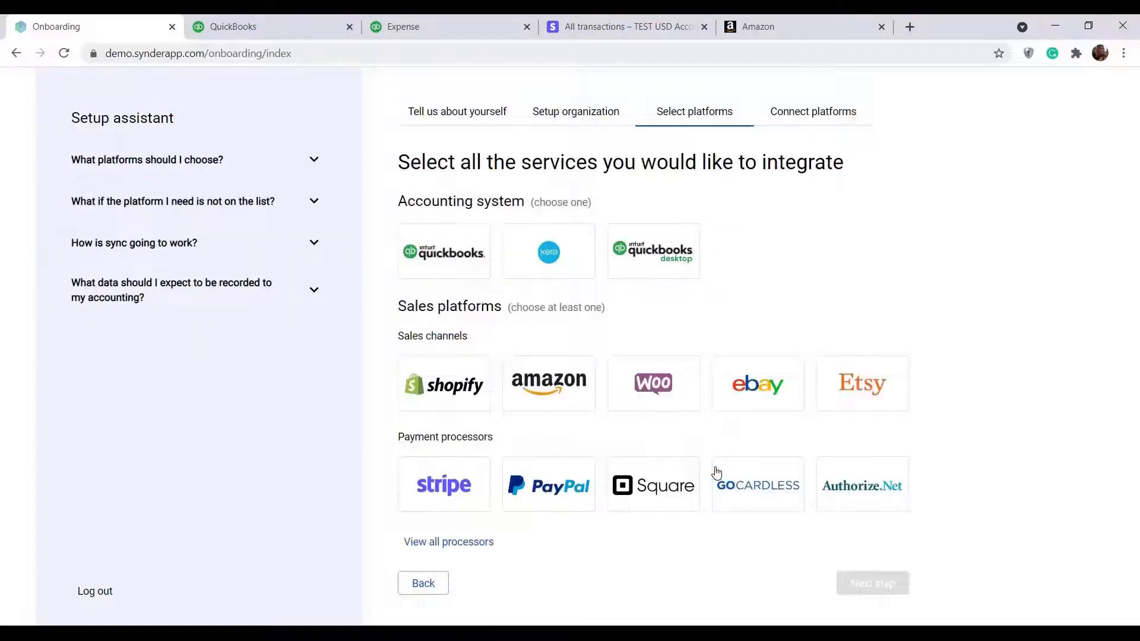
pyautogui.moveTo(437, 265)
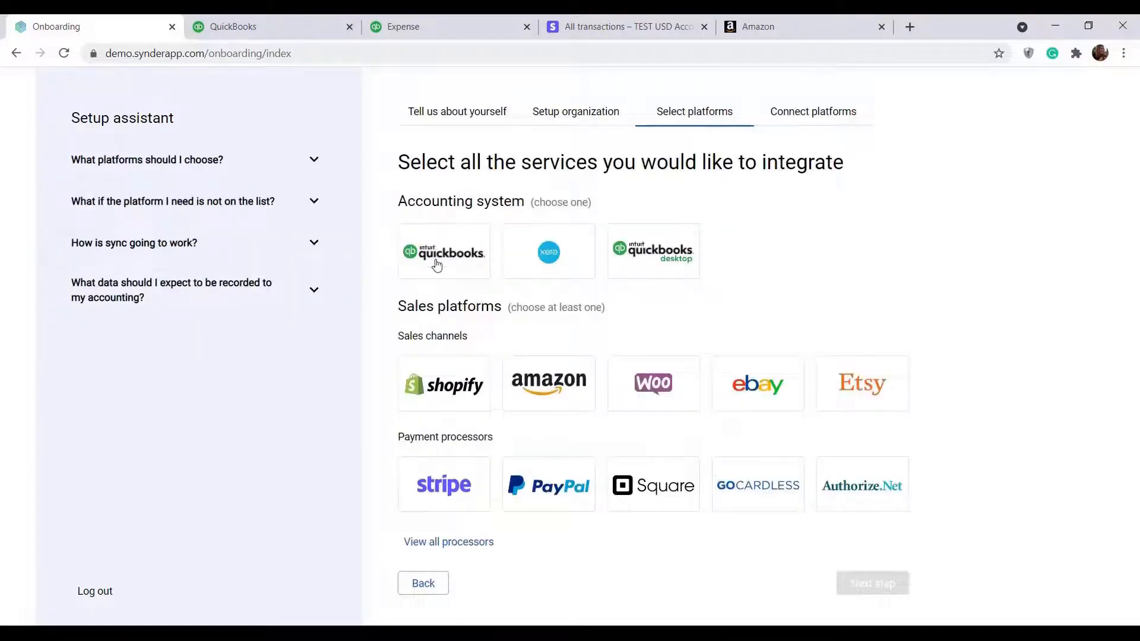
pyautogui.click(443, 252)
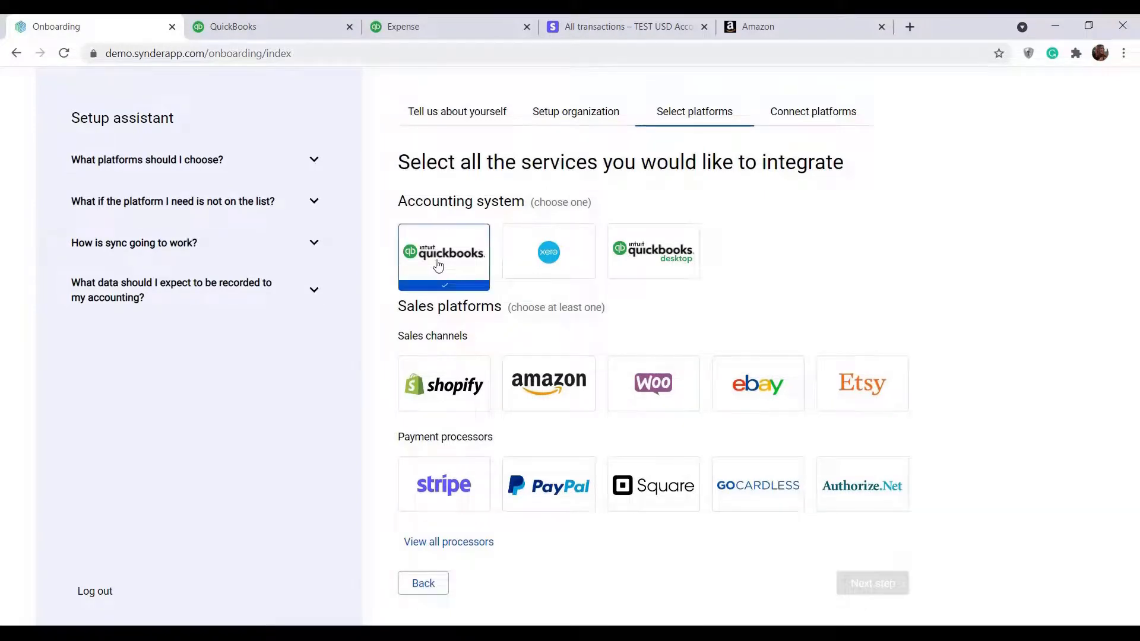
pyautogui.click(548, 383)
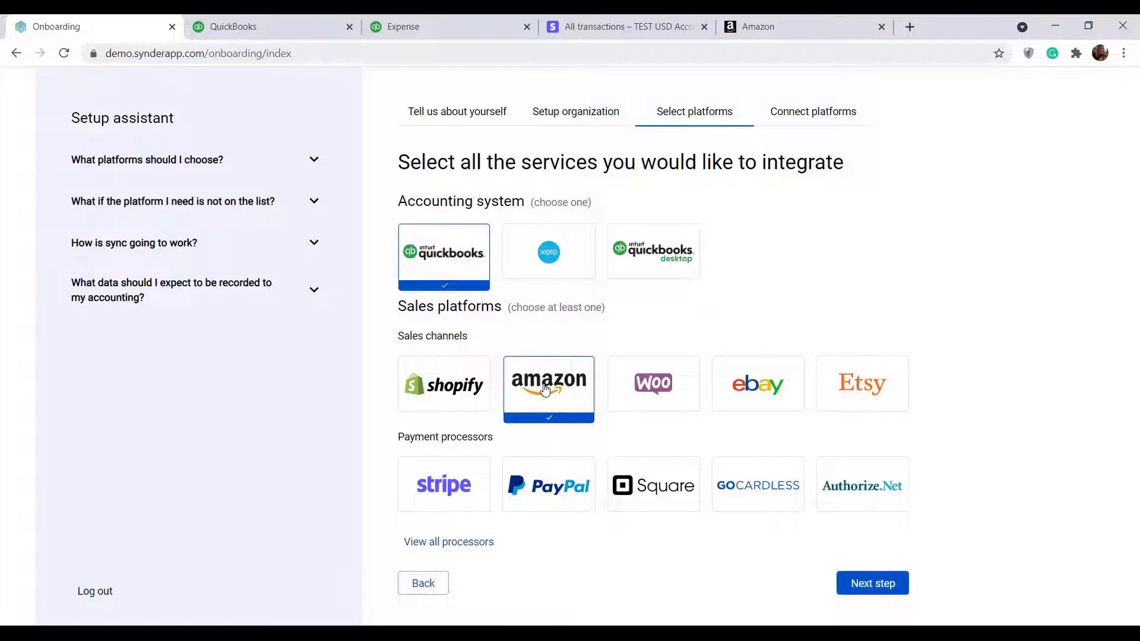
pyautogui.click(443, 485)
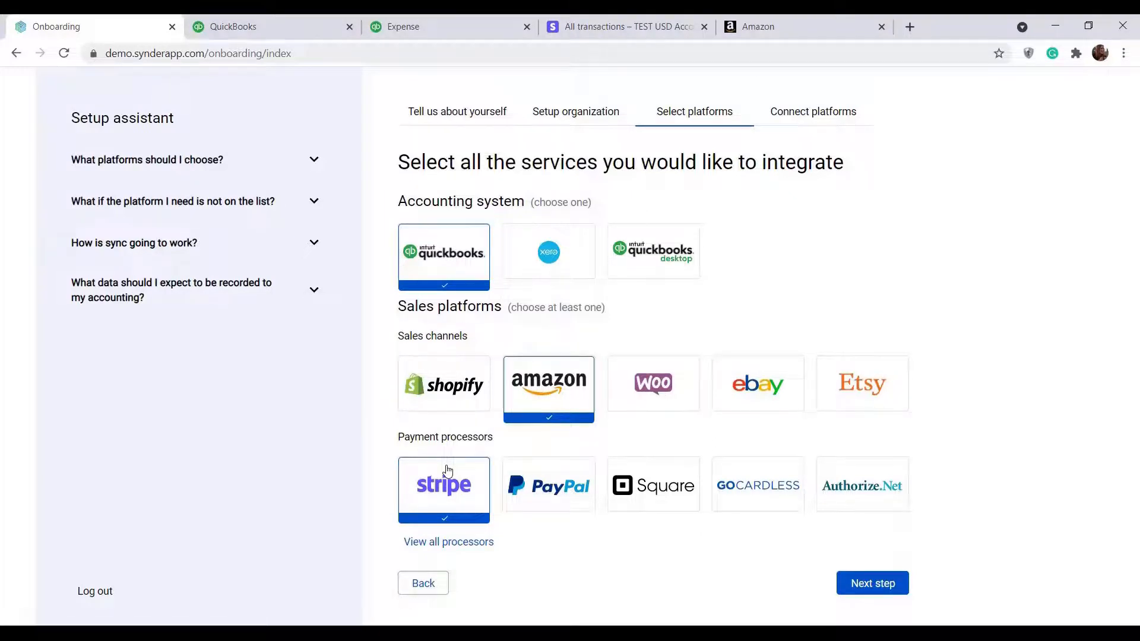
pyautogui.click(449, 541)
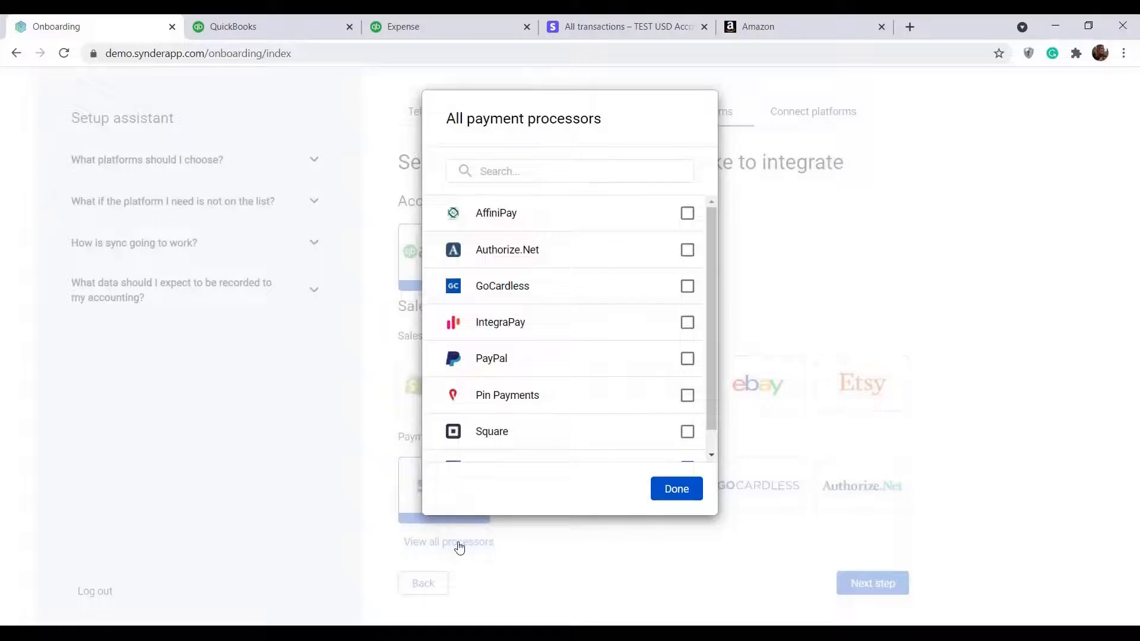
pyautogui.moveTo(560, 418)
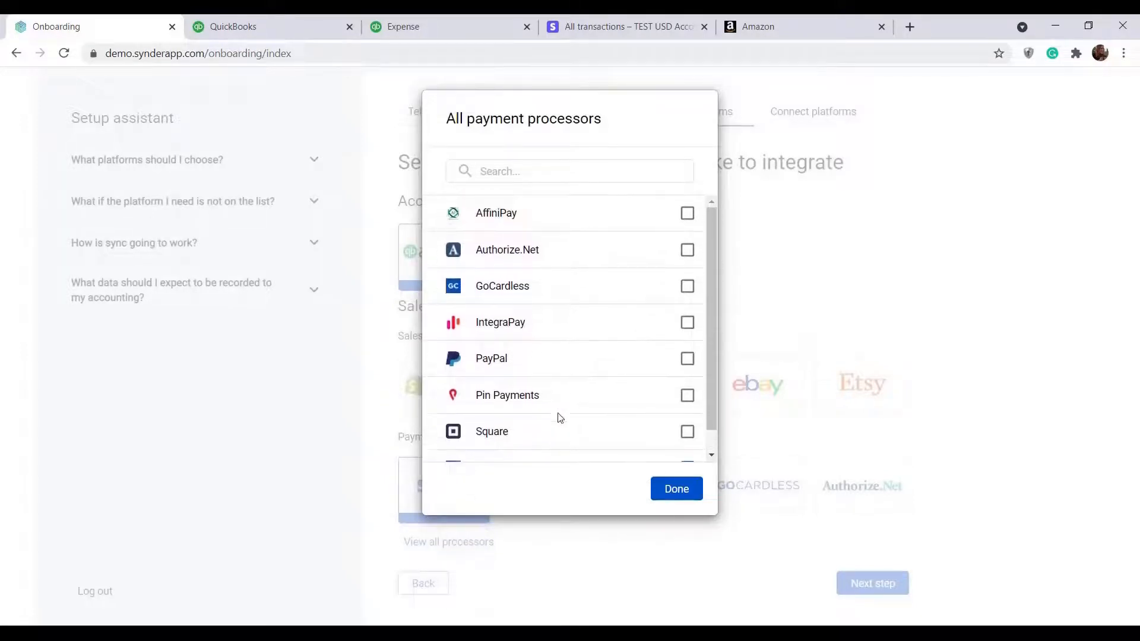
pyautogui.click(675, 488)
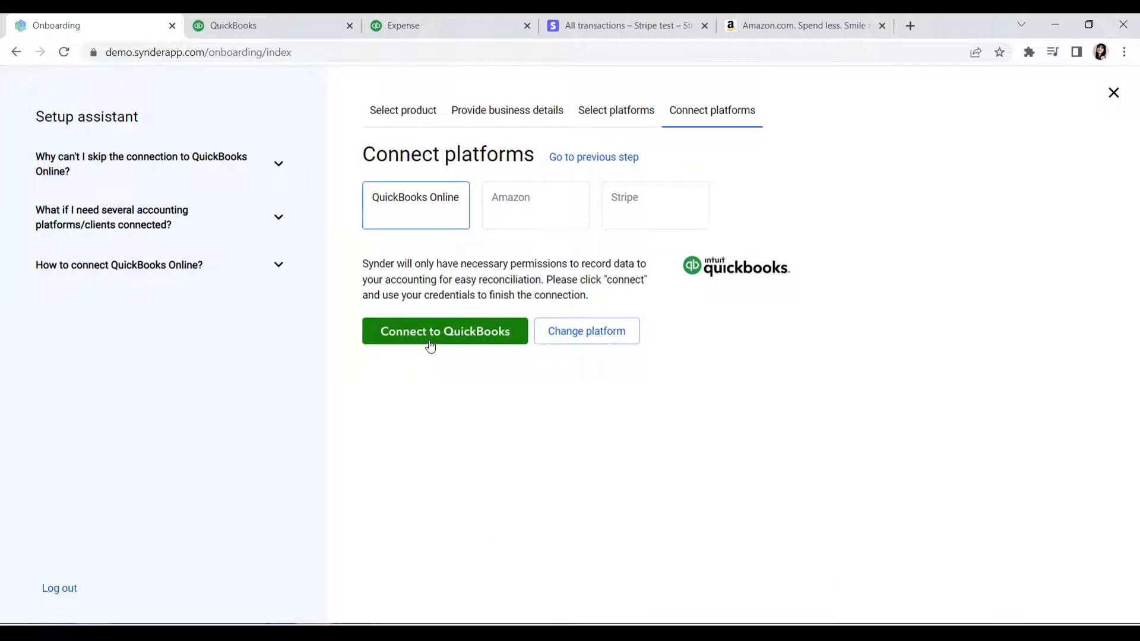
# Step: Authorize Synder to access the Demo Company US QuickBooks company
pyautogui.click(444, 330)
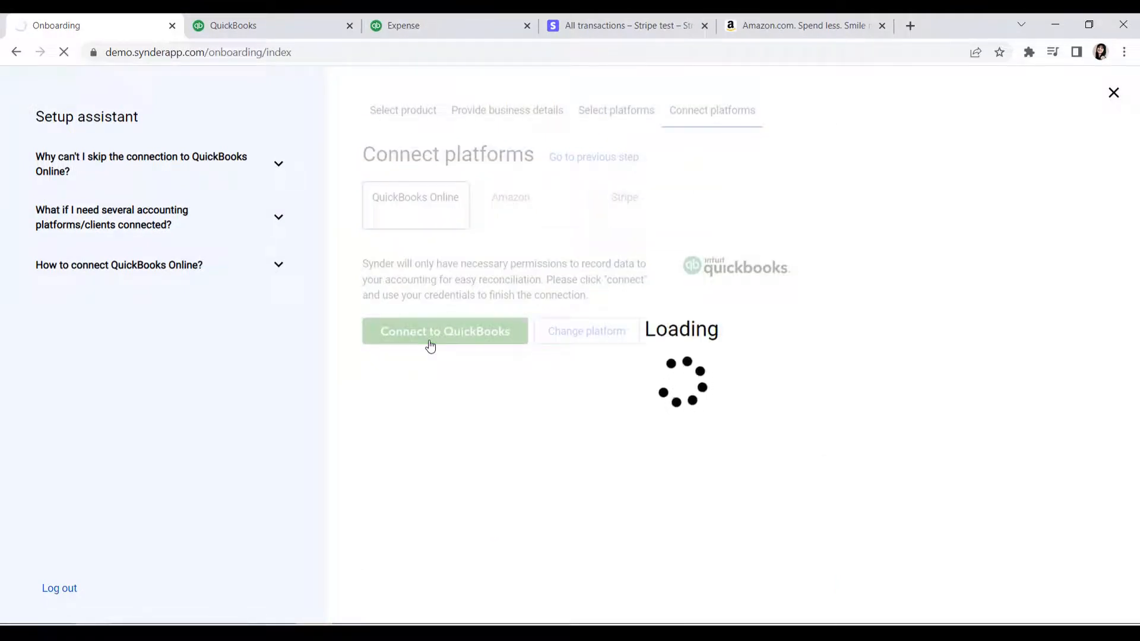
pyautogui.click(444, 331)
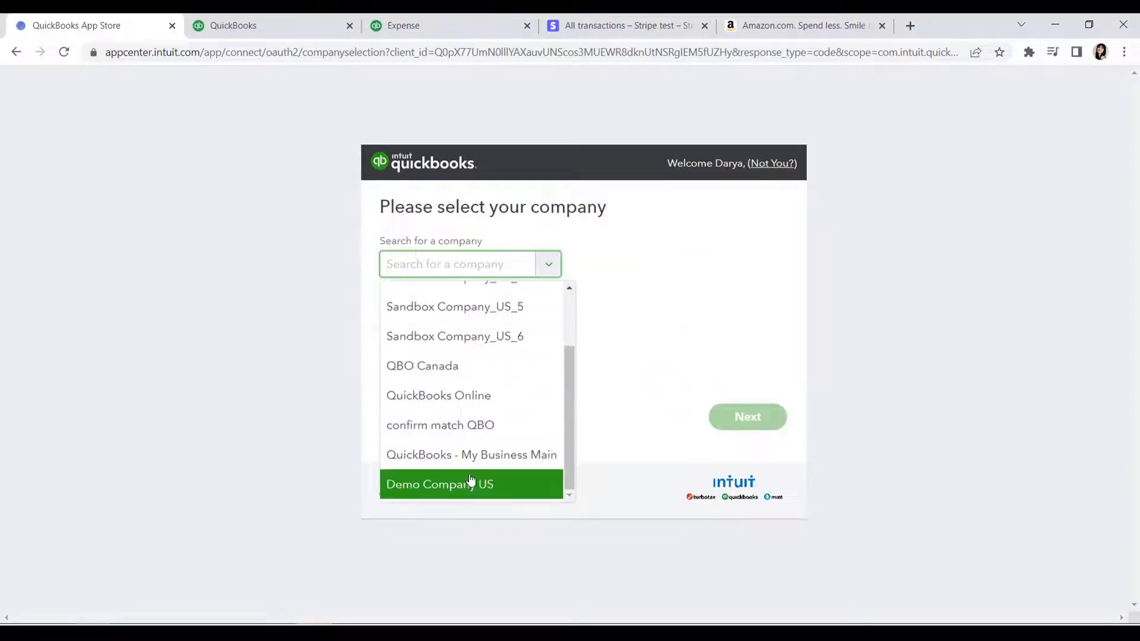
pyautogui.click(440, 483)
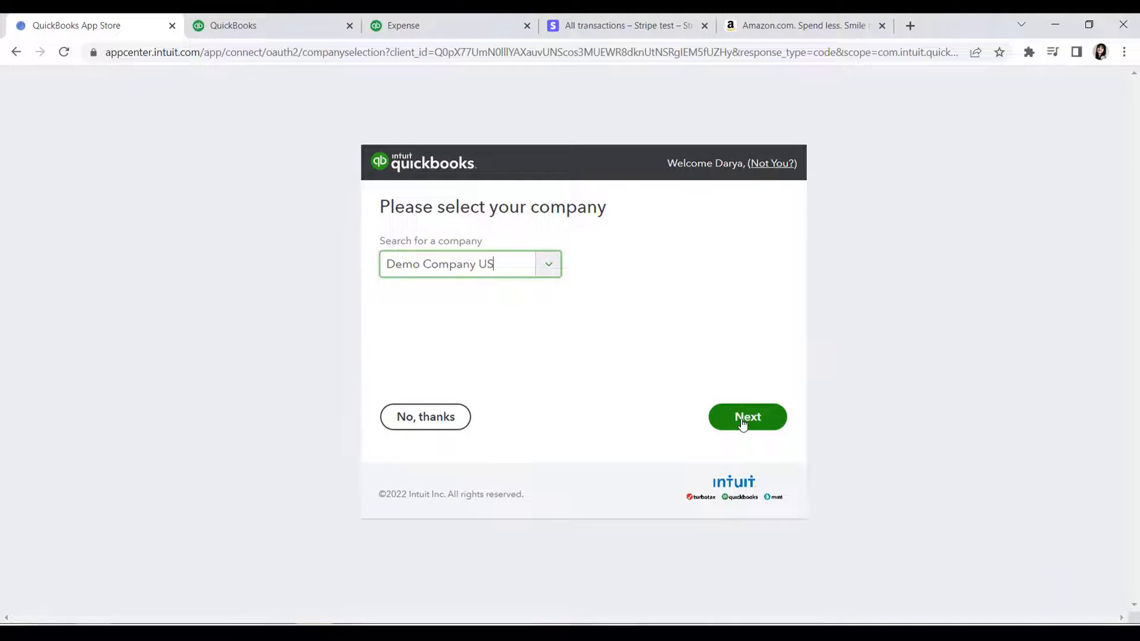
pyautogui.click(747, 416)
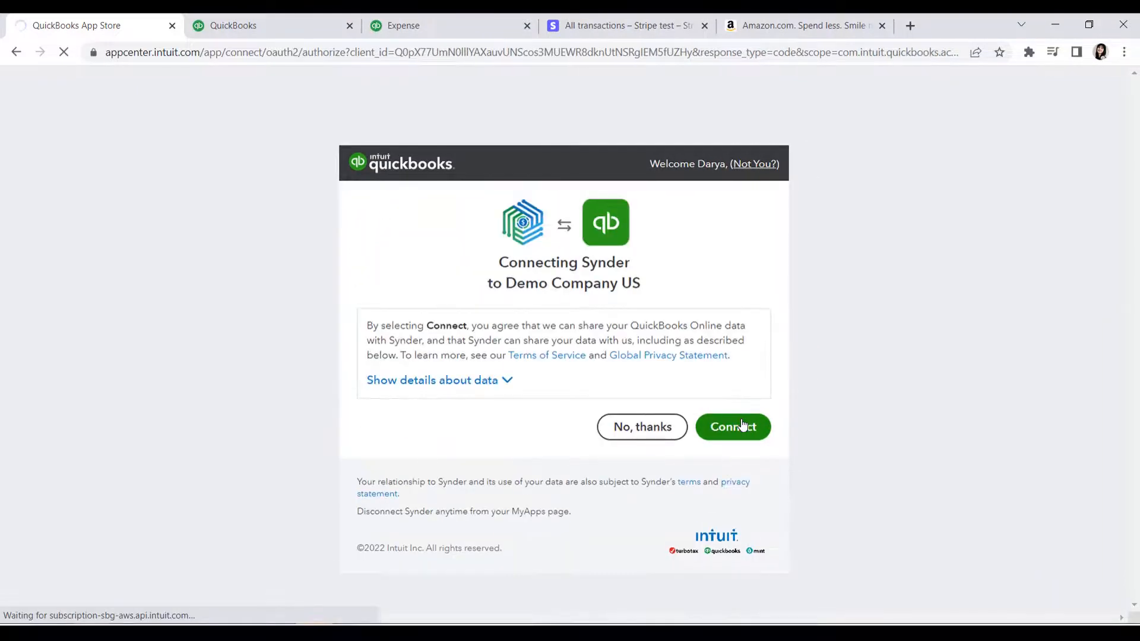
pyautogui.click(733, 427)
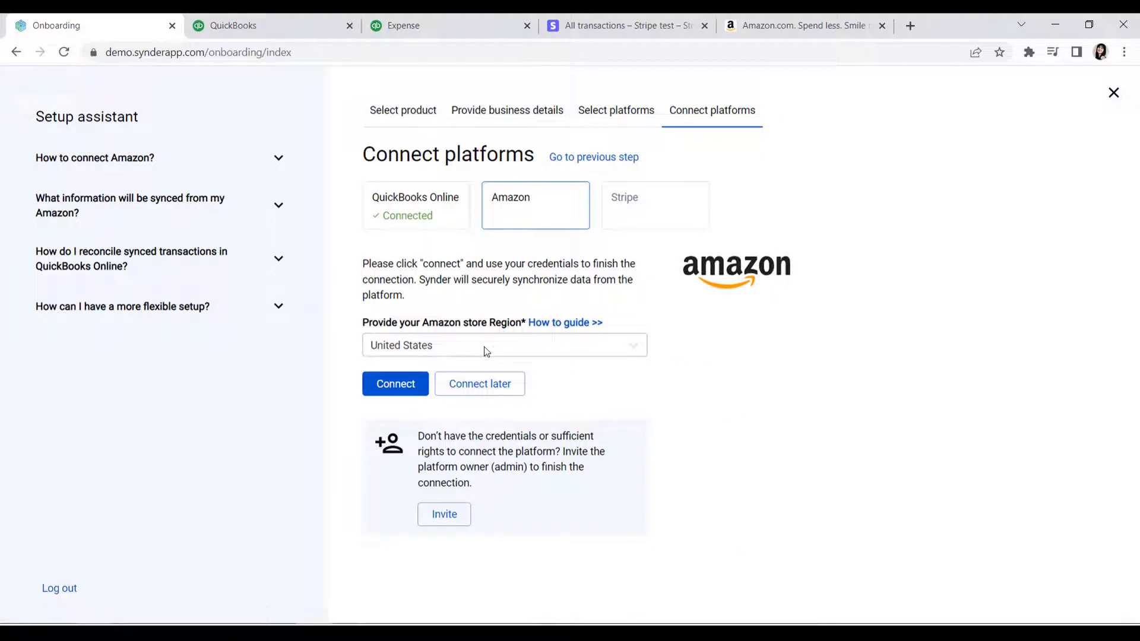
pyautogui.moveTo(478, 350)
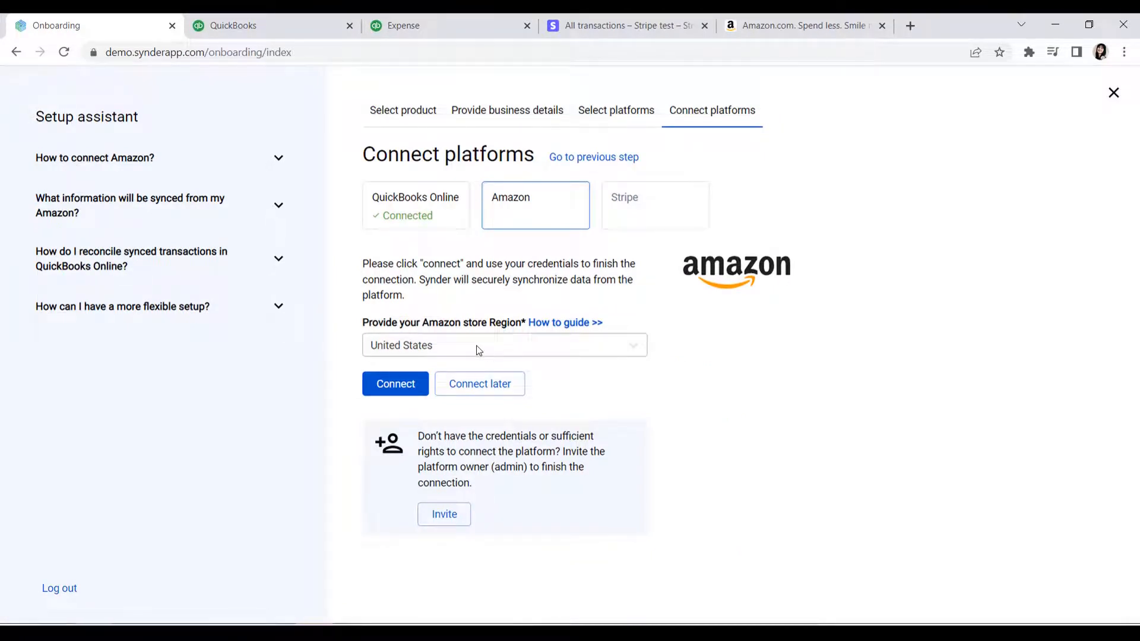
pyautogui.moveTo(220, 60)
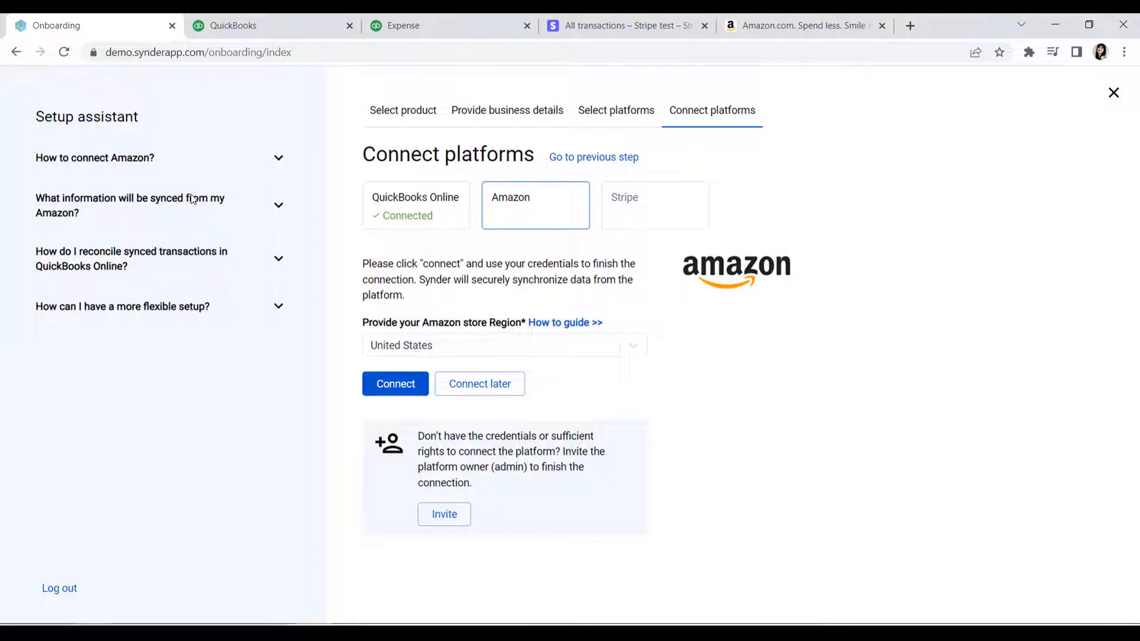
pyautogui.moveTo(443, 514)
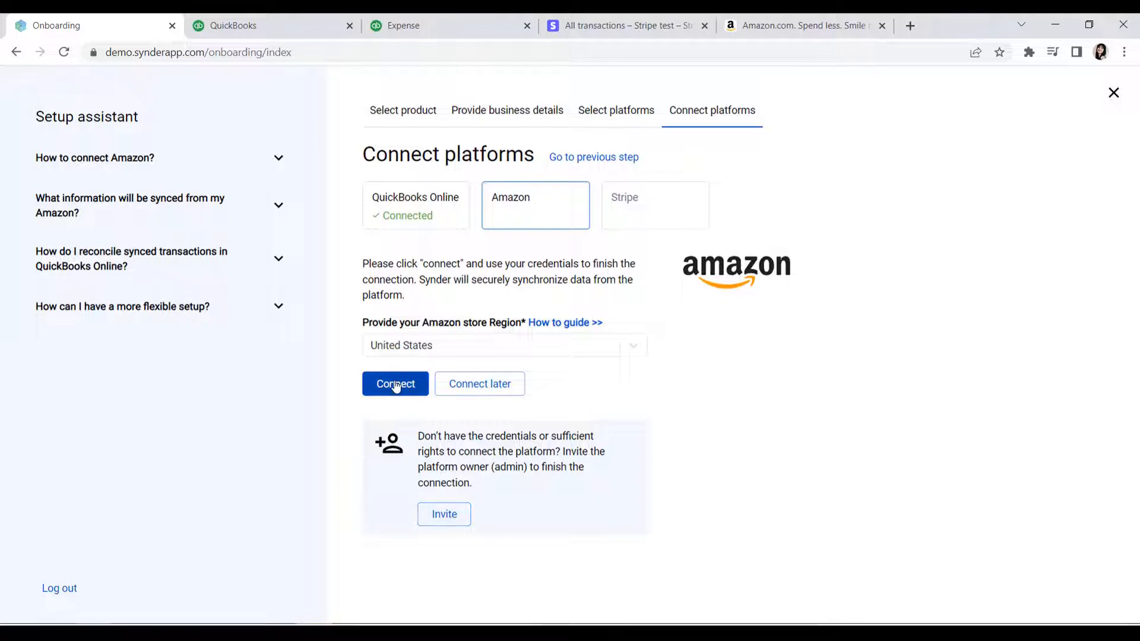
# Step: Submit the Amazon store connection with United States as the region
pyautogui.click(395, 383)
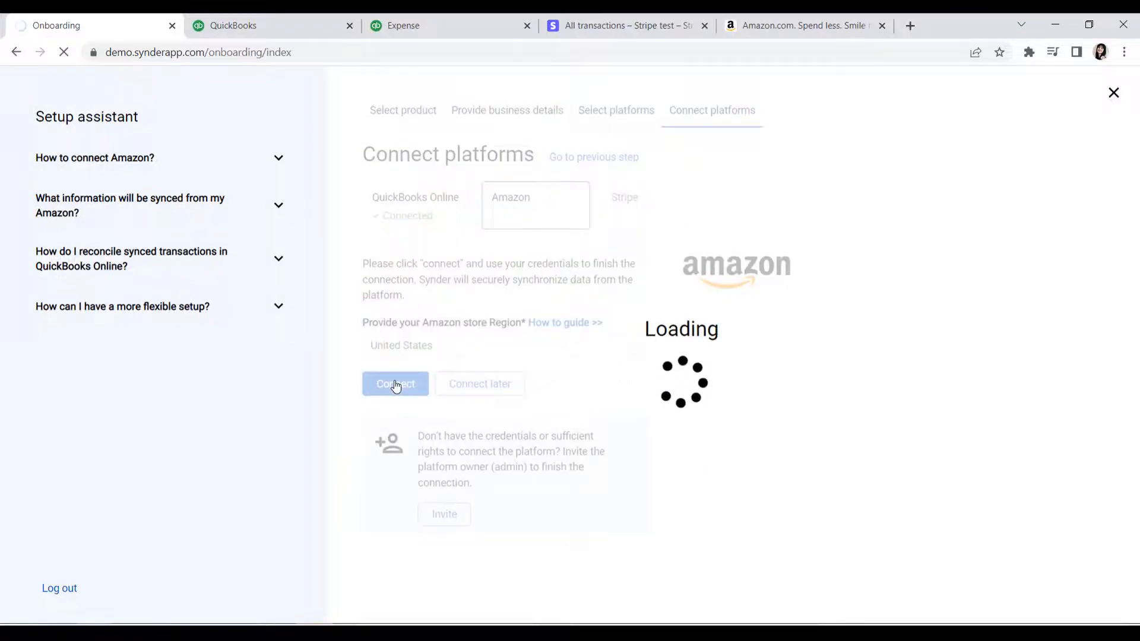
# Step: Grant Synder access to the Amazon selling partner account and confirm
pyautogui.click(395, 384)
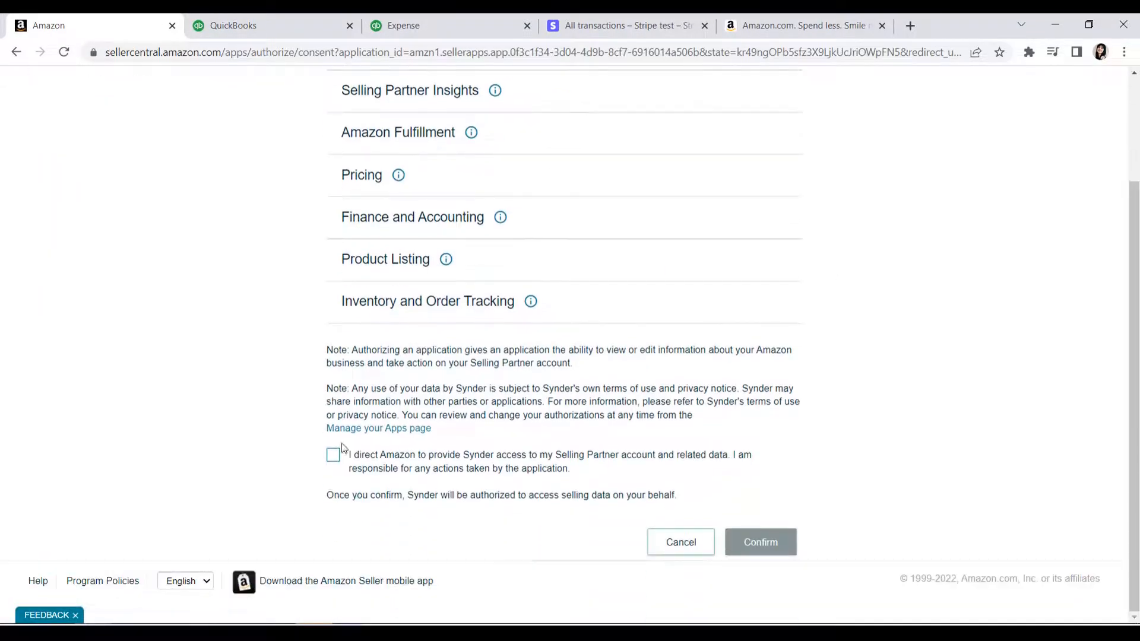
pyautogui.click(333, 455)
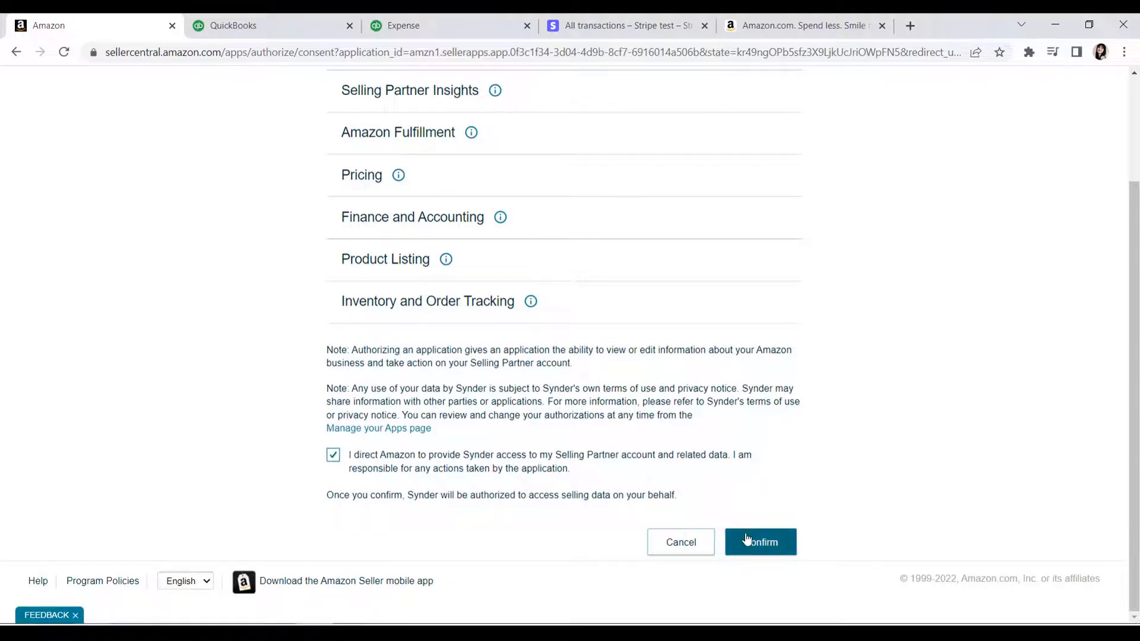
pyautogui.click(760, 541)
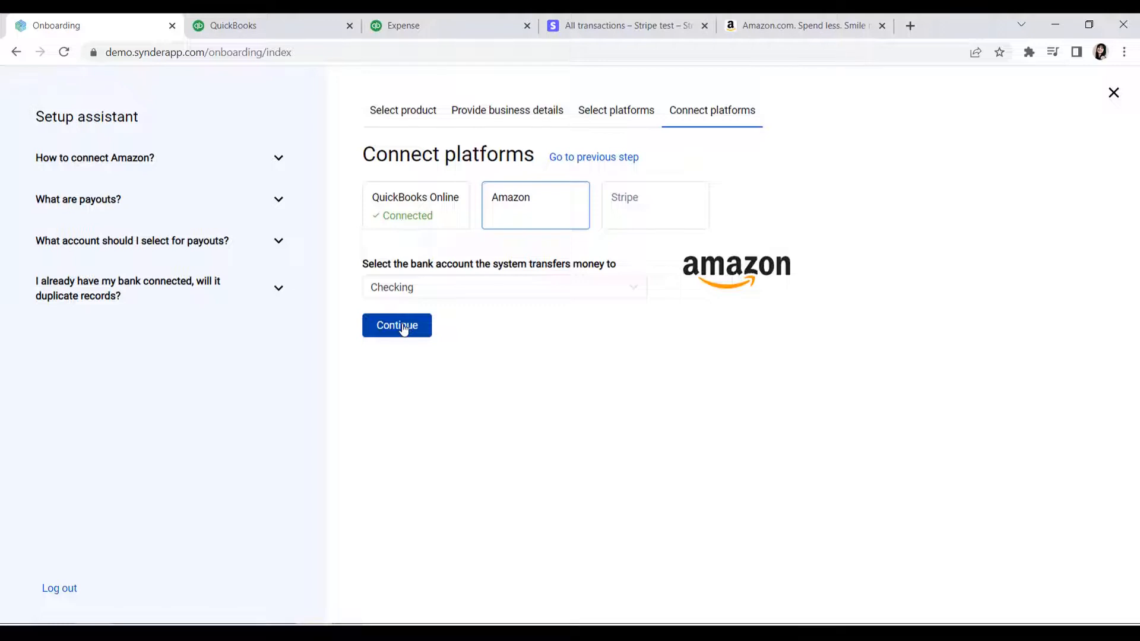
# Step: Choose Checking as the Amazon payout bank account and continue
pyautogui.click(396, 325)
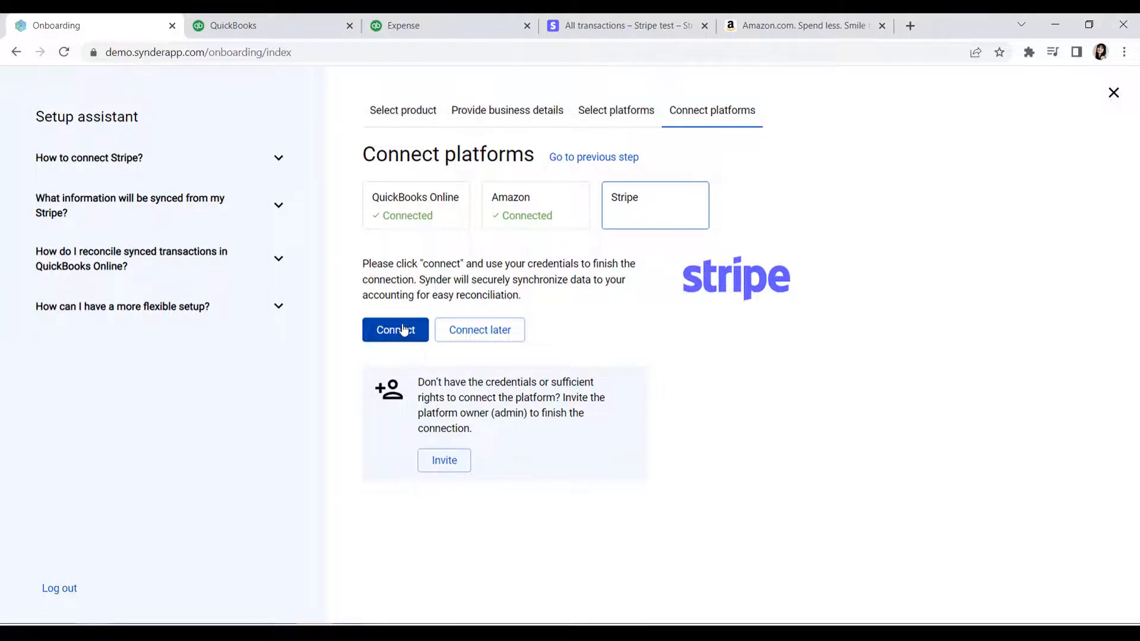
# Step: Select and connect the Stripe test account to Synder
pyautogui.click(395, 330)
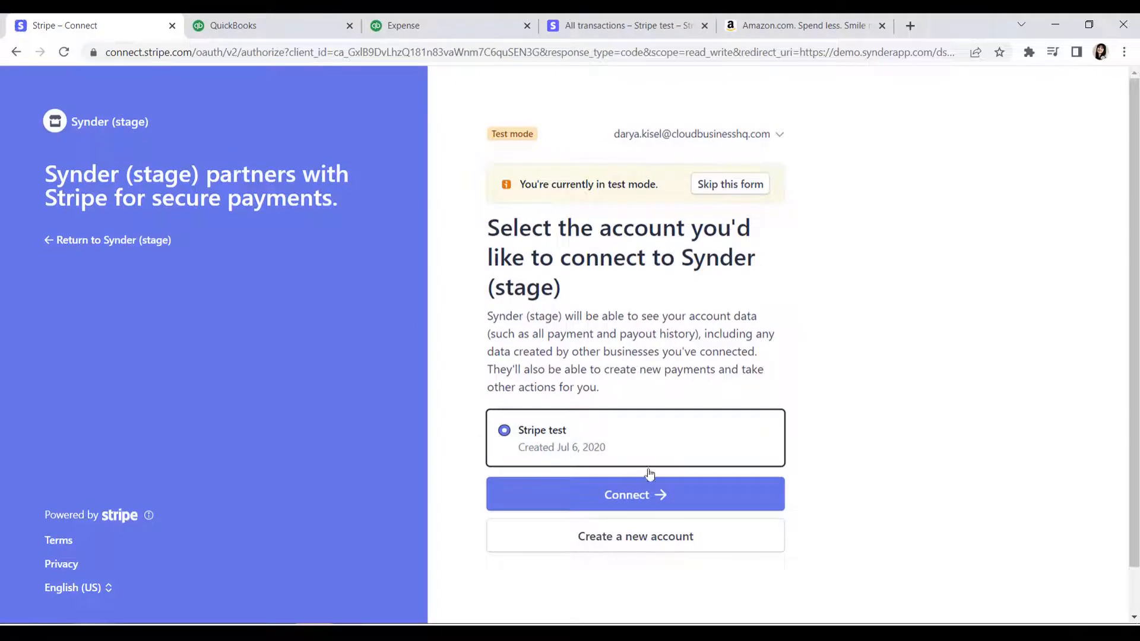
pyautogui.click(634, 495)
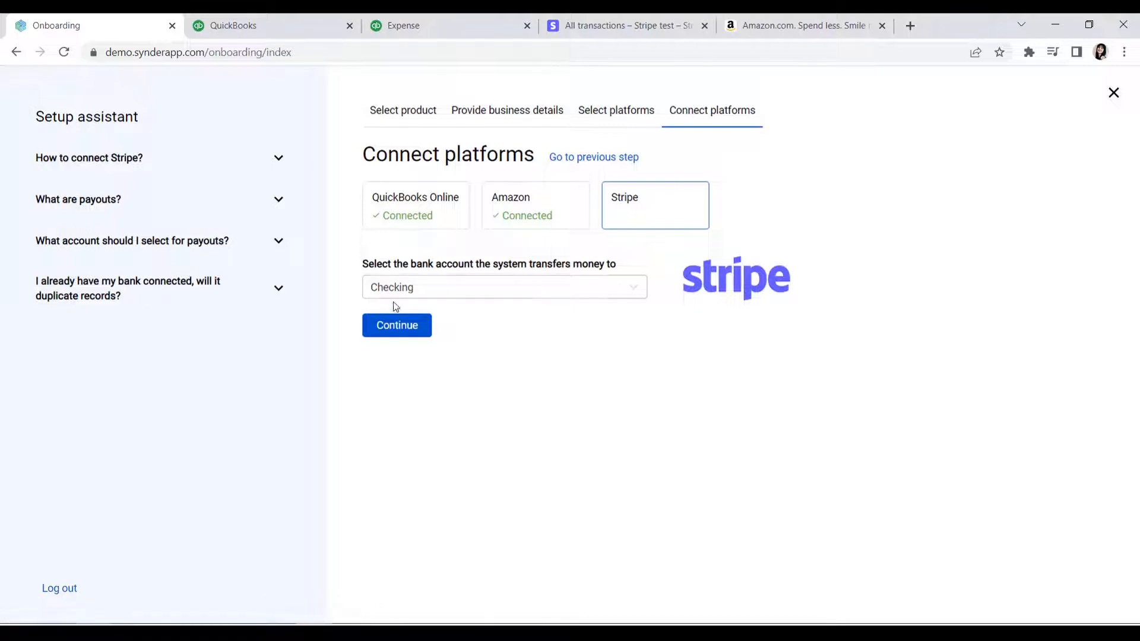
# Step: Keep Checking for Stripe payouts and finish connecting all platforms
pyautogui.click(396, 325)
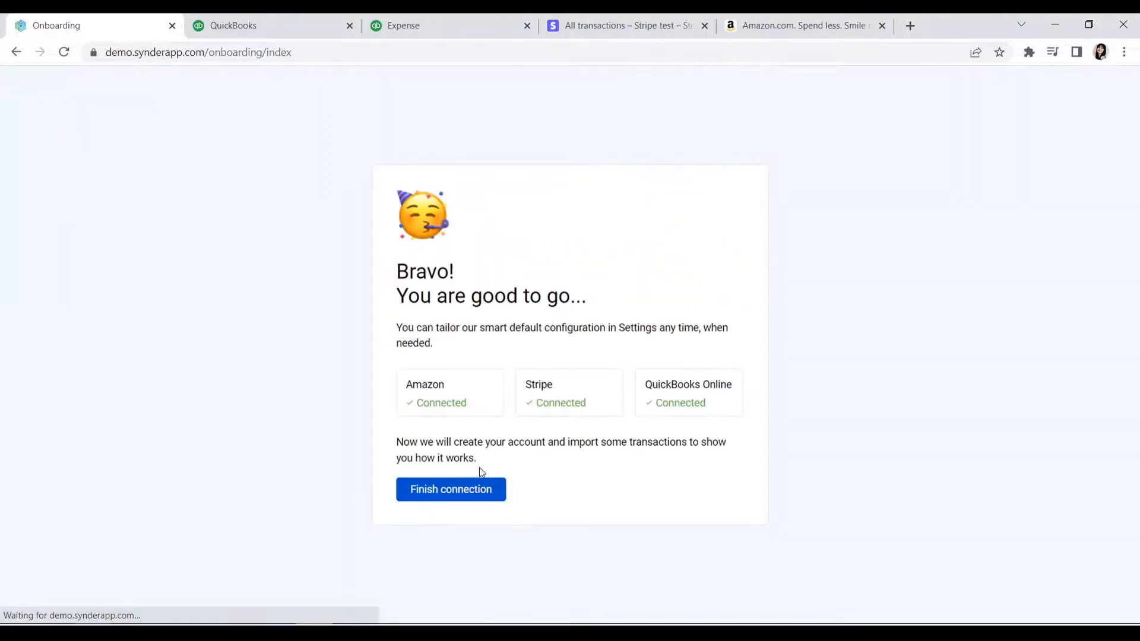
pyautogui.click(451, 489)
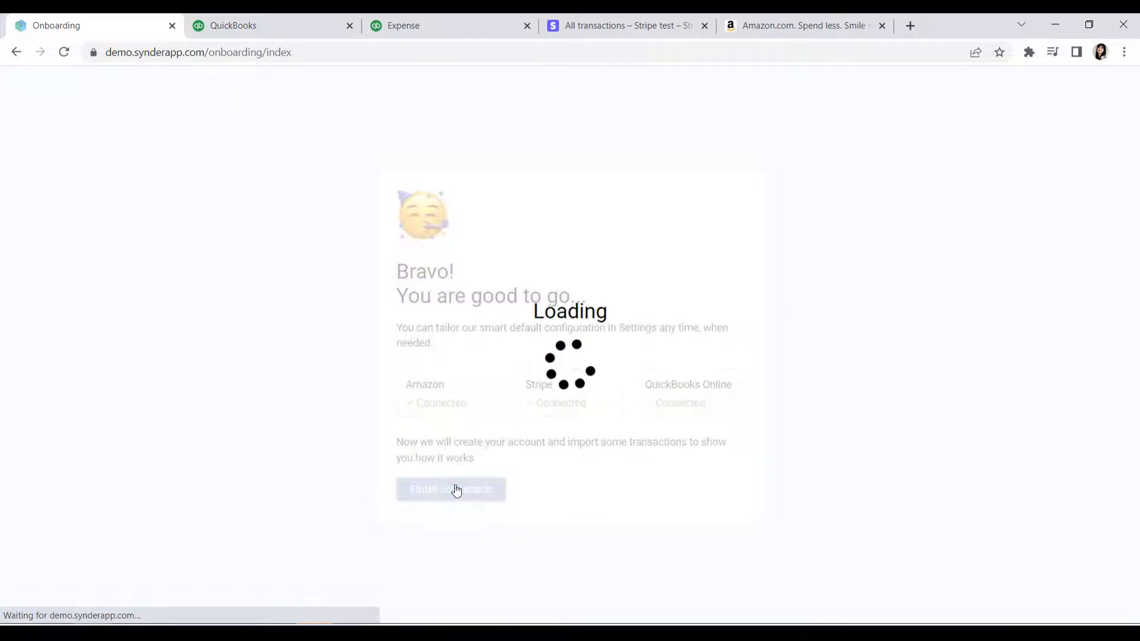
pyautogui.click(451, 489)
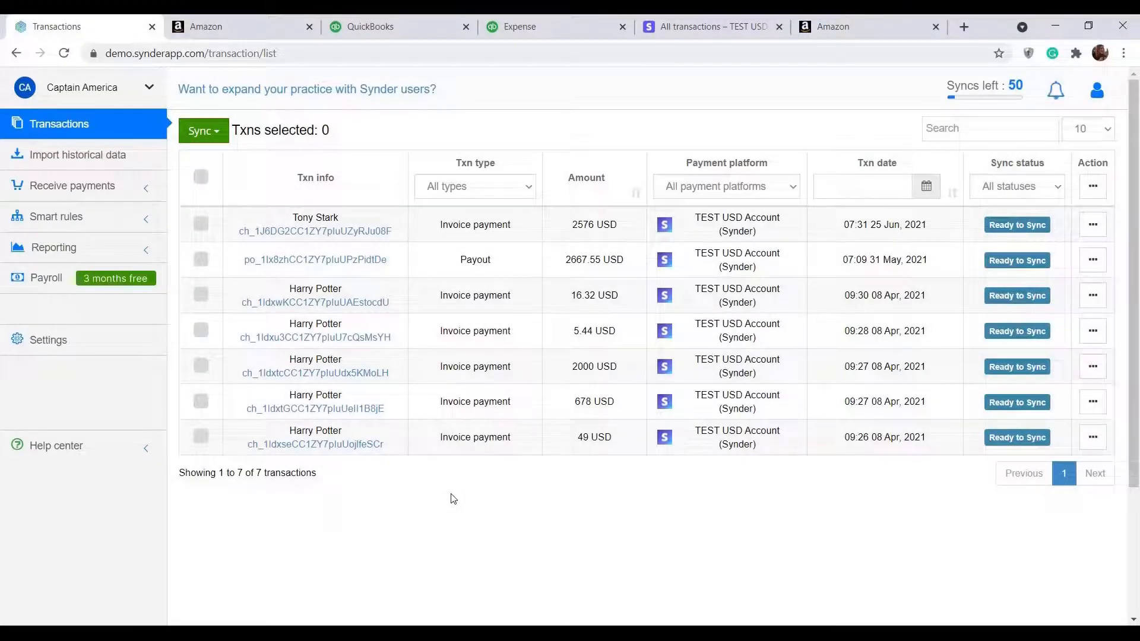
pyautogui.moveTo(447, 597)
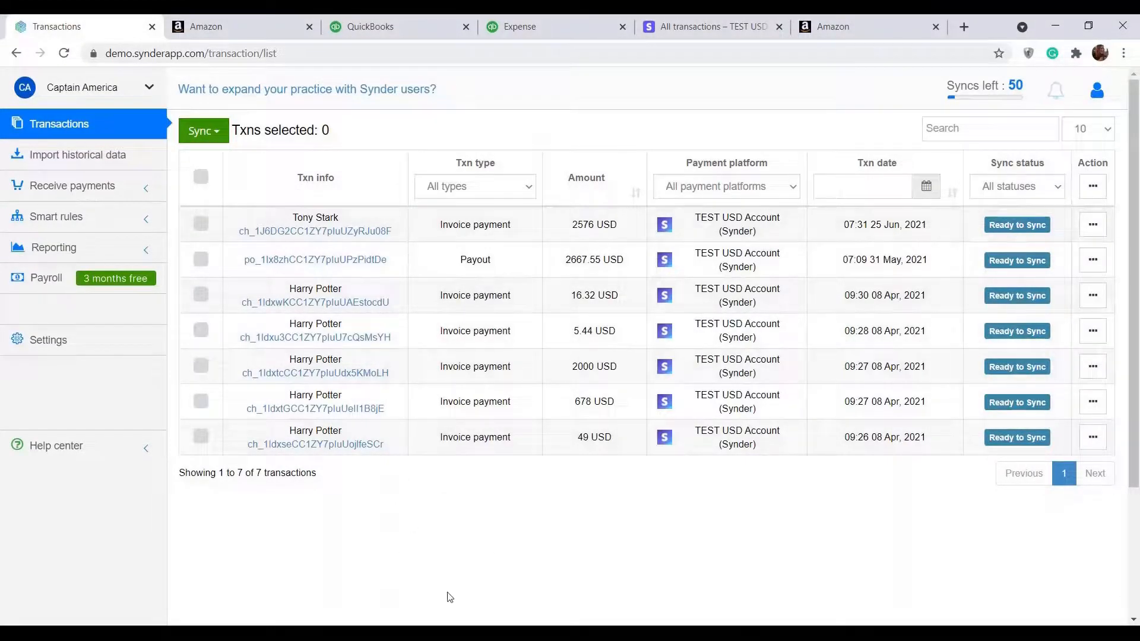
pyautogui.moveTo(462, 576)
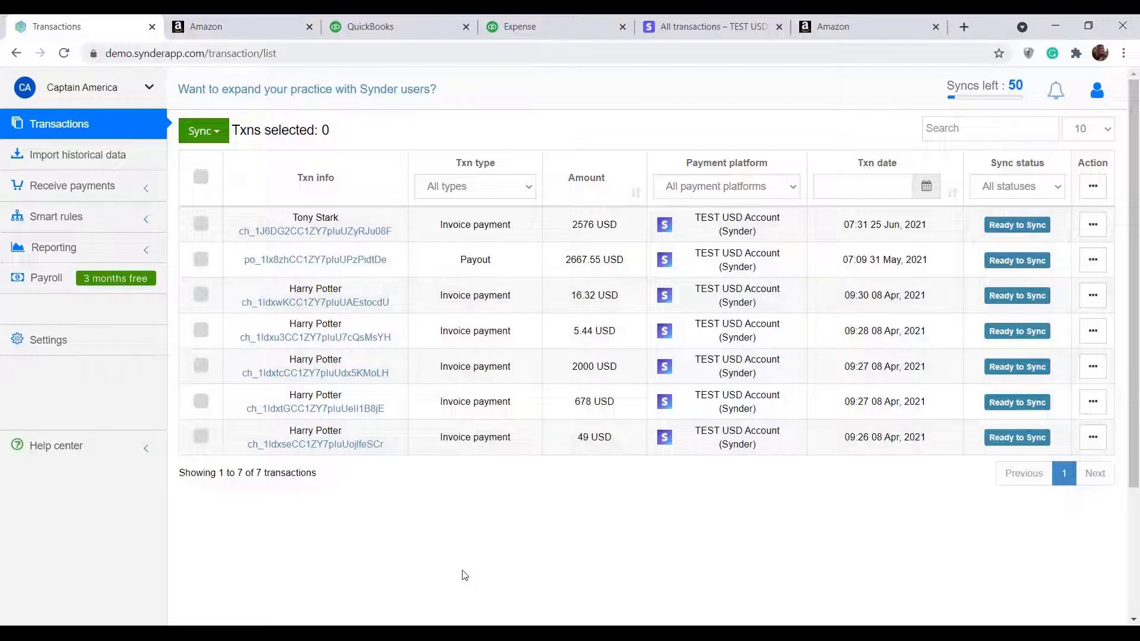
pyautogui.click(75, 155)
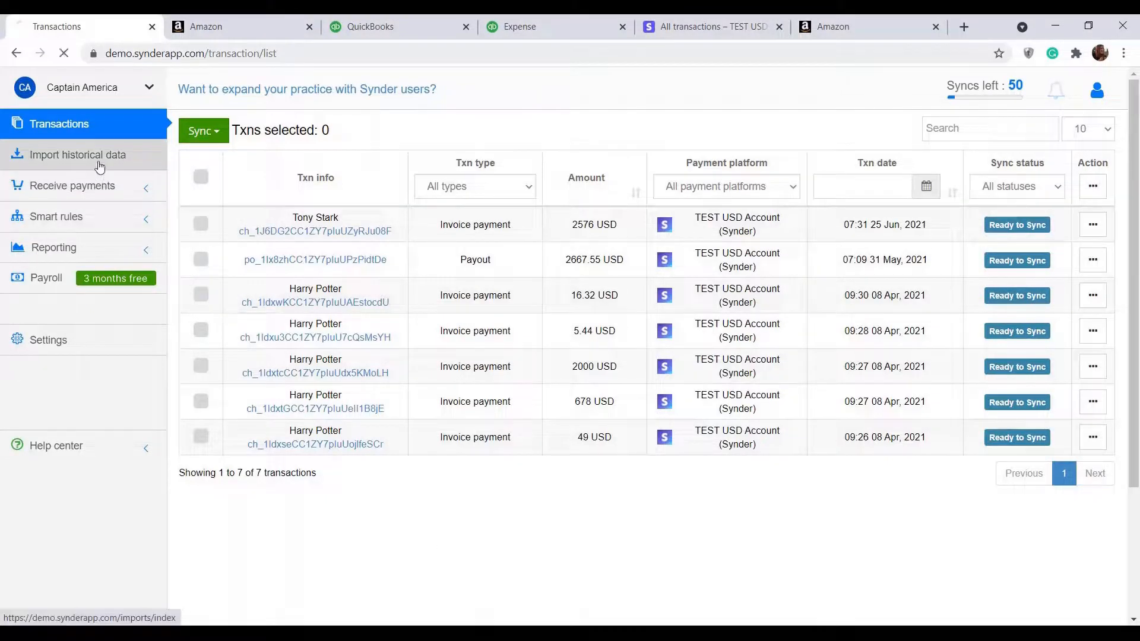
# Step: Open Import historical data to import Stripe transactions for 1–8 Jul 2021
pyautogui.click(77, 154)
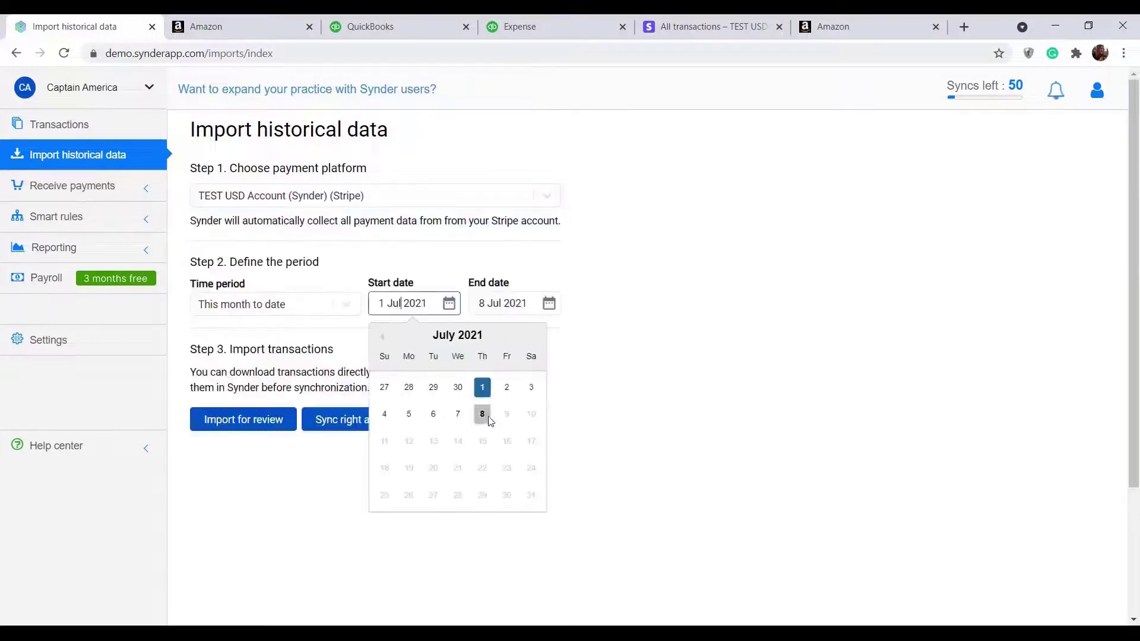
# Step: Return to Transactions and sync the 2576 USD Tony Stark invoice payment
pyautogui.click(59, 123)
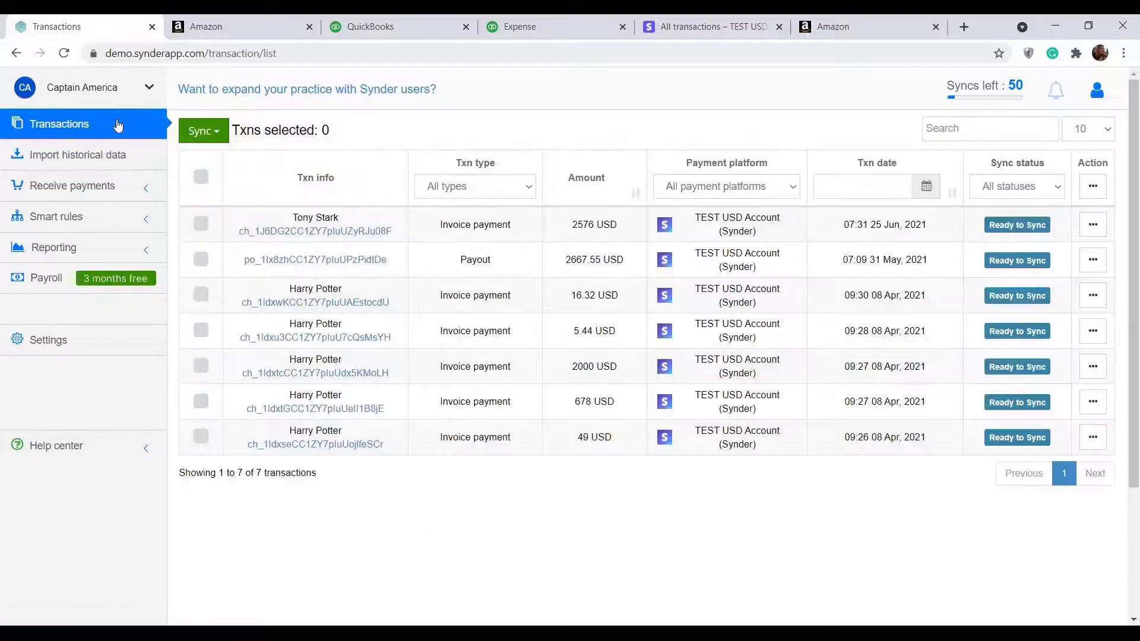
pyautogui.moveTo(224, 154)
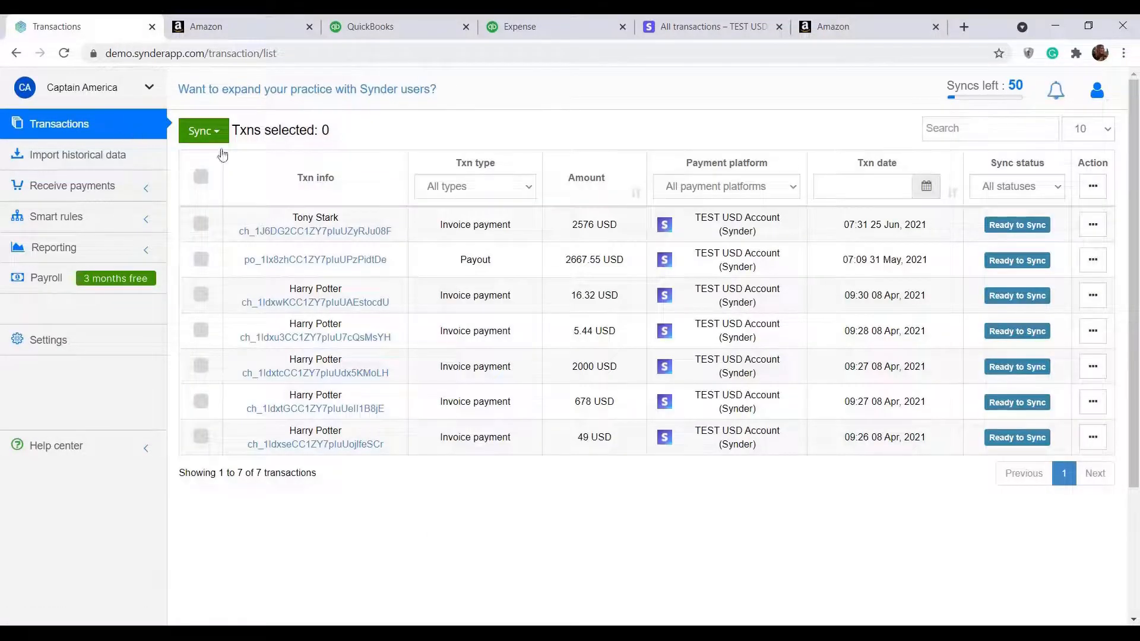
pyautogui.click(1017, 223)
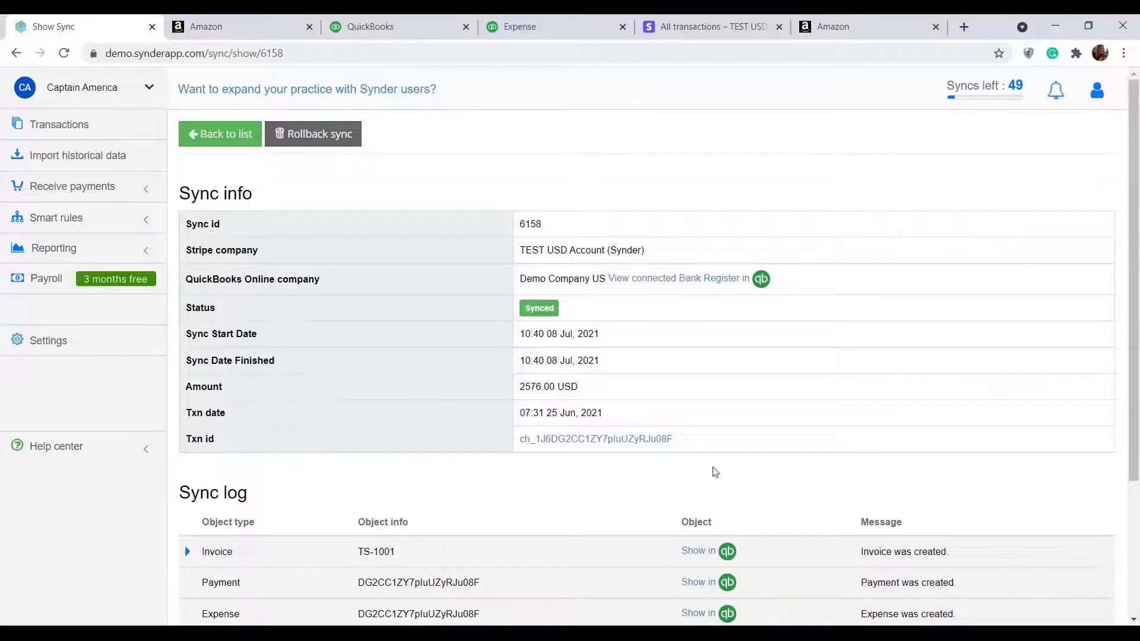
pyautogui.moveTo(858, 344)
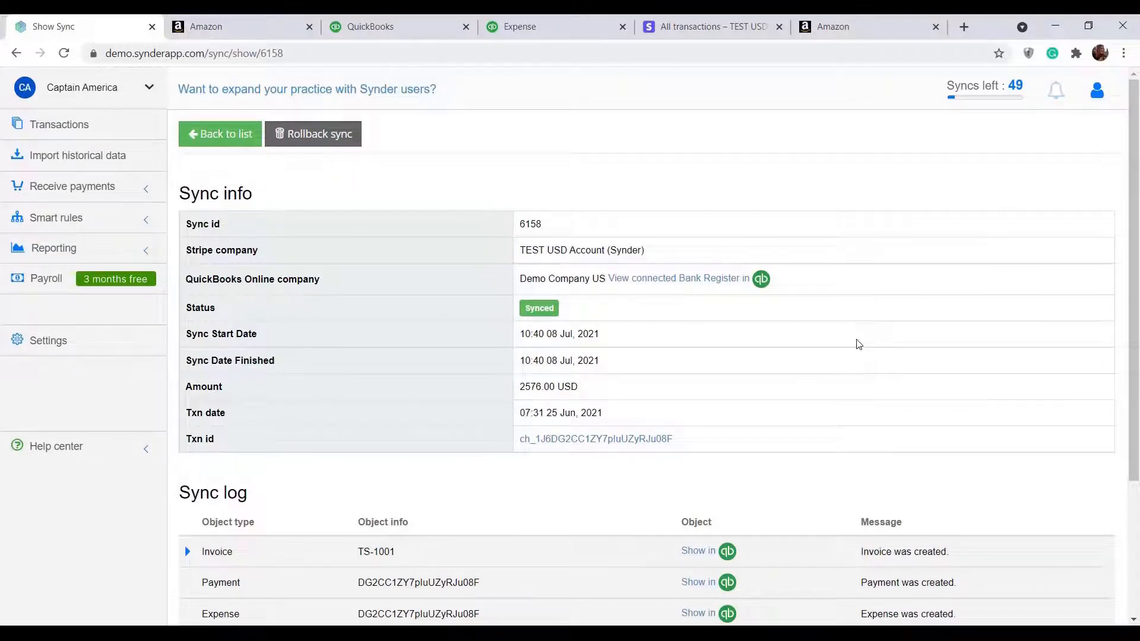
pyautogui.moveTo(803, 357)
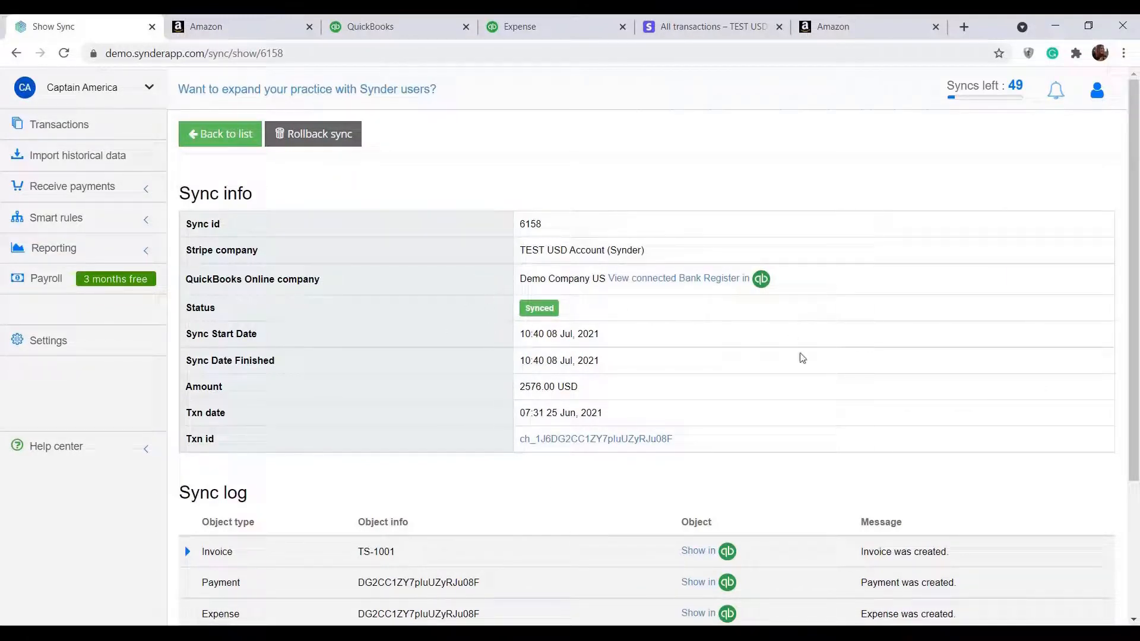
pyautogui.moveTo(822, 360)
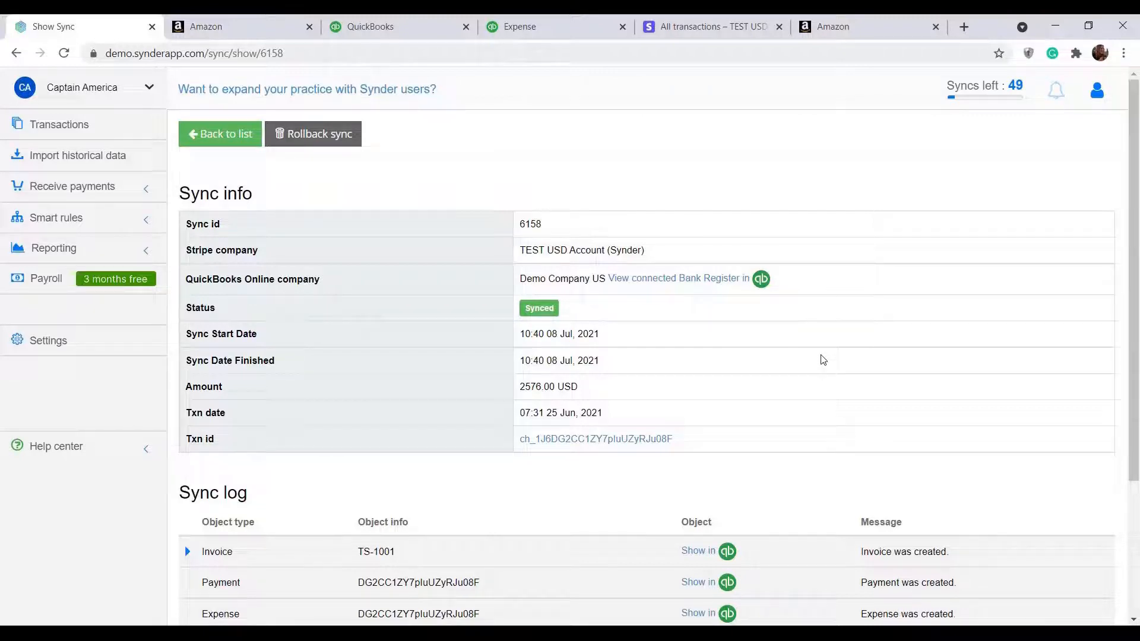
pyautogui.moveTo(687, 525)
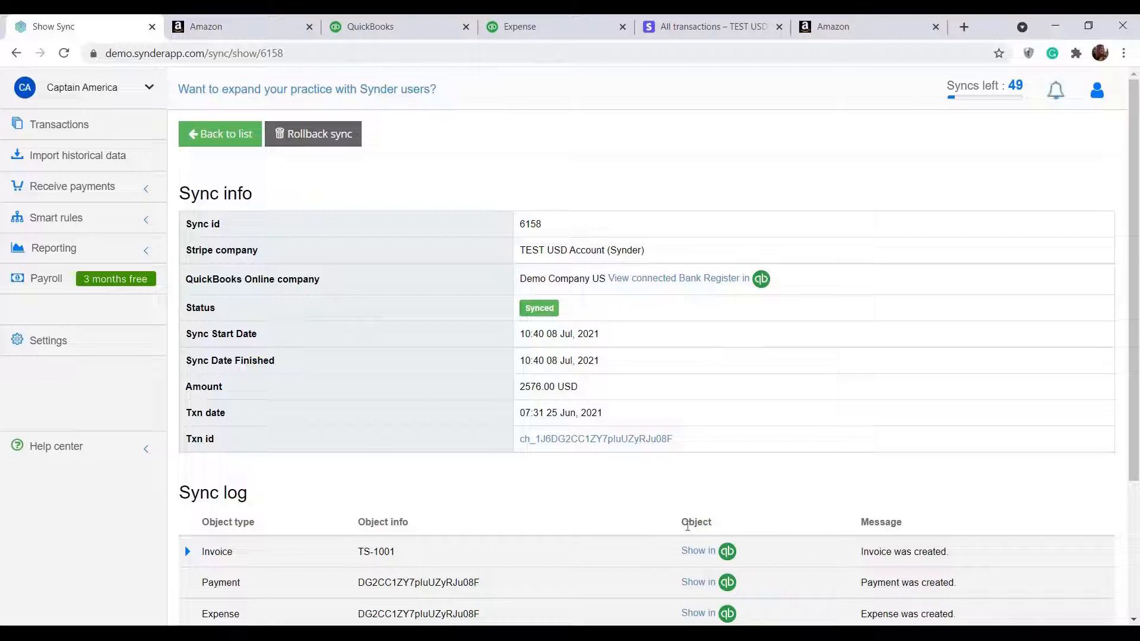
# Step: Open invoice TS-1001 in QuickBooks and scroll down to its 2,576.00 total
pyautogui.click(698, 550)
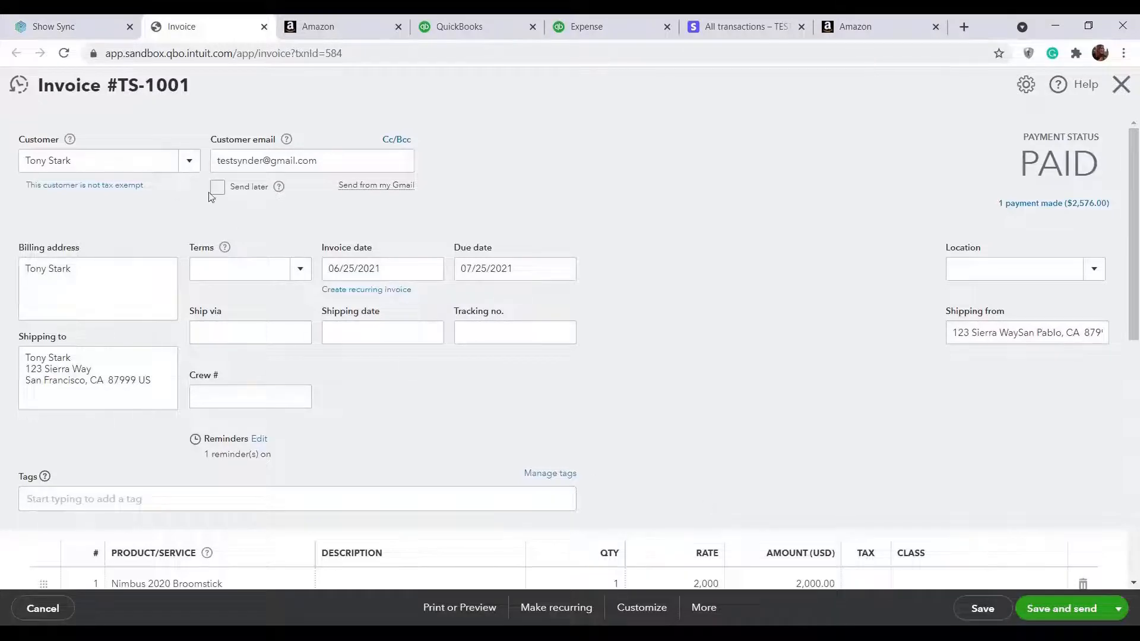
pyautogui.moveTo(122, 456)
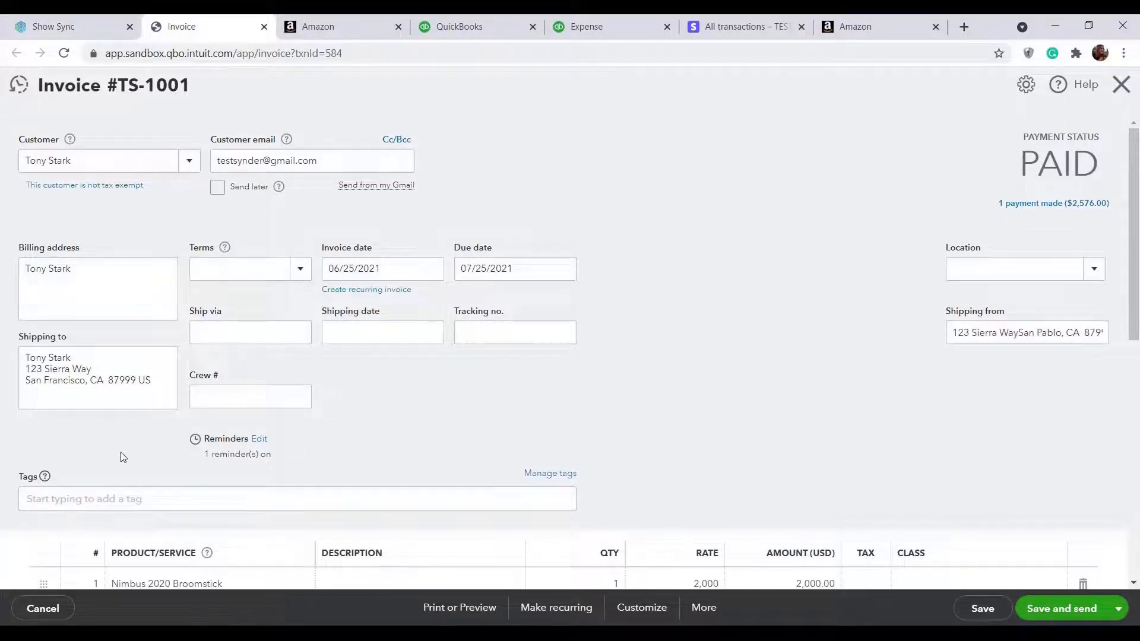
pyautogui.scroll(-3)
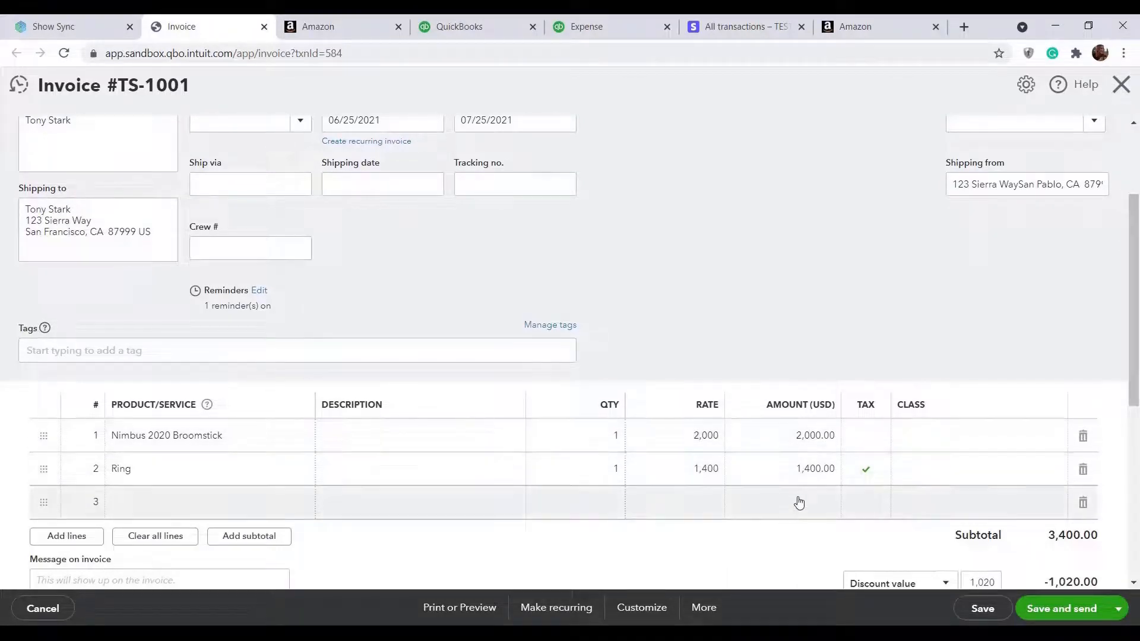
pyautogui.scroll(-3)
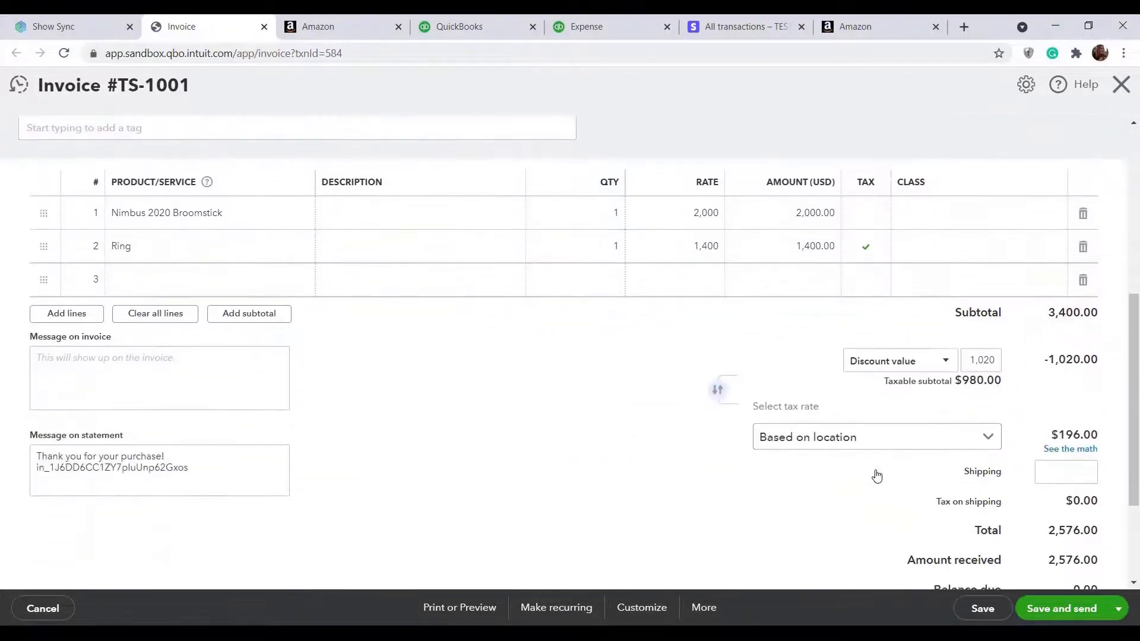
pyautogui.moveTo(1017, 407)
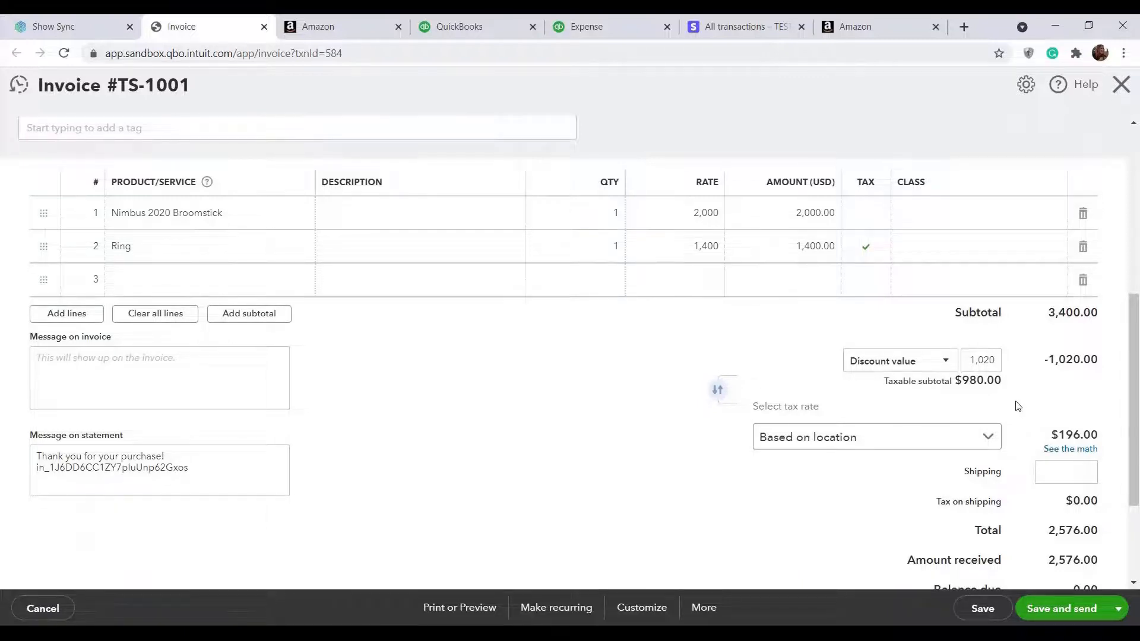
pyautogui.moveTo(949, 425)
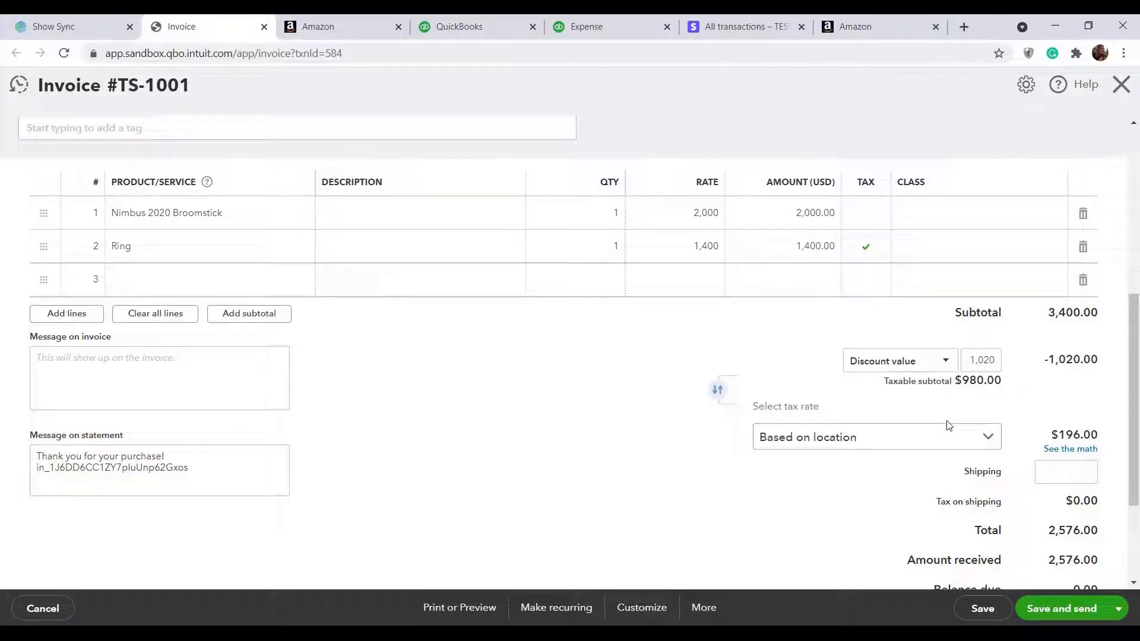
pyautogui.moveTo(557, 82)
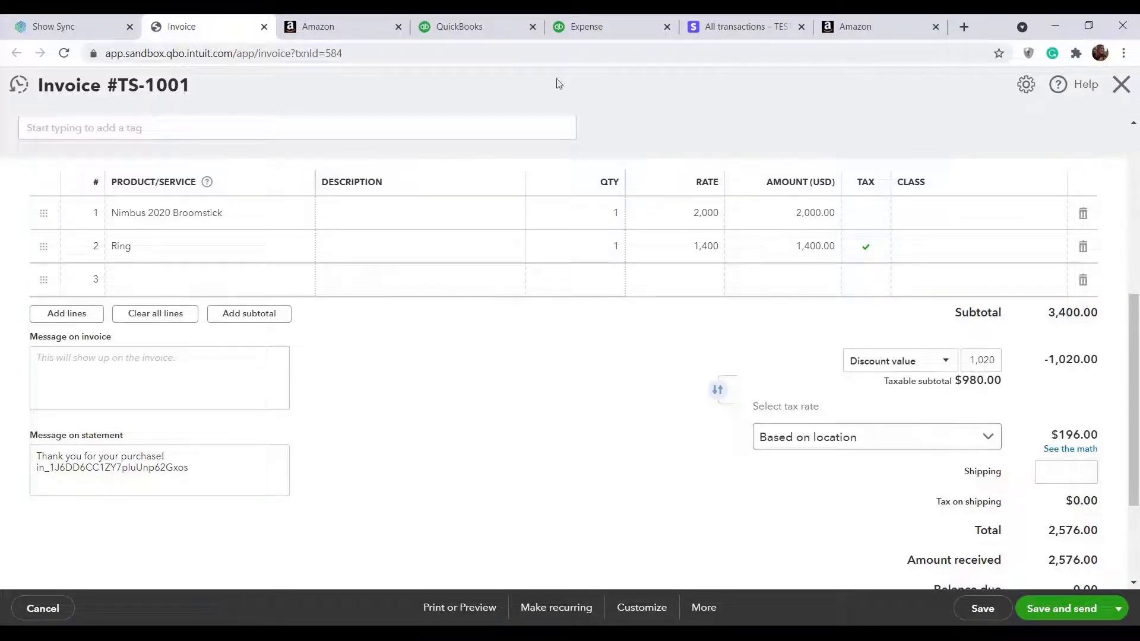
# Step: Review the $6.23 Amazon fees expense, then return to invoice TS-1001
pyautogui.click(586, 27)
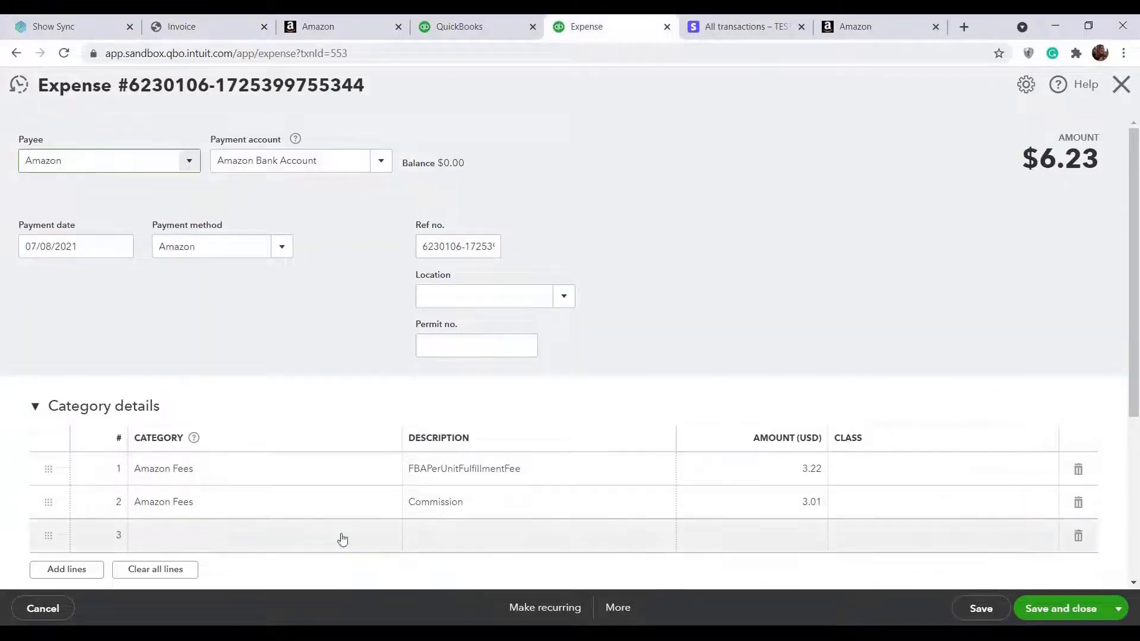
pyautogui.click(101, 161)
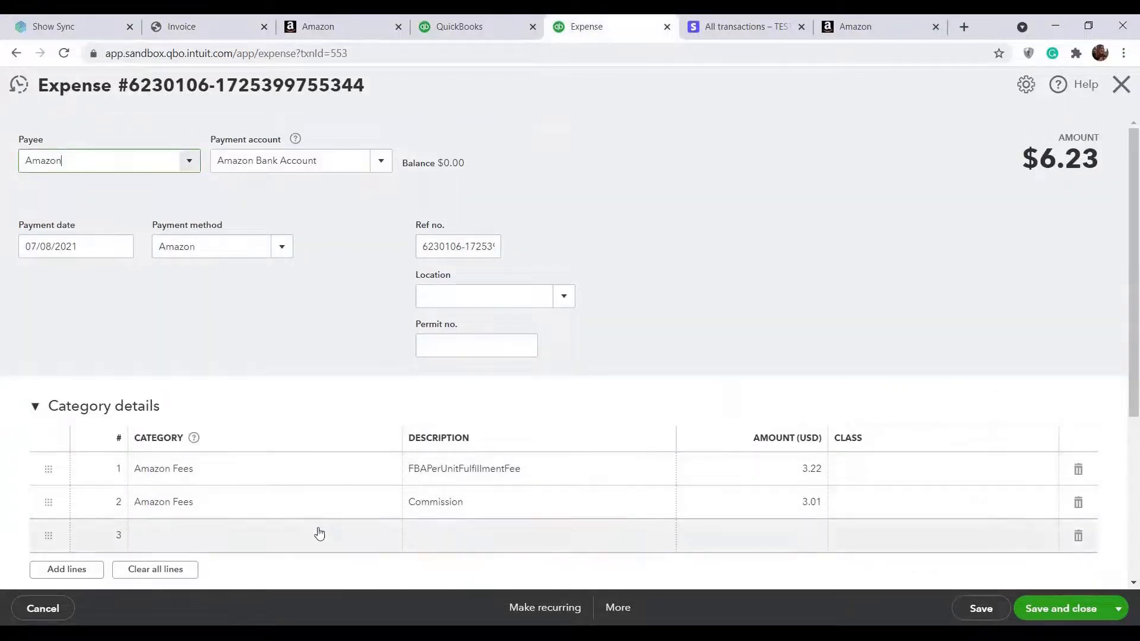
pyautogui.click(181, 27)
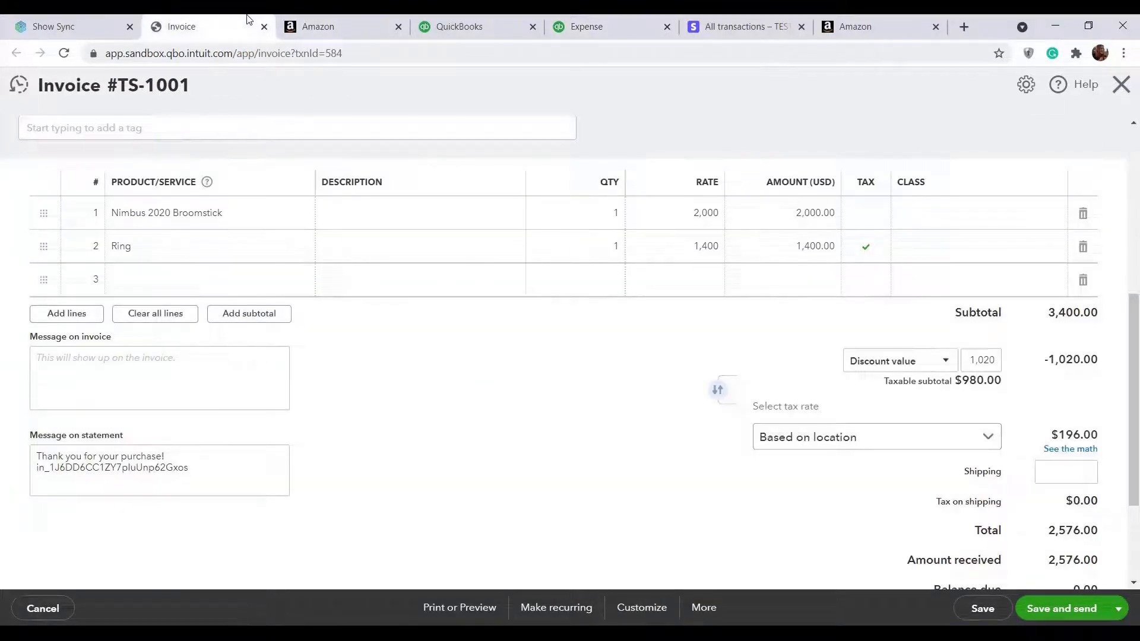
pyautogui.scroll(3)
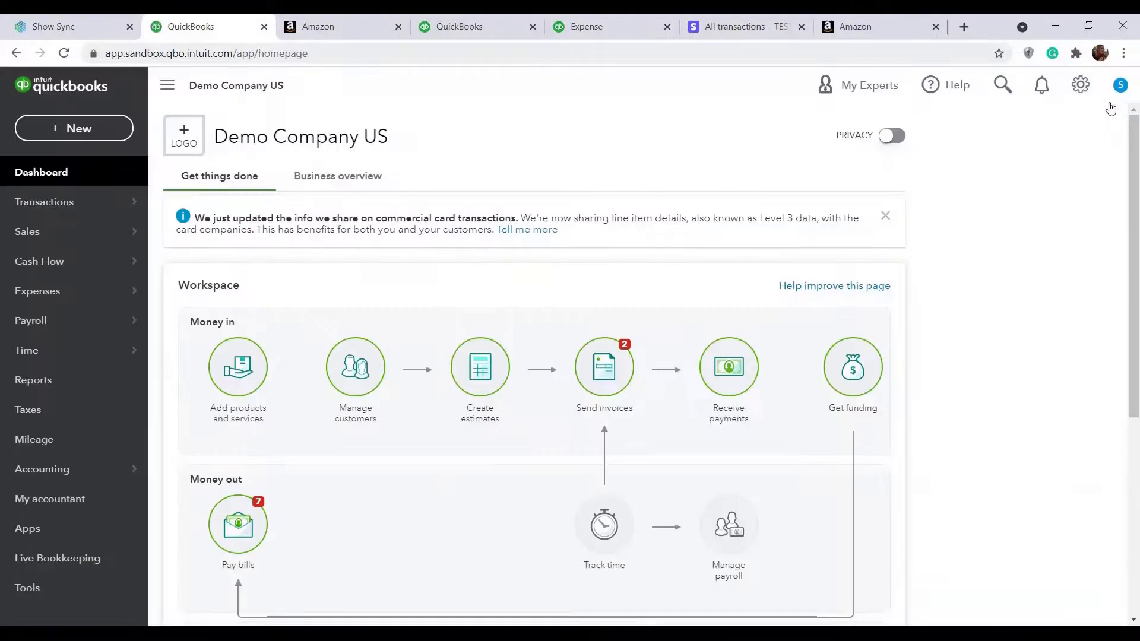
pyautogui.moveTo(86, 240)
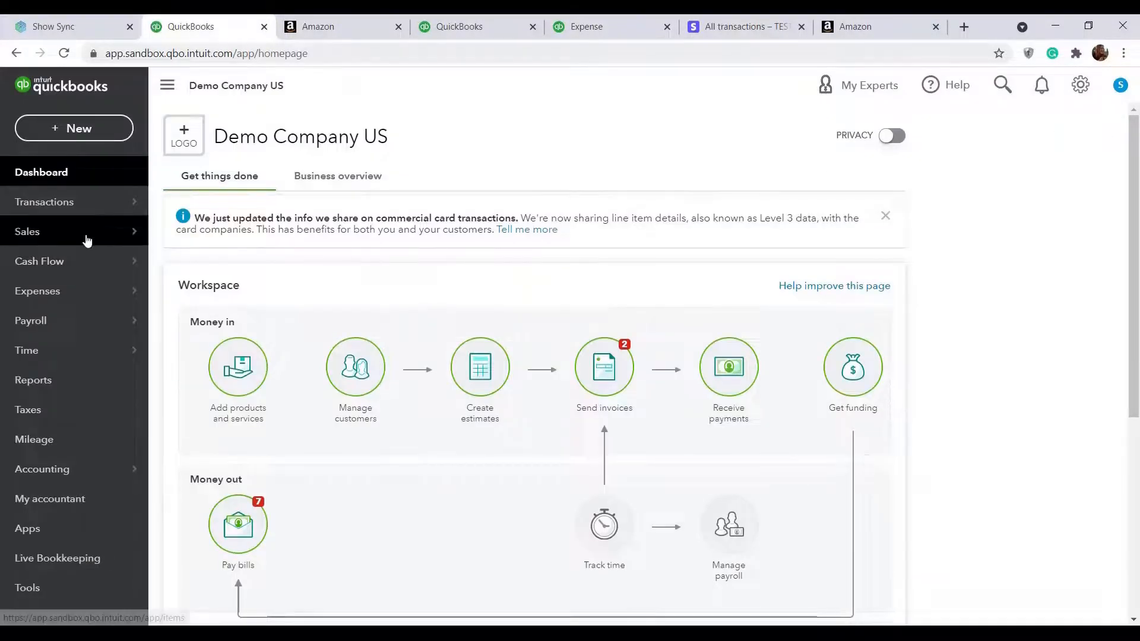
pyautogui.click(237, 366)
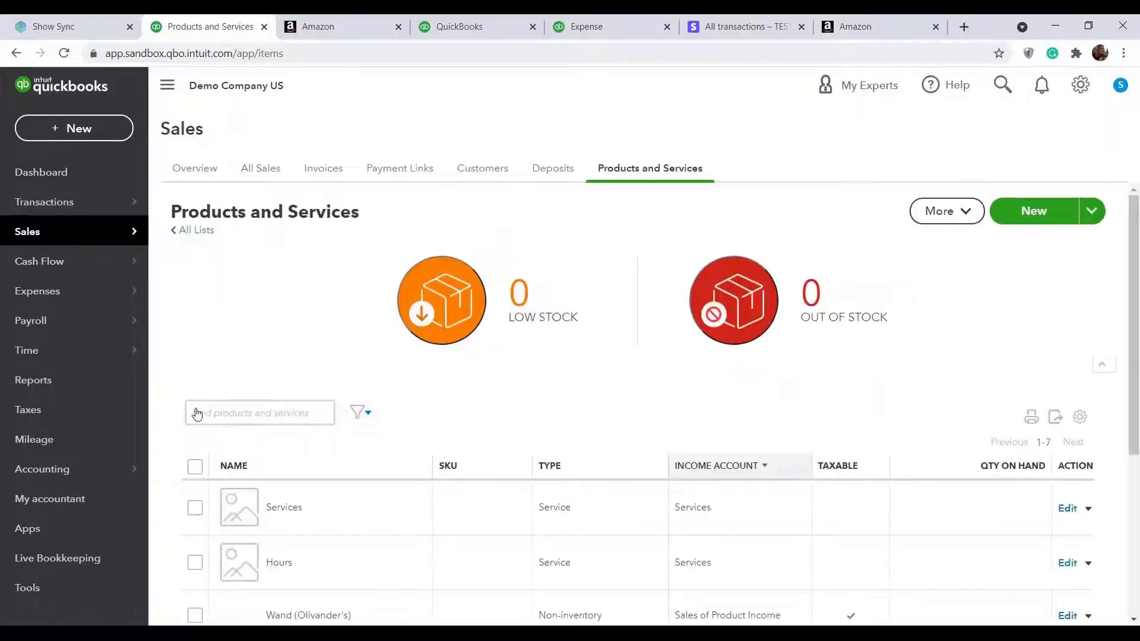
pyautogui.scroll(-3)
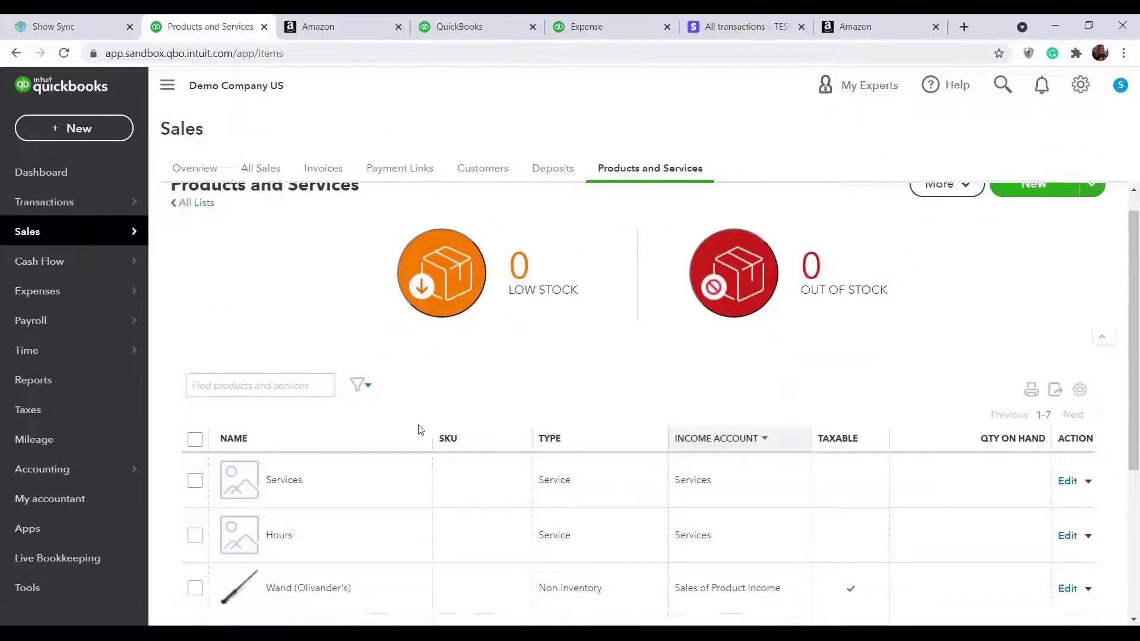
pyautogui.scroll(-3)
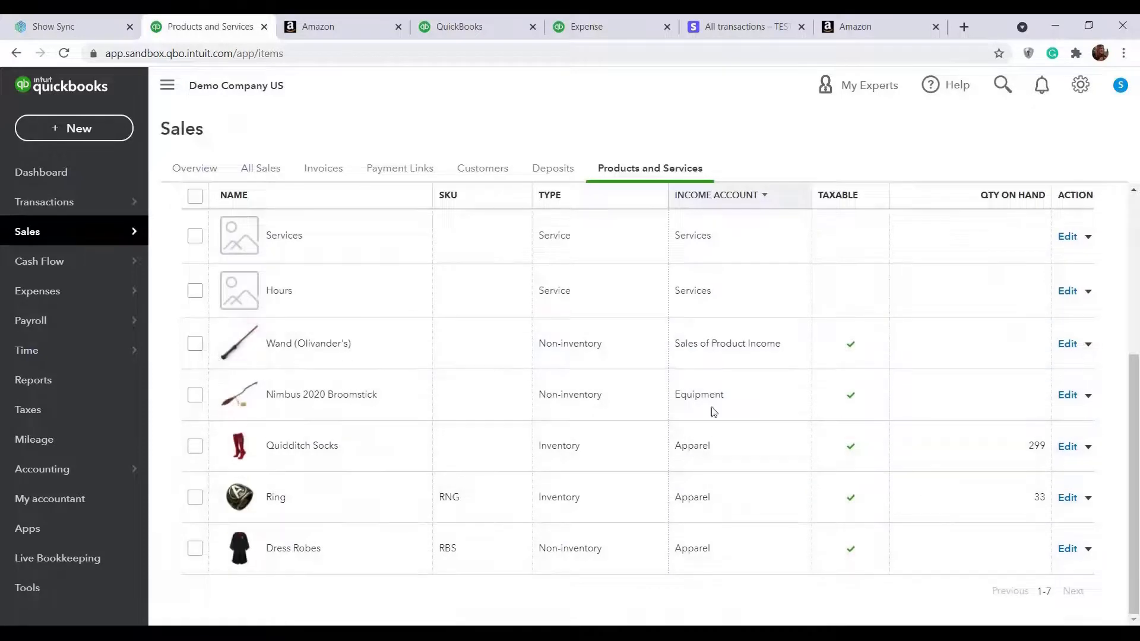
pyautogui.moveTo(647, 497)
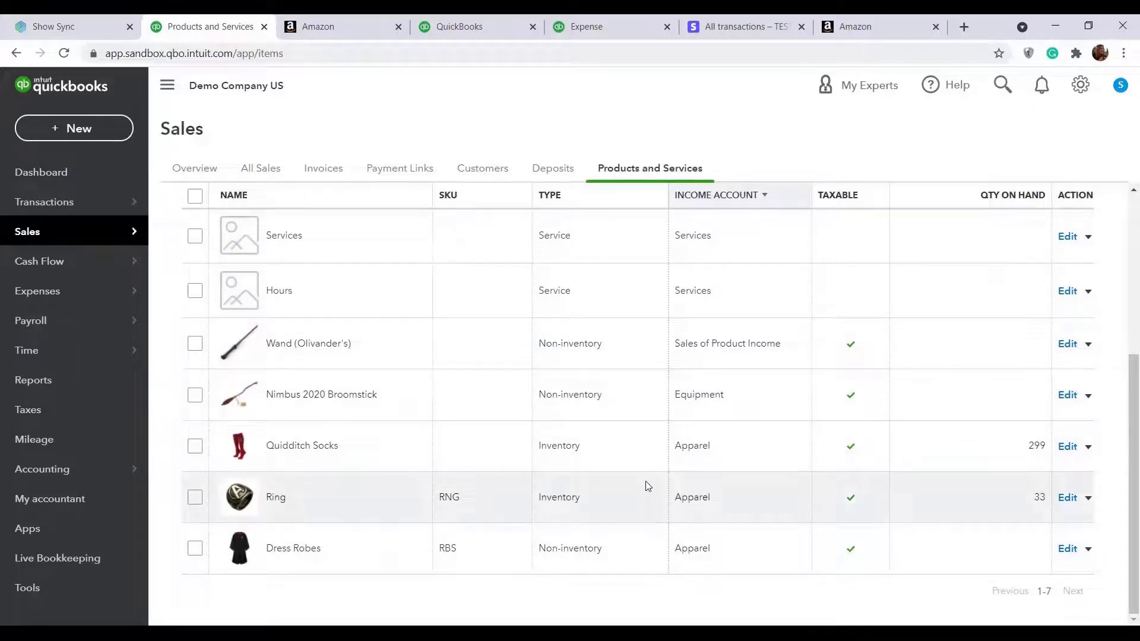
pyautogui.moveTo(754, 408)
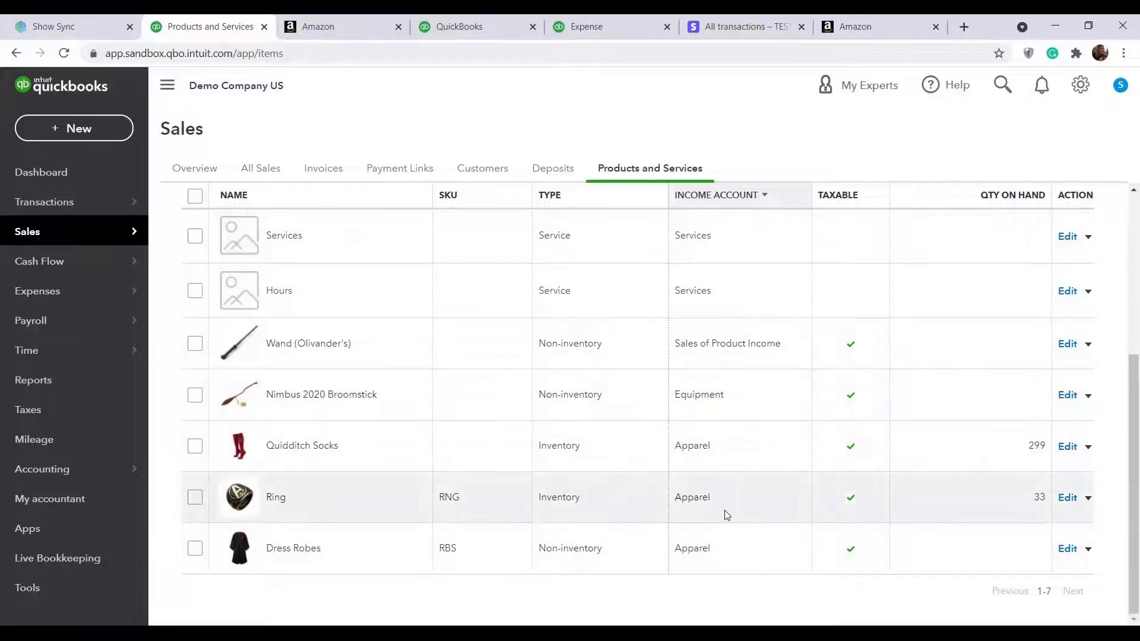
pyautogui.moveTo(959, 444)
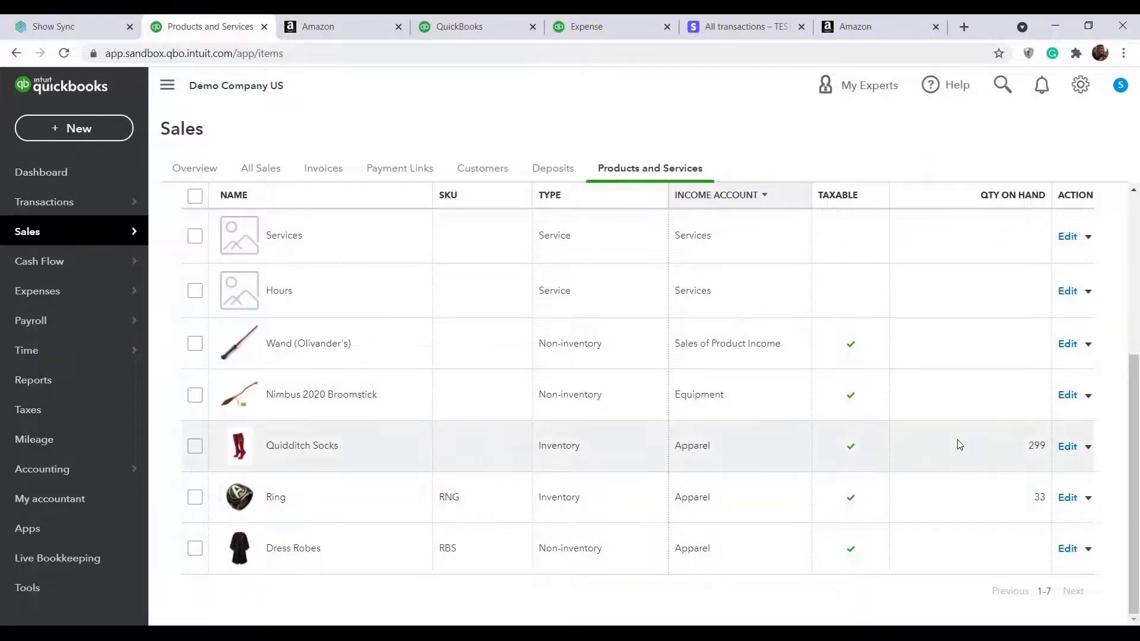
pyautogui.moveTo(949, 495)
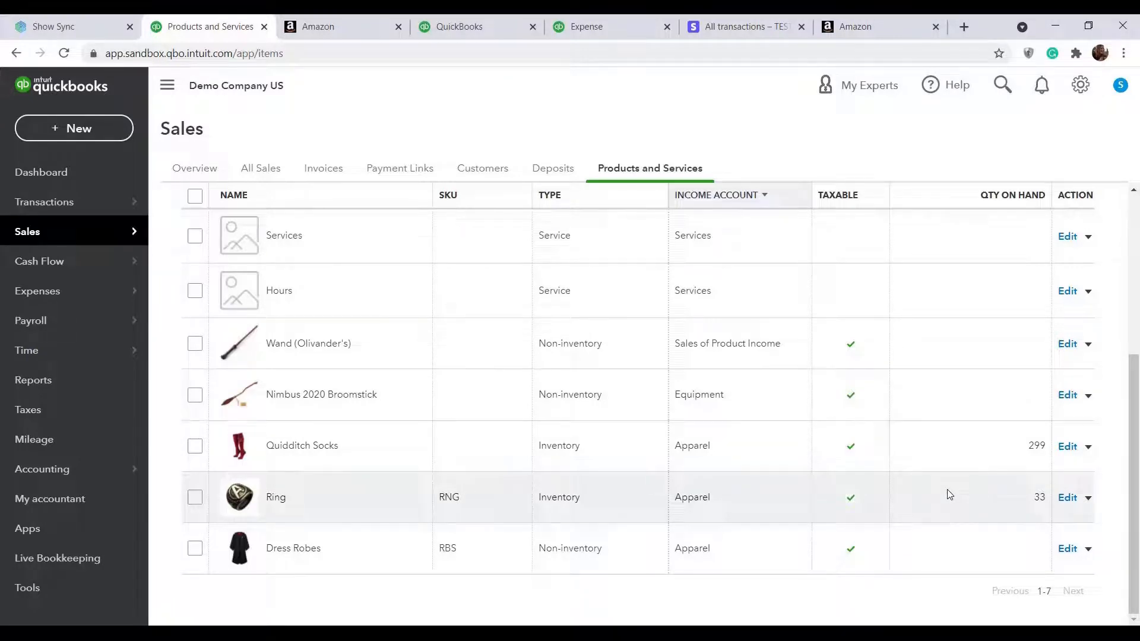
pyautogui.moveTo(160, 398)
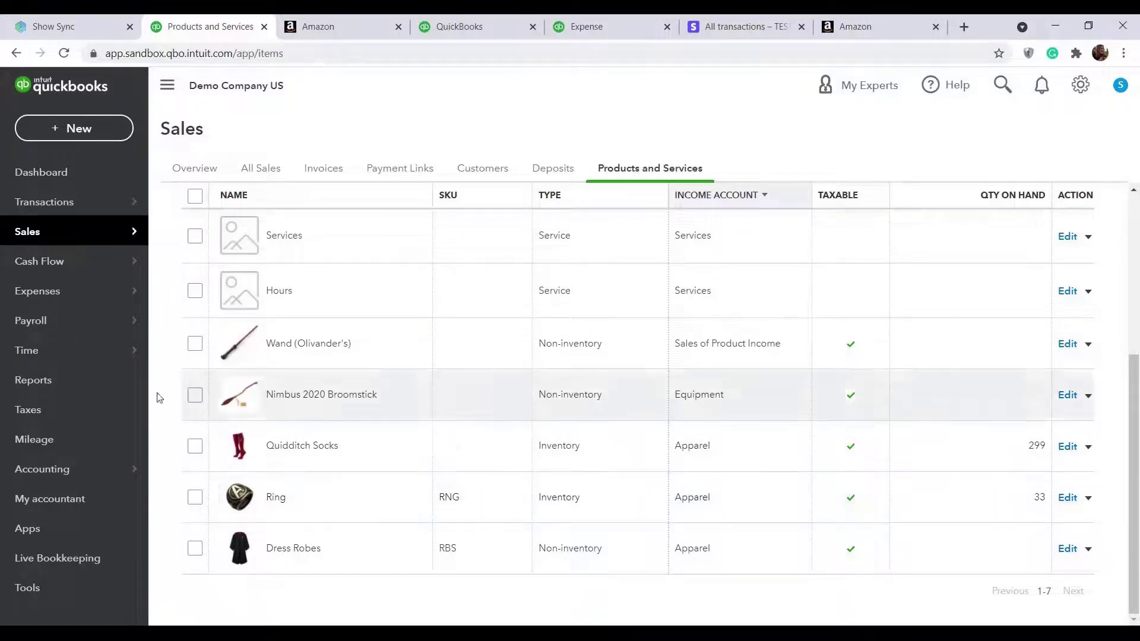
# Step: Show the April 8 – July 8, 2021 Profit and Loss report with $2,305.00 net income
pyautogui.click(32, 380)
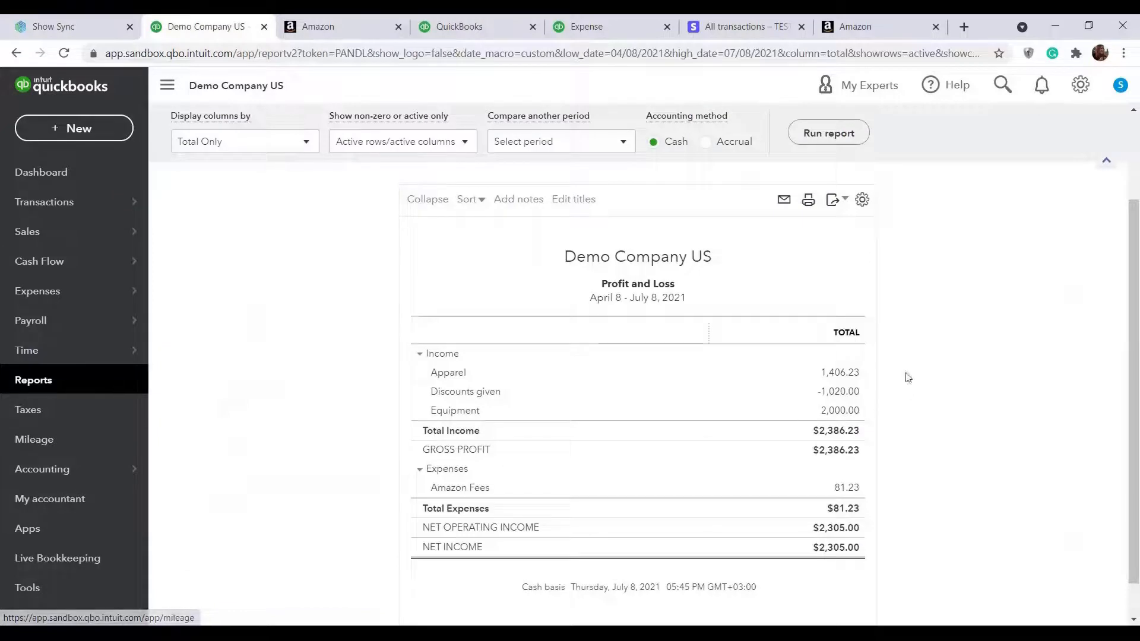
pyautogui.moveTo(479, 379)
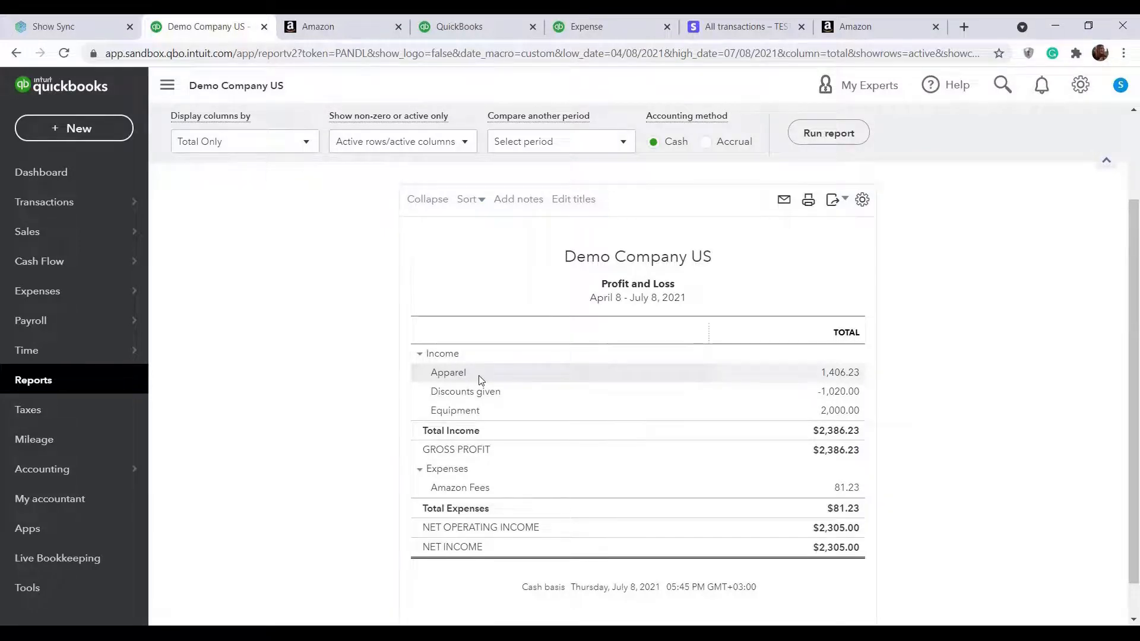
pyautogui.moveTo(311, 282)
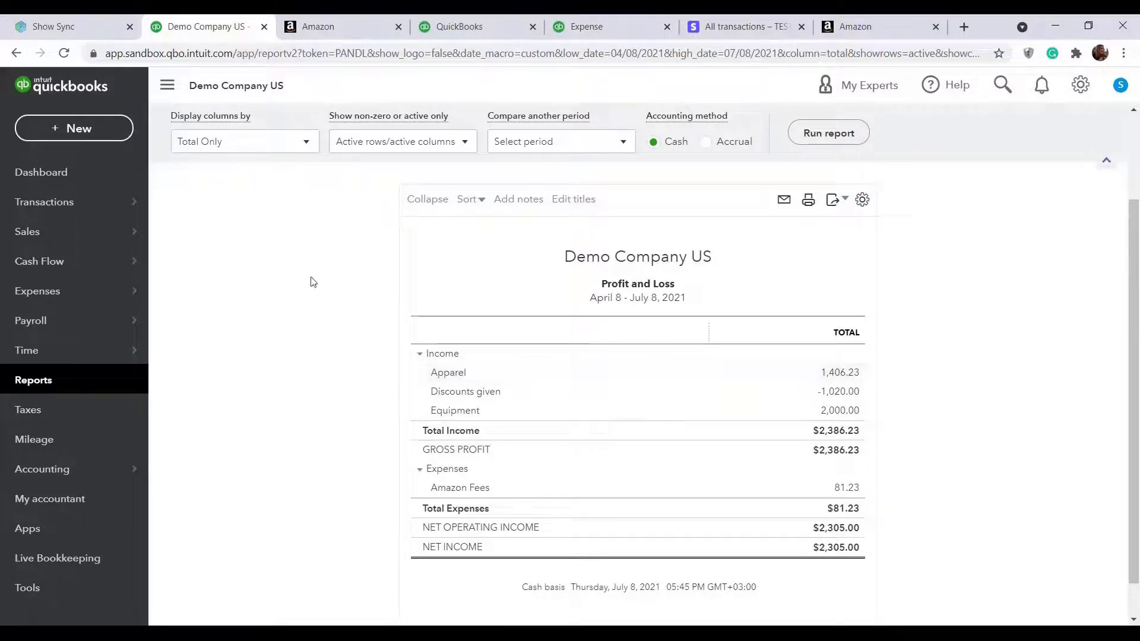
# Step: Roll back sync 6158 from its Show Sync page and confirm the deletion
pyautogui.click(51, 26)
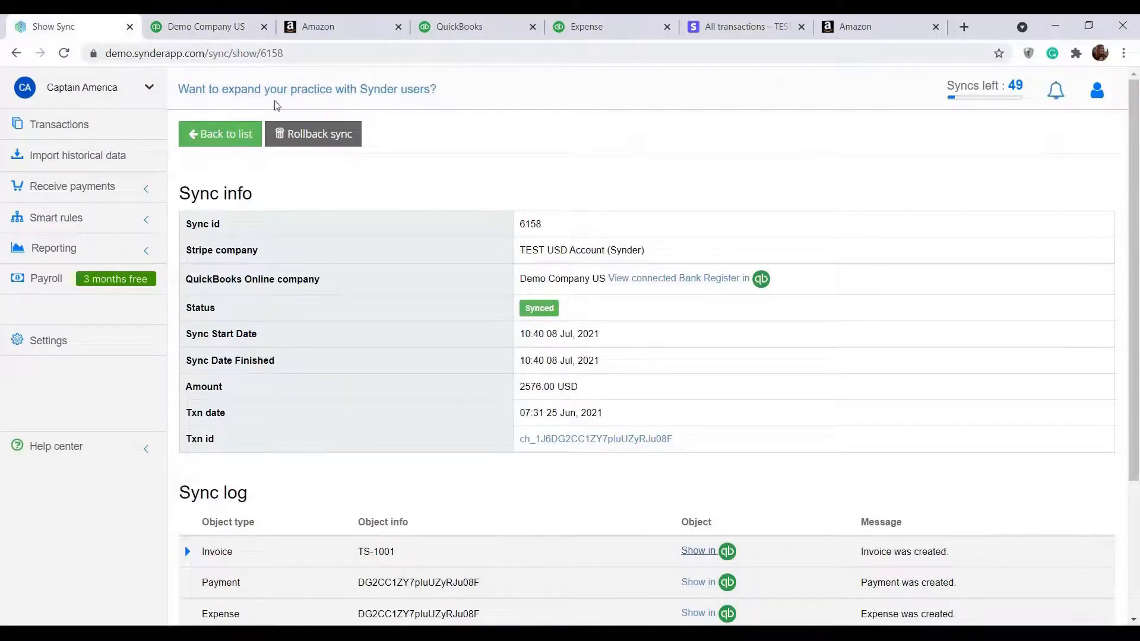
pyautogui.click(314, 134)
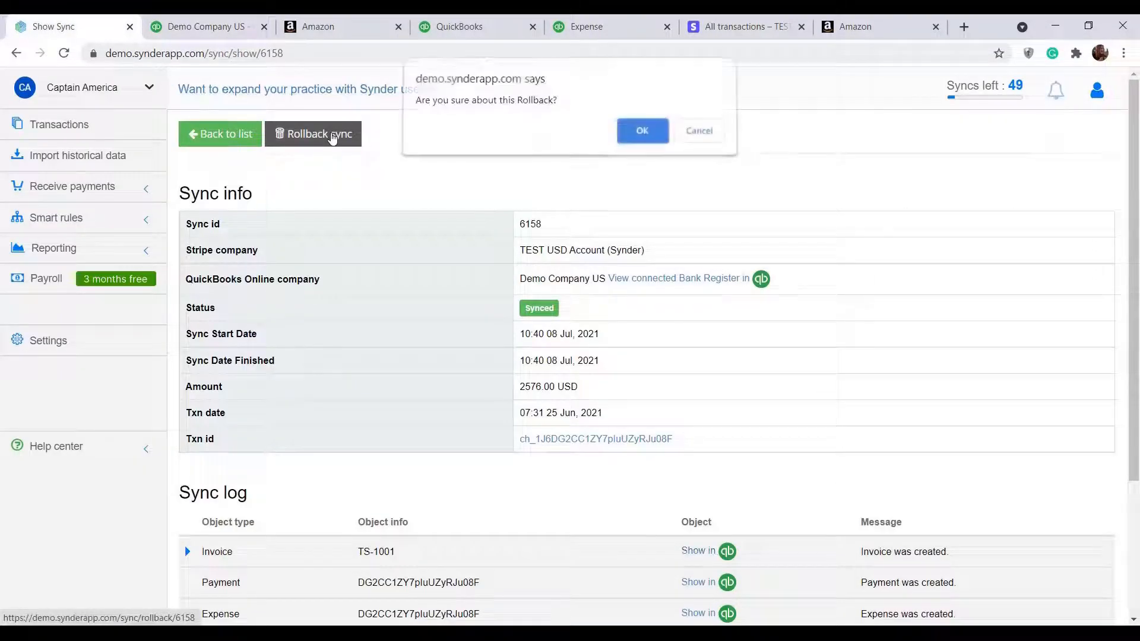
pyautogui.click(641, 130)
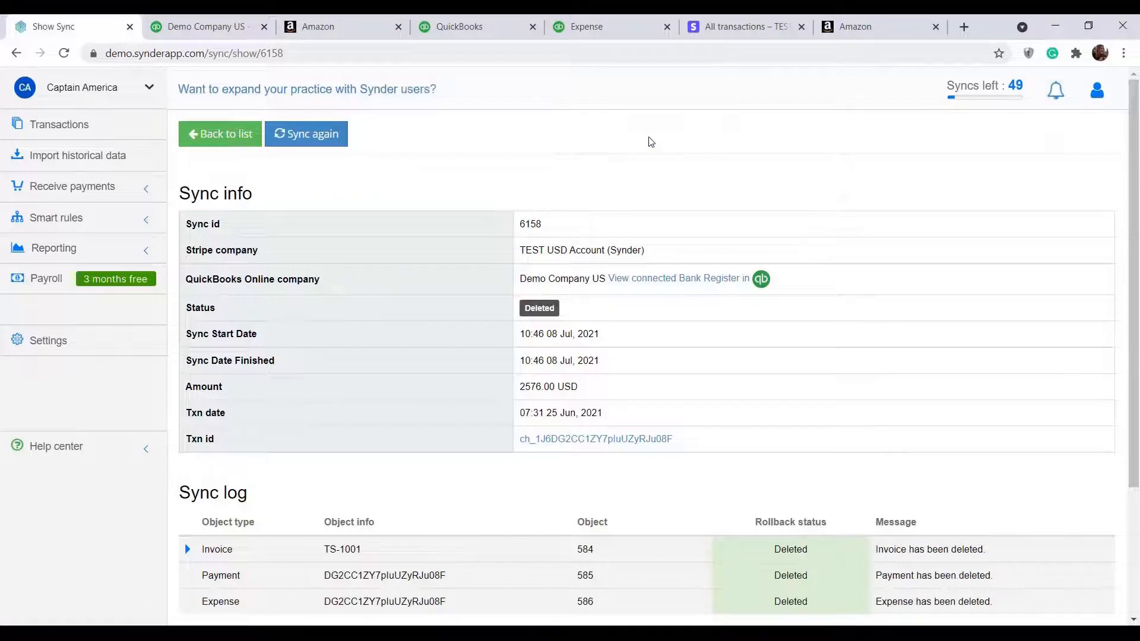
pyautogui.moveTo(728, 324)
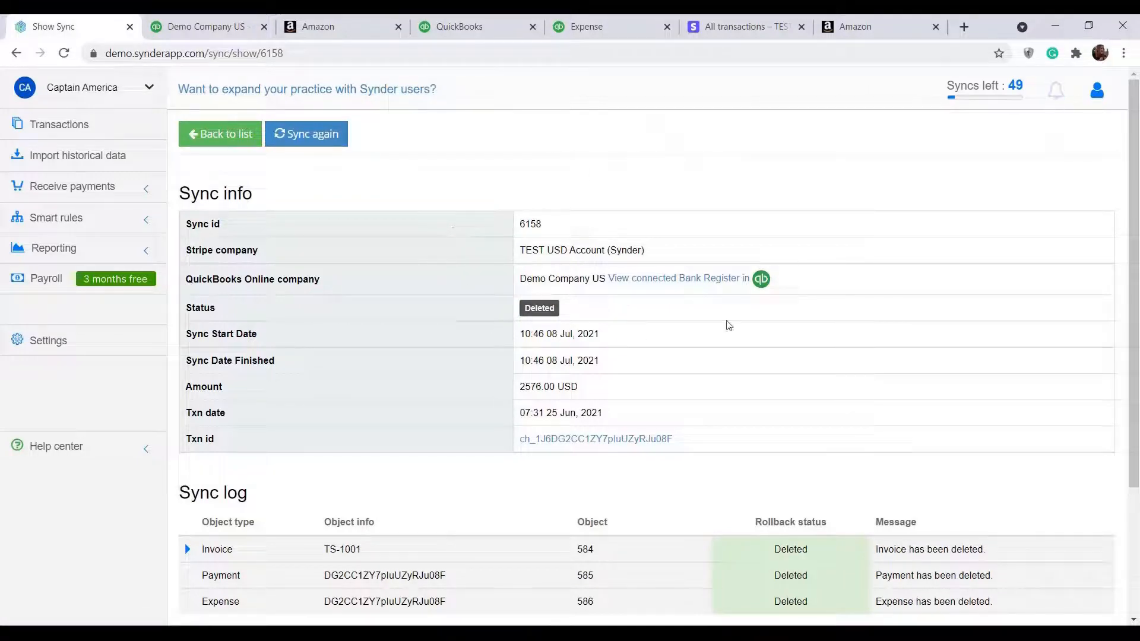
pyautogui.moveTo(48, 341)
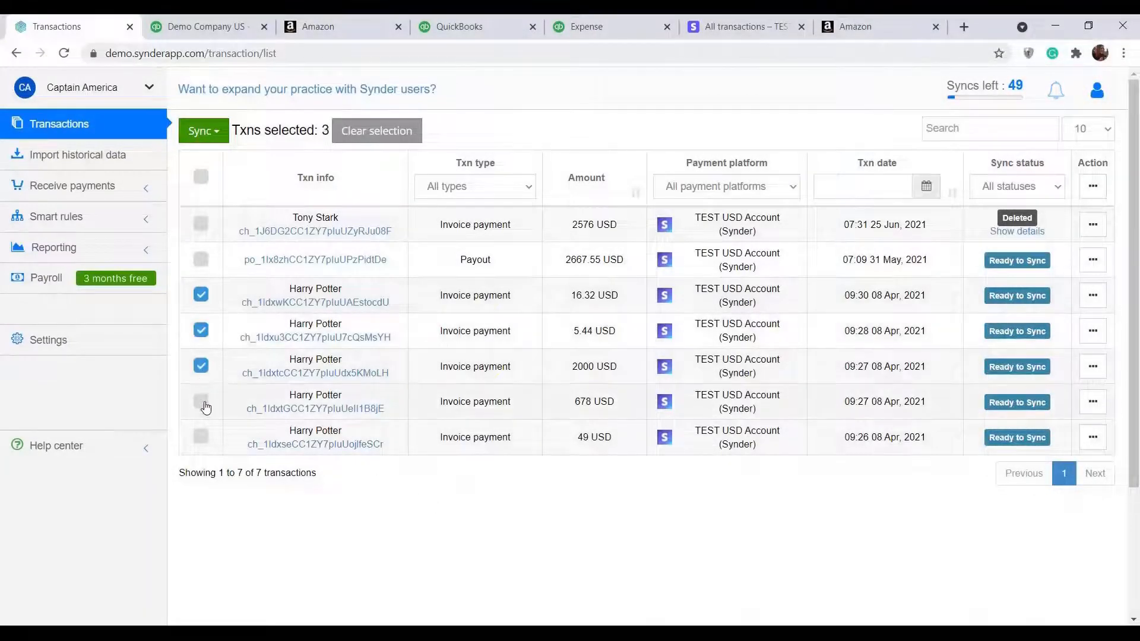
# Step: Select the remaining Harry Potter payments and bulk-sync all five to QuickBooks
pyautogui.click(200, 407)
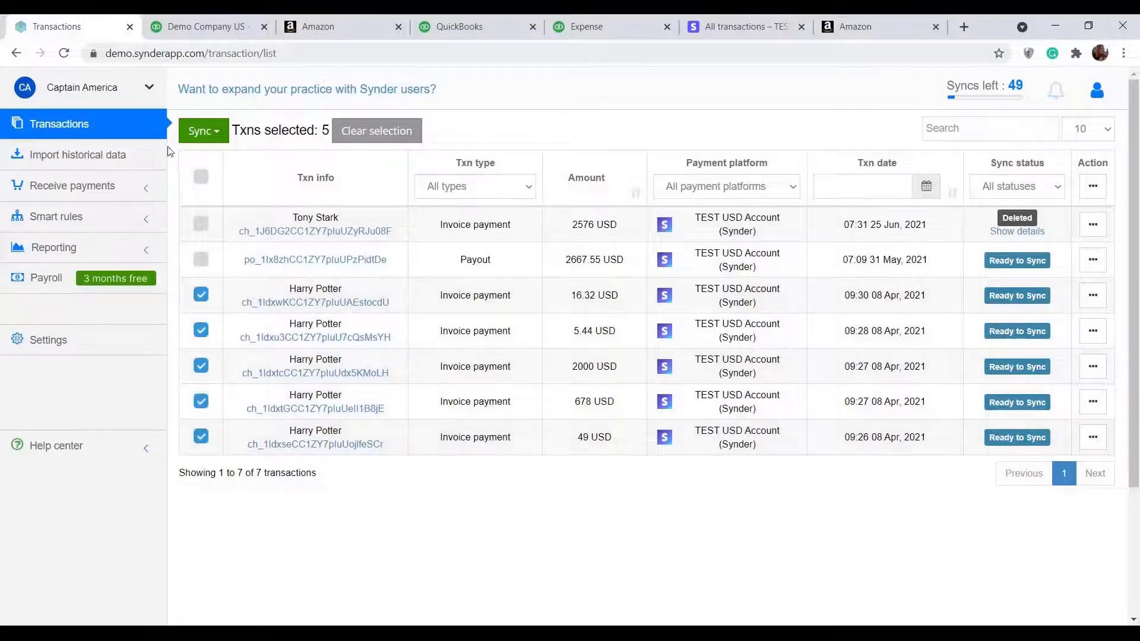
pyautogui.click(200, 131)
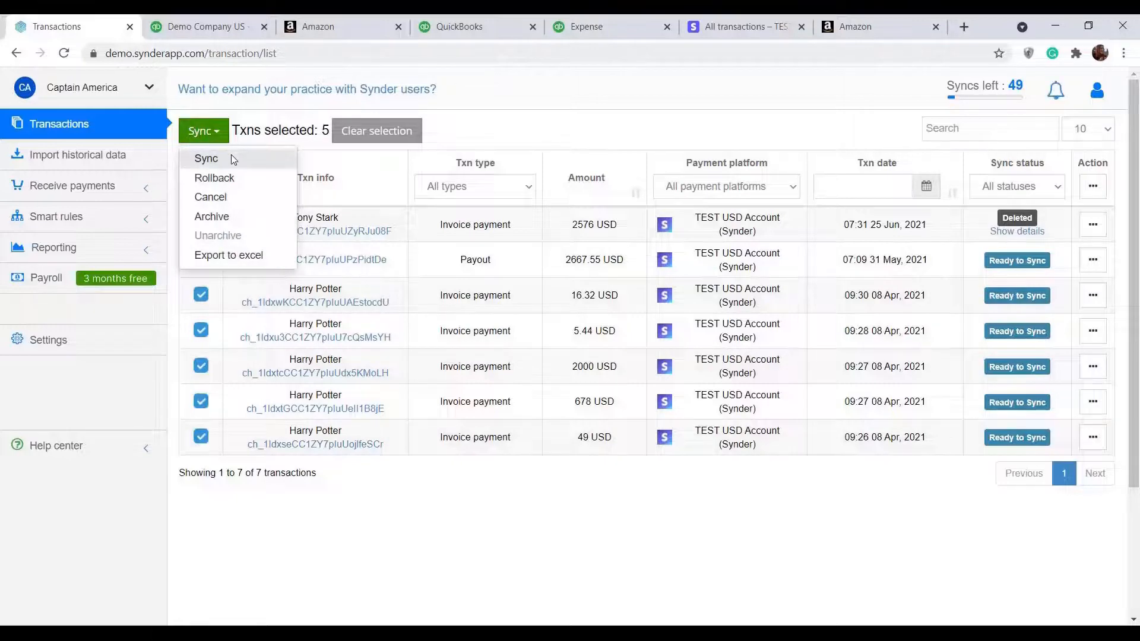
pyautogui.click(207, 159)
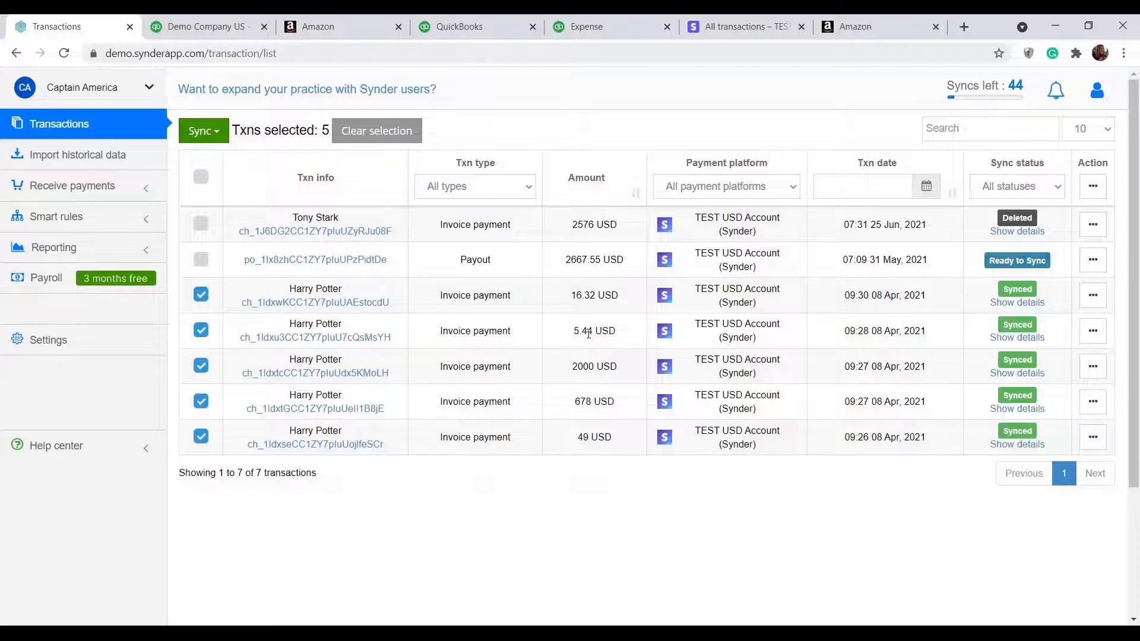
pyautogui.moveTo(649, 237)
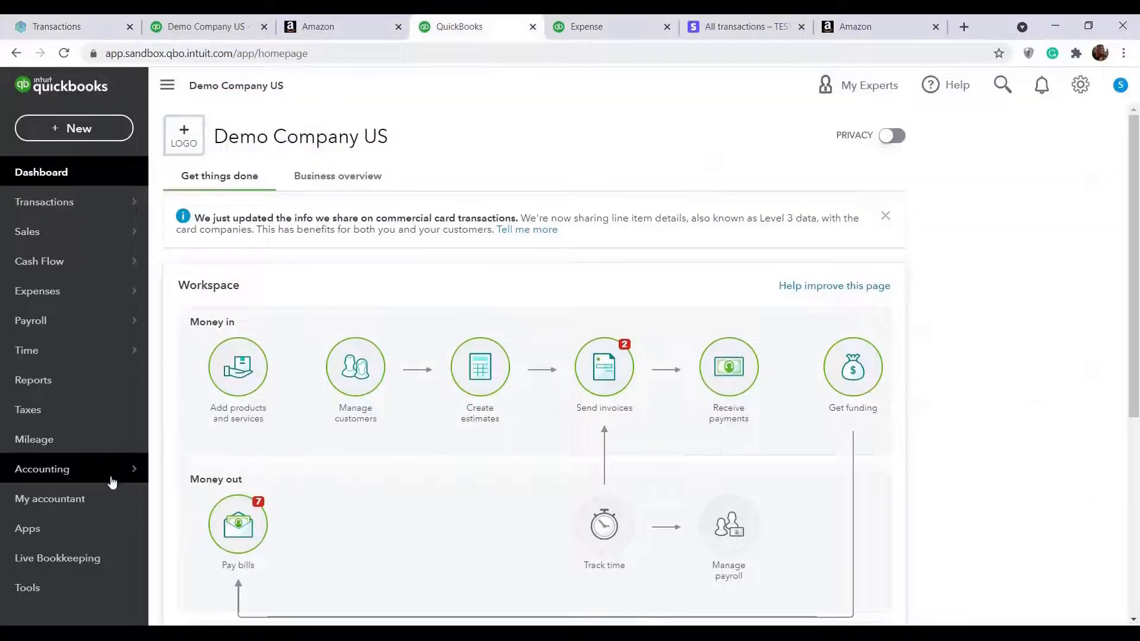
# Step: View the Stripe Bank register from Chart of Accounts, then return to Synder's transactions
pyautogui.click(42, 469)
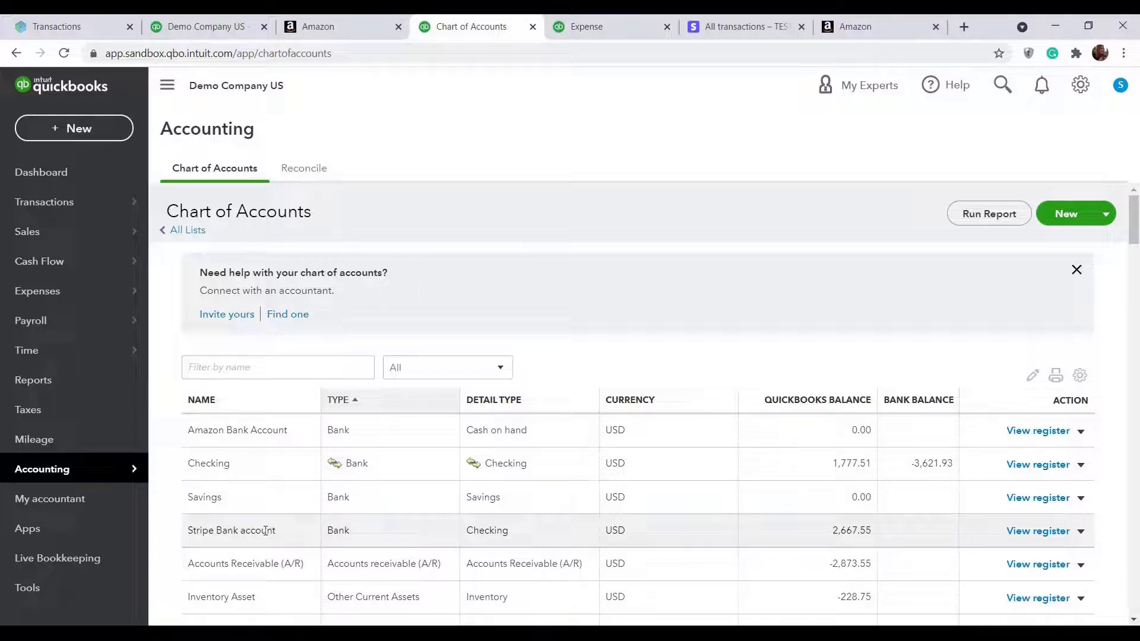
pyautogui.moveTo(594, 539)
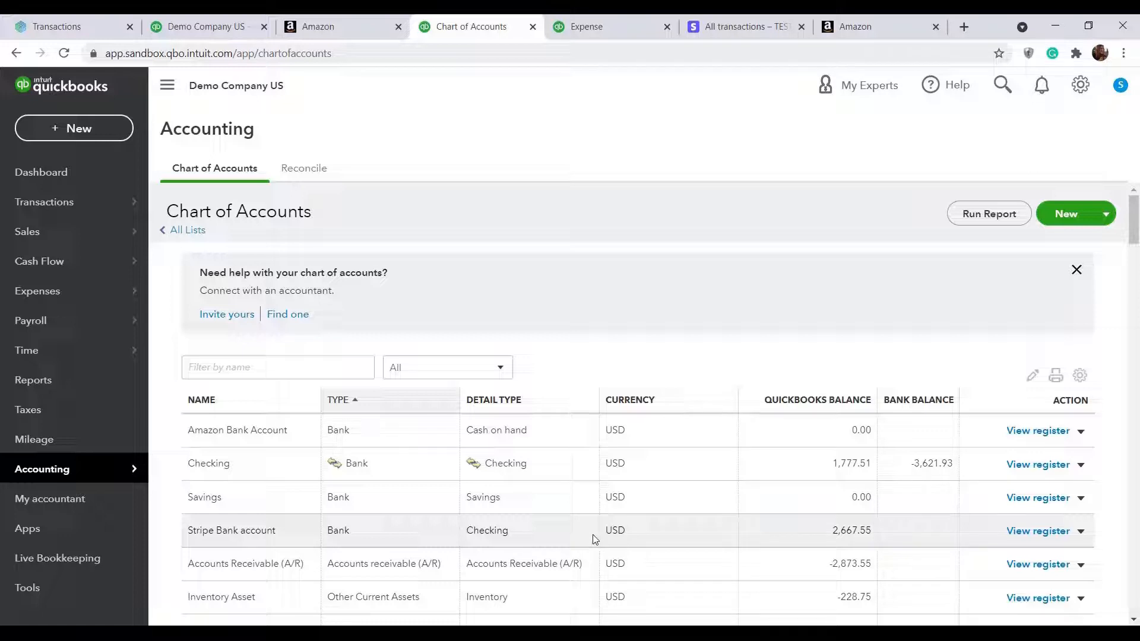
pyautogui.moveTo(630, 430)
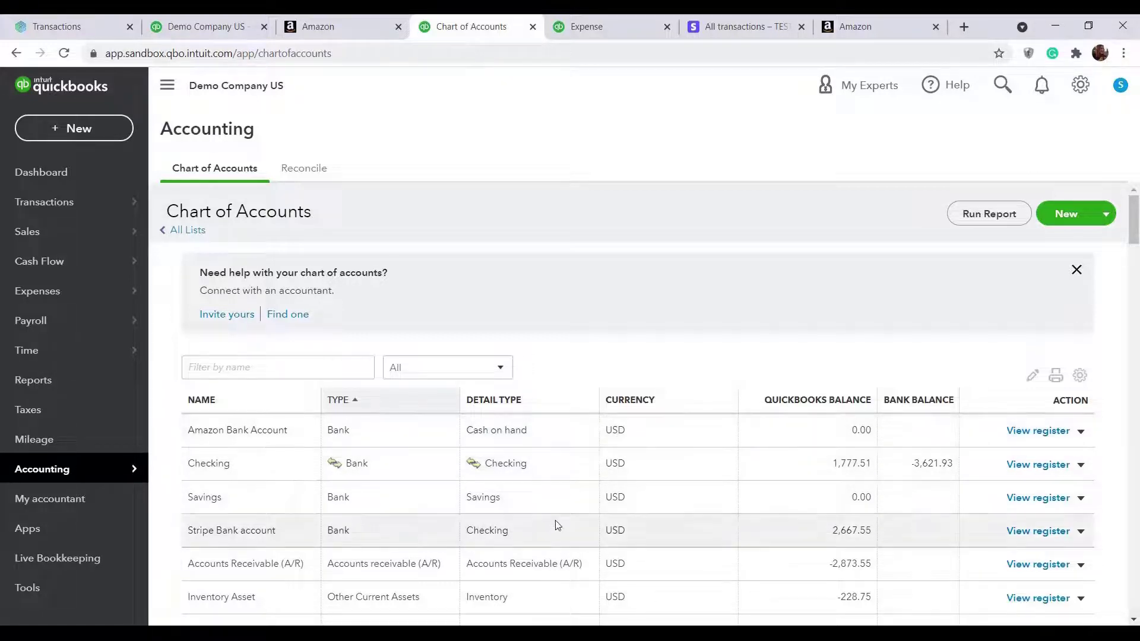
pyautogui.click(1037, 530)
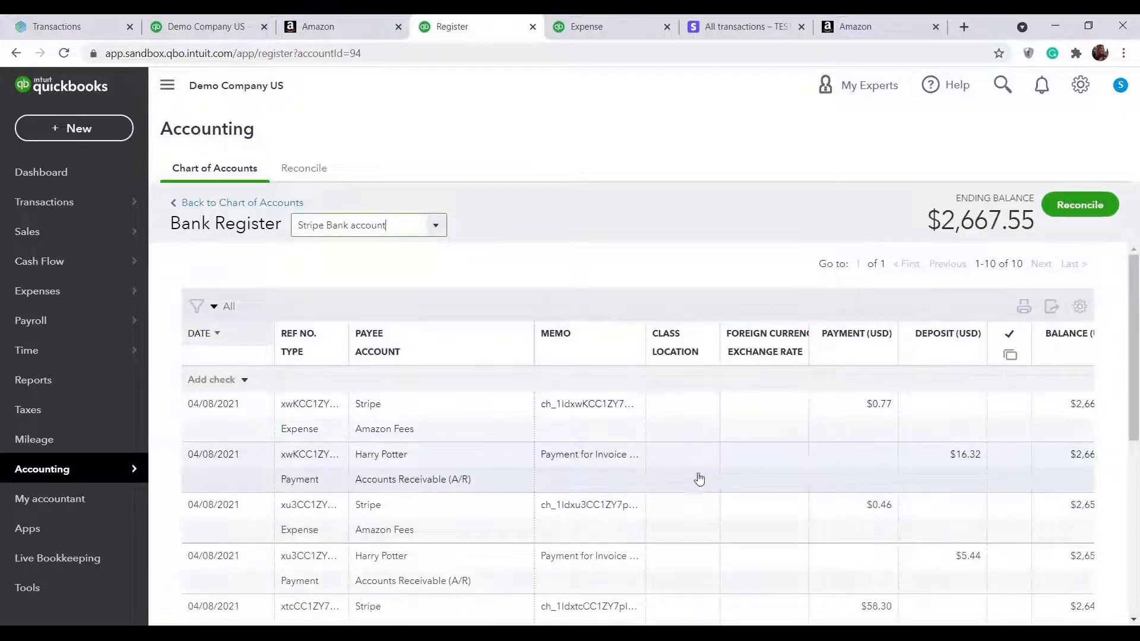
pyautogui.moveTo(766, 482)
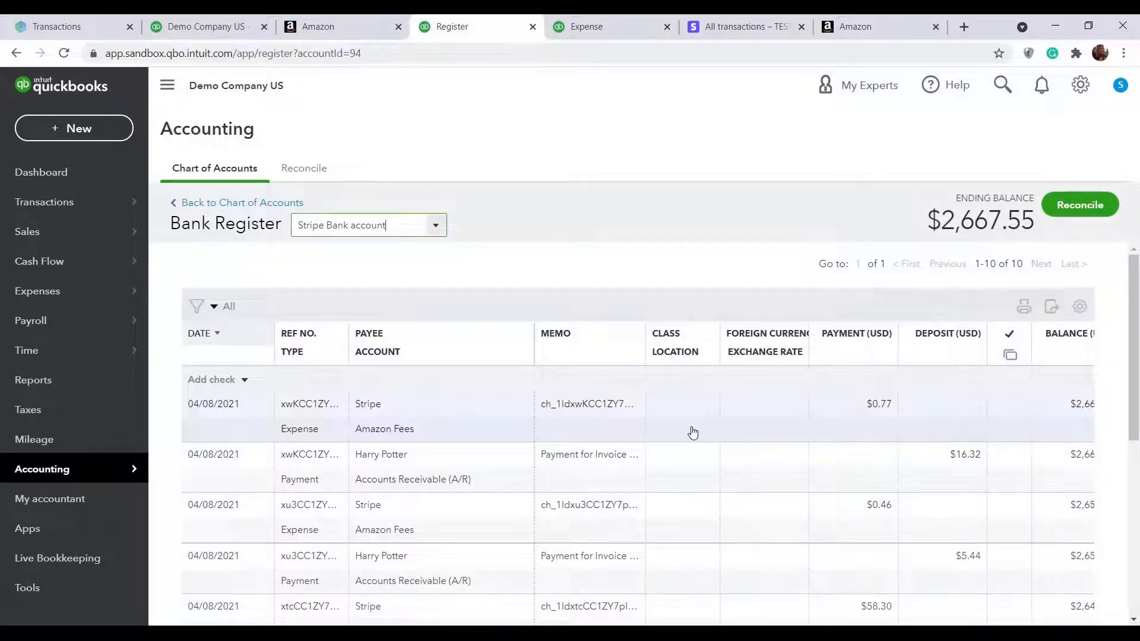
pyautogui.click(57, 27)
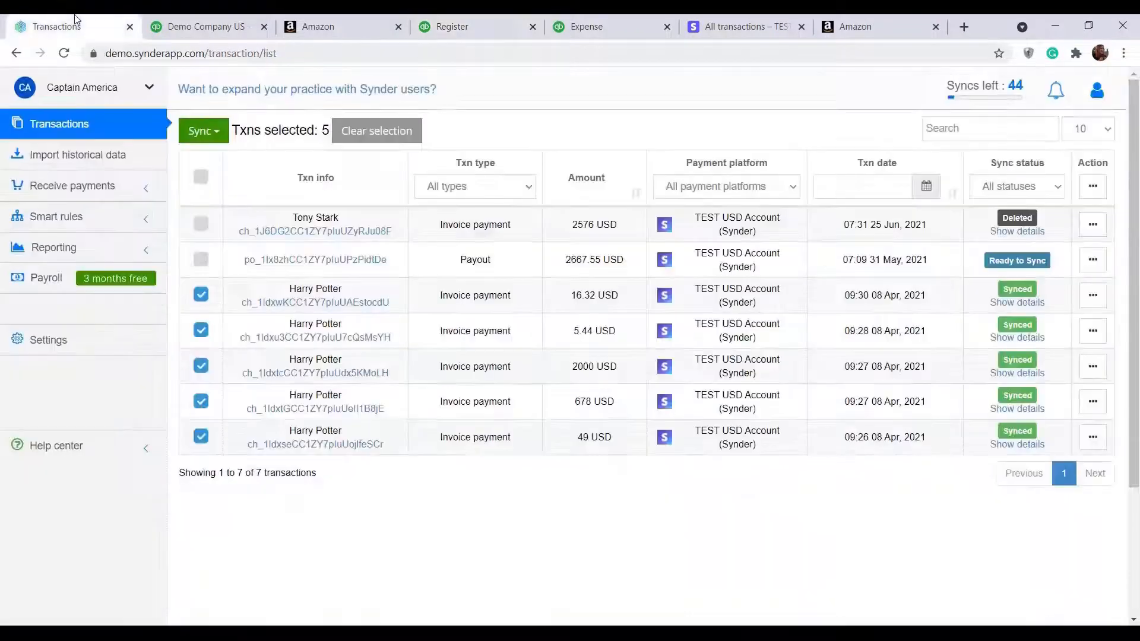
# Step: Sync the Stripe payout, recording a $2,667.55 transfer to Checking
pyautogui.click(202, 131)
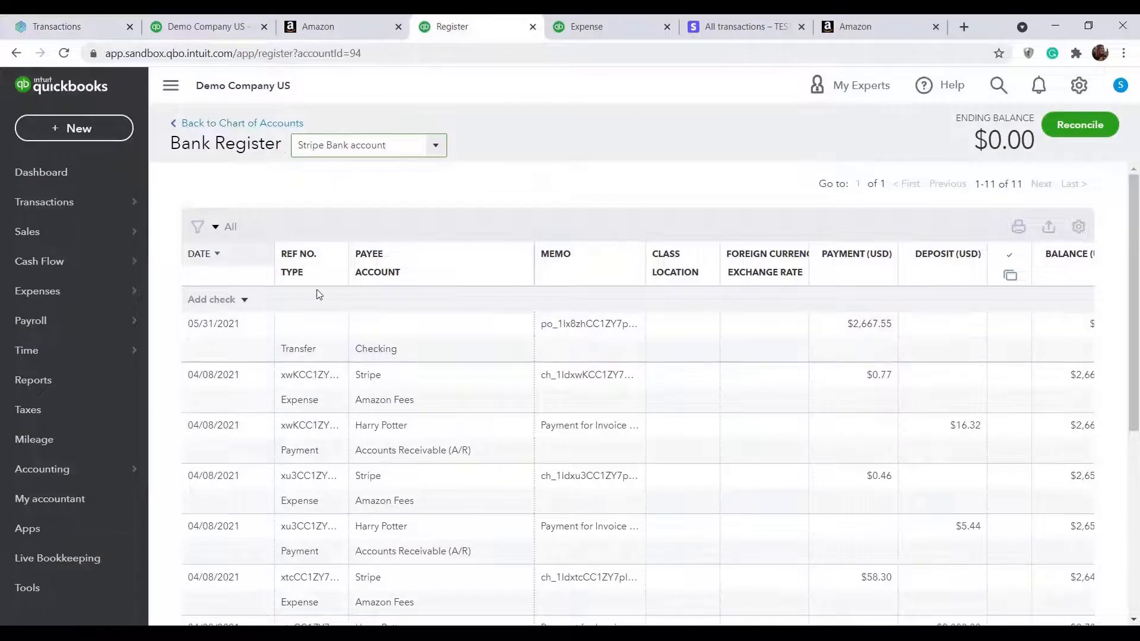
pyautogui.moveTo(469, 340)
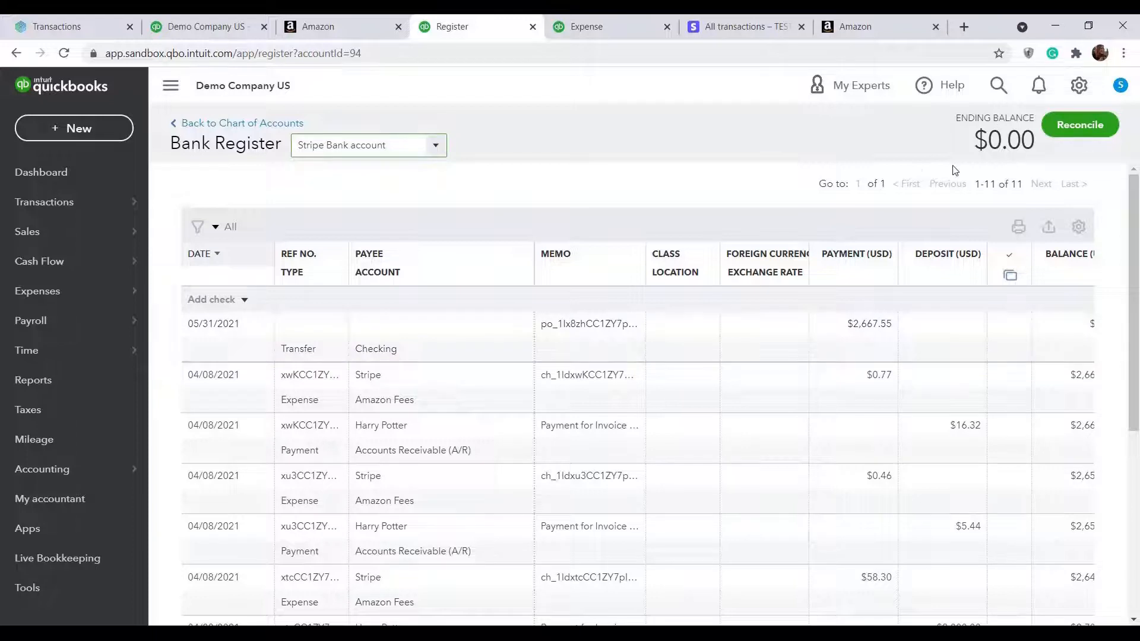
pyautogui.moveTo(943, 181)
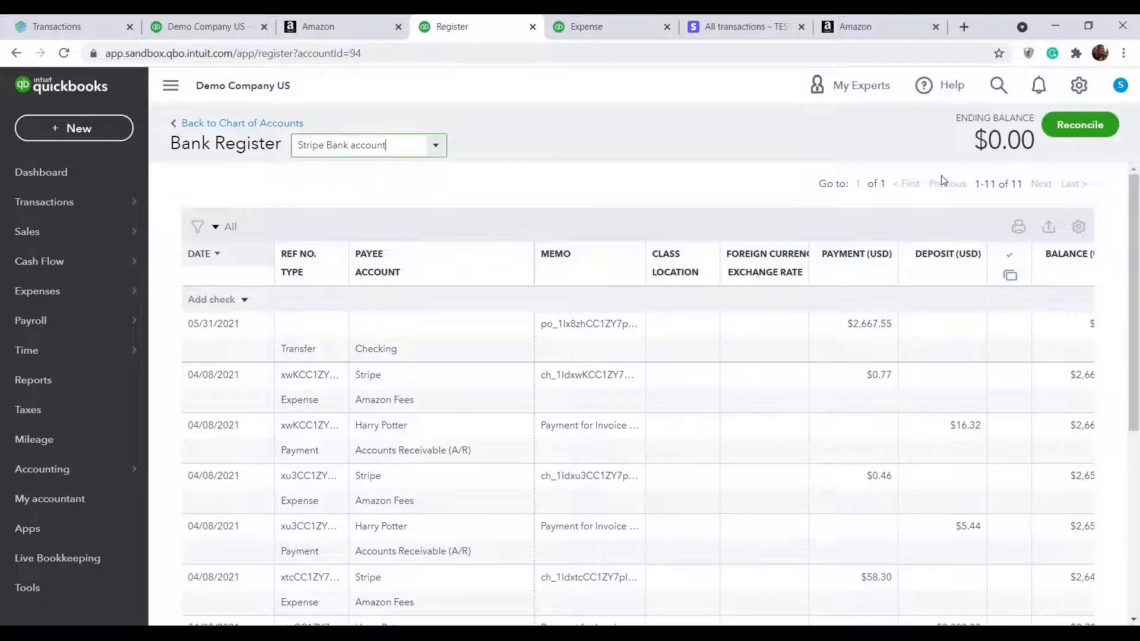
pyautogui.moveTo(85, 218)
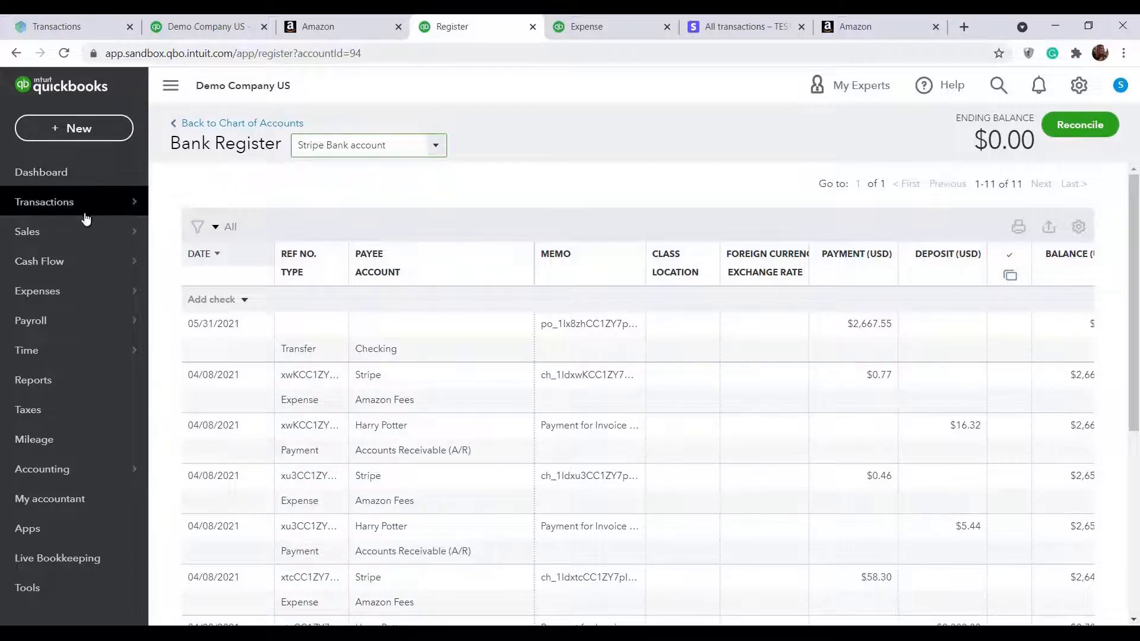
# Step: Confirm the found transfer match for the $2,667.55 Stripe deposit in the Checking feed
pyautogui.click(44, 201)
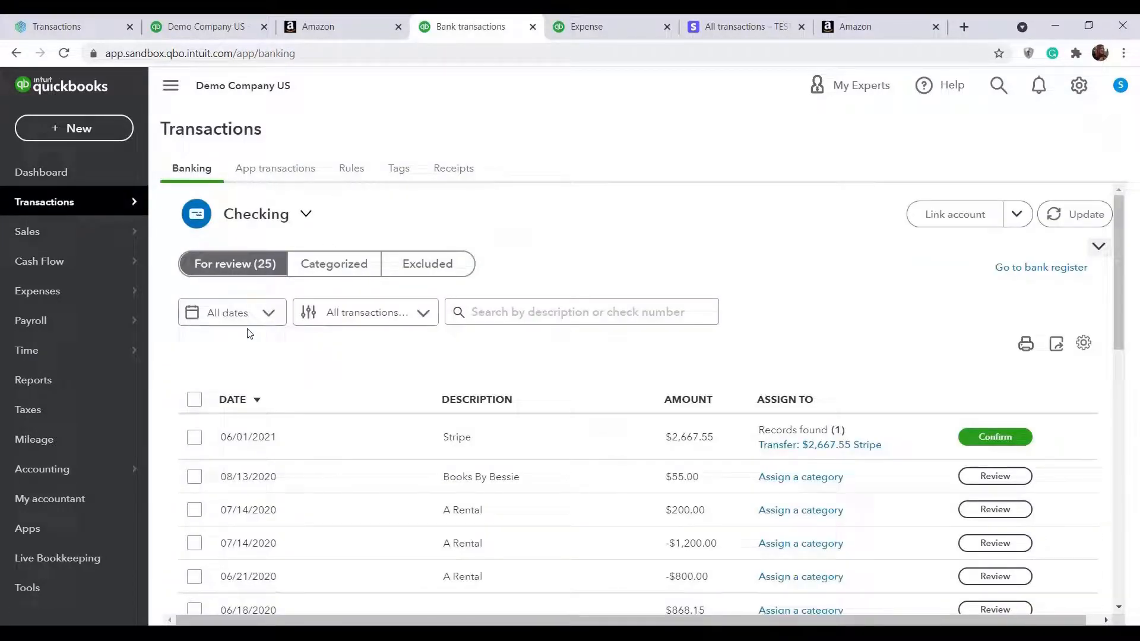
pyautogui.moveTo(874, 465)
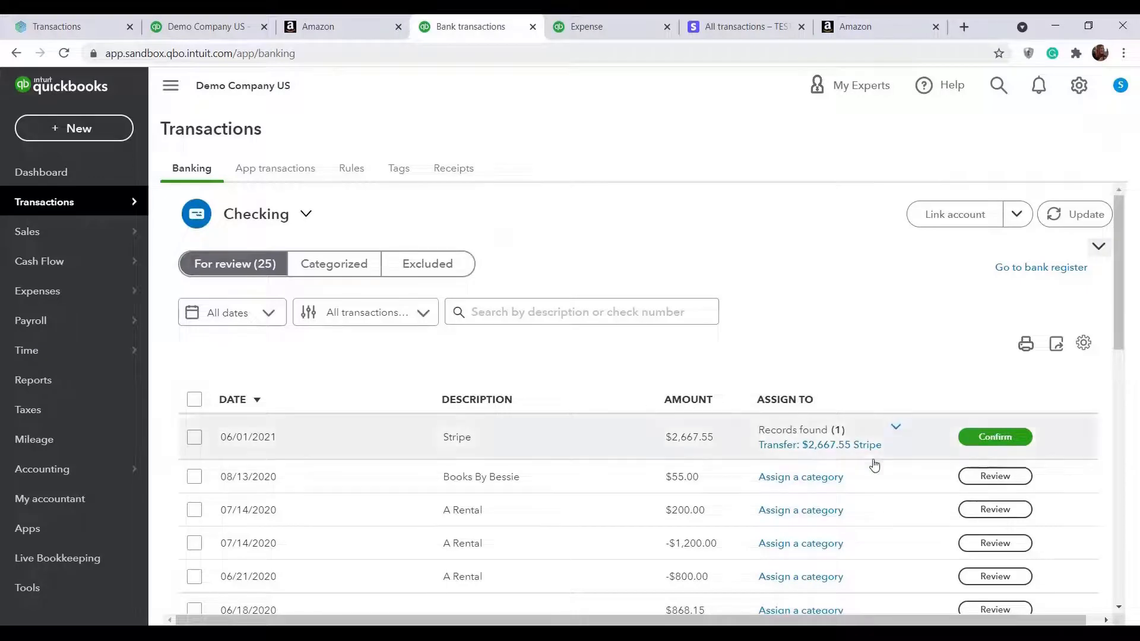
pyautogui.moveTo(913, 448)
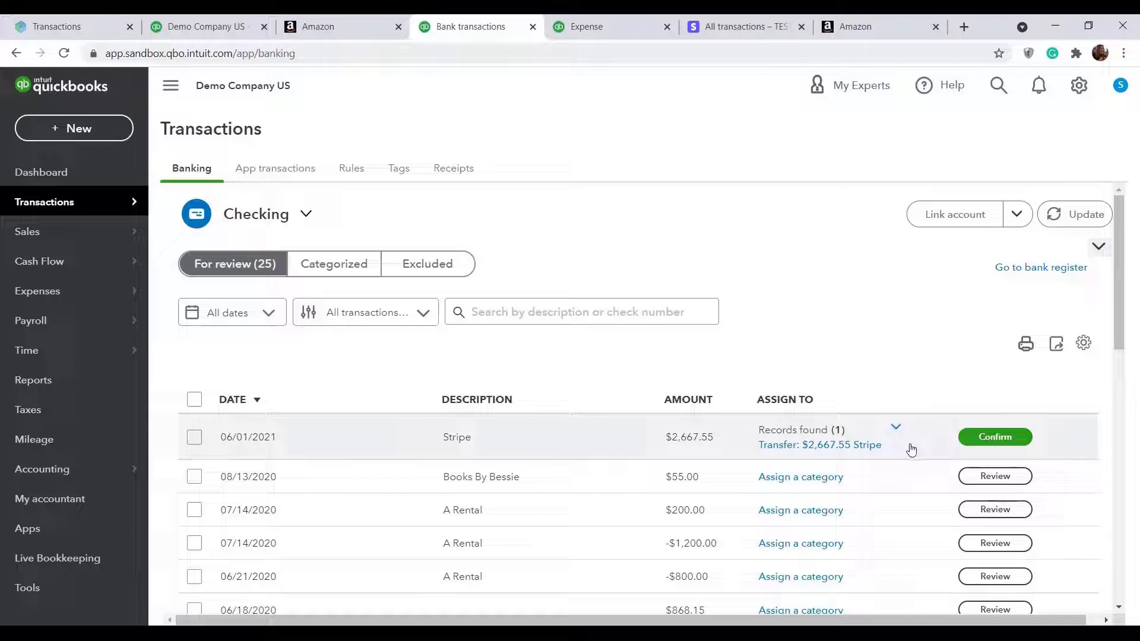
pyautogui.click(994, 437)
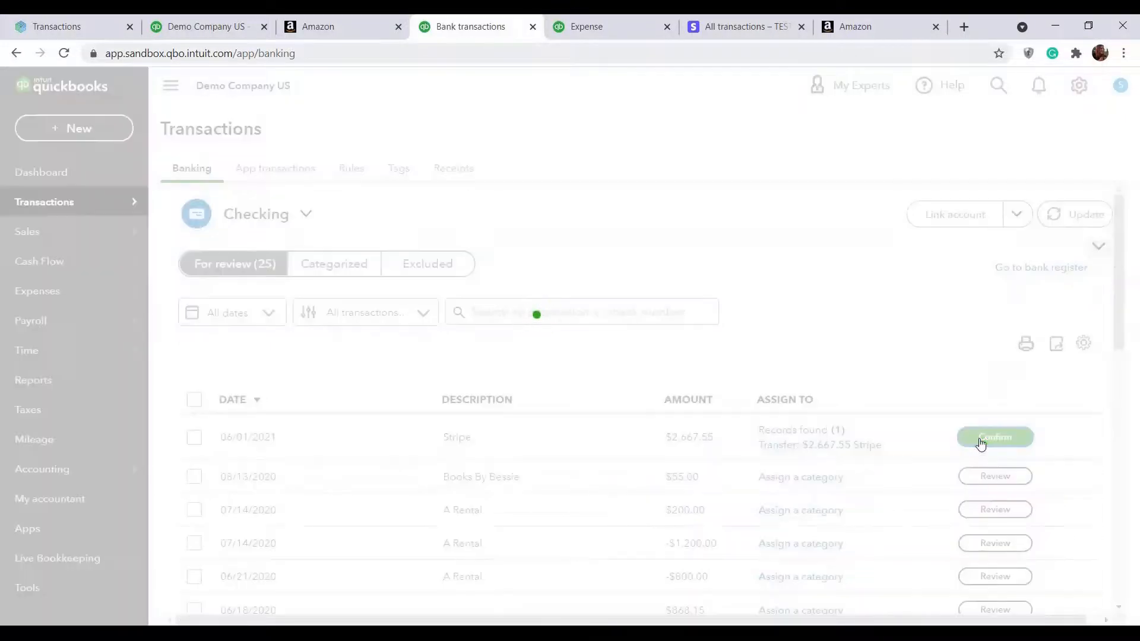
pyautogui.click(995, 437)
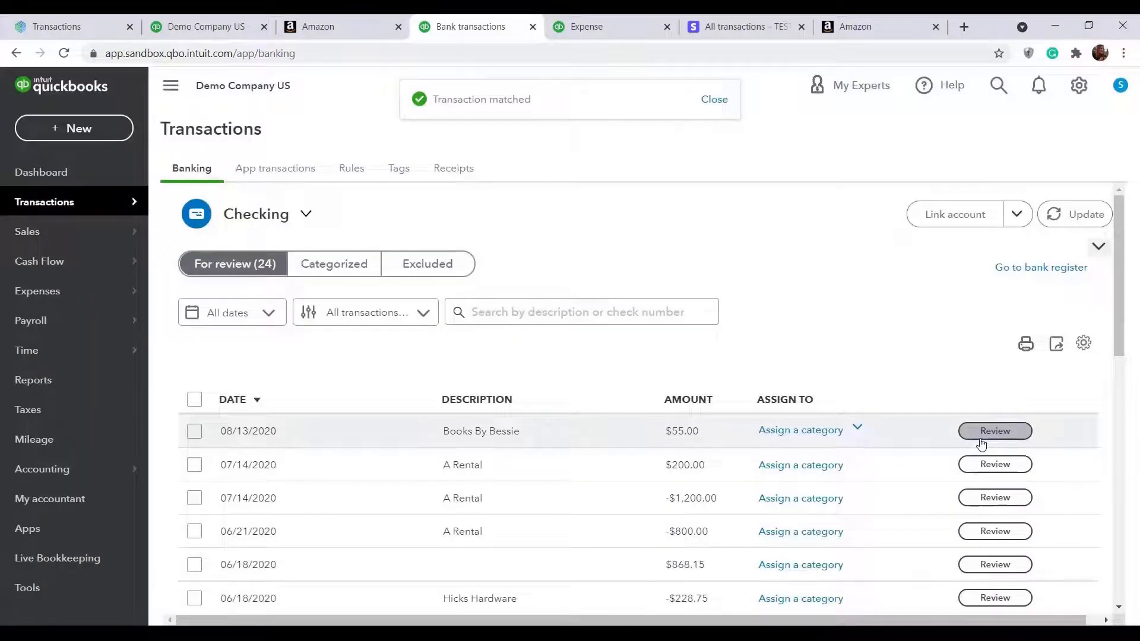
pyautogui.click(713, 100)
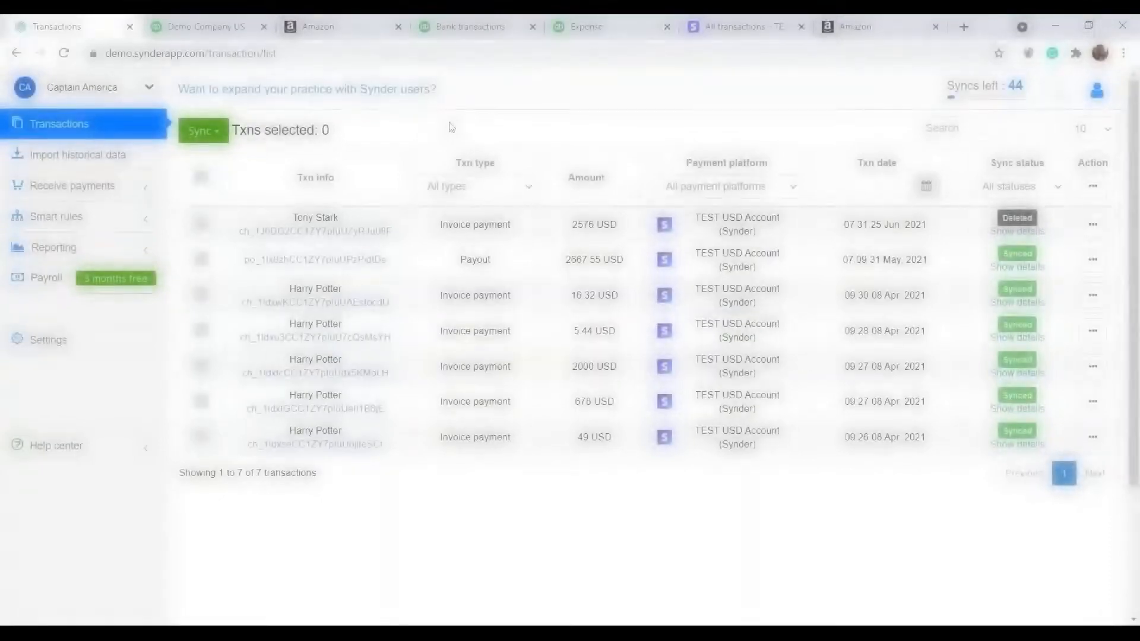
# Step: Open the Amazon platform's configuration and view its Products/Services defaults
pyautogui.click(48, 339)
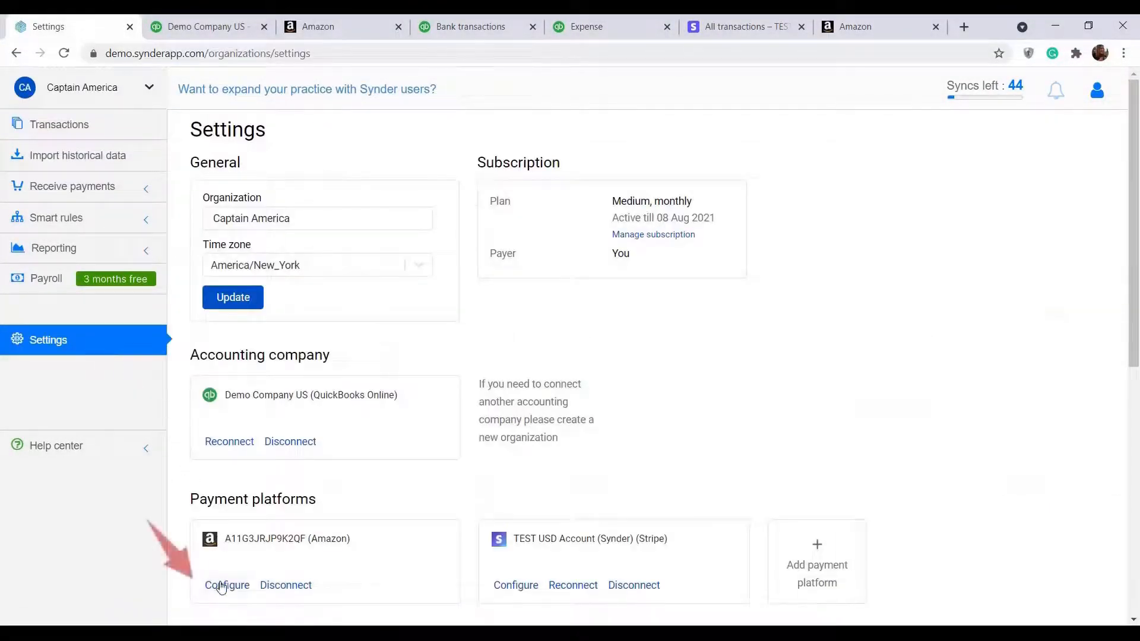
pyautogui.click(228, 586)
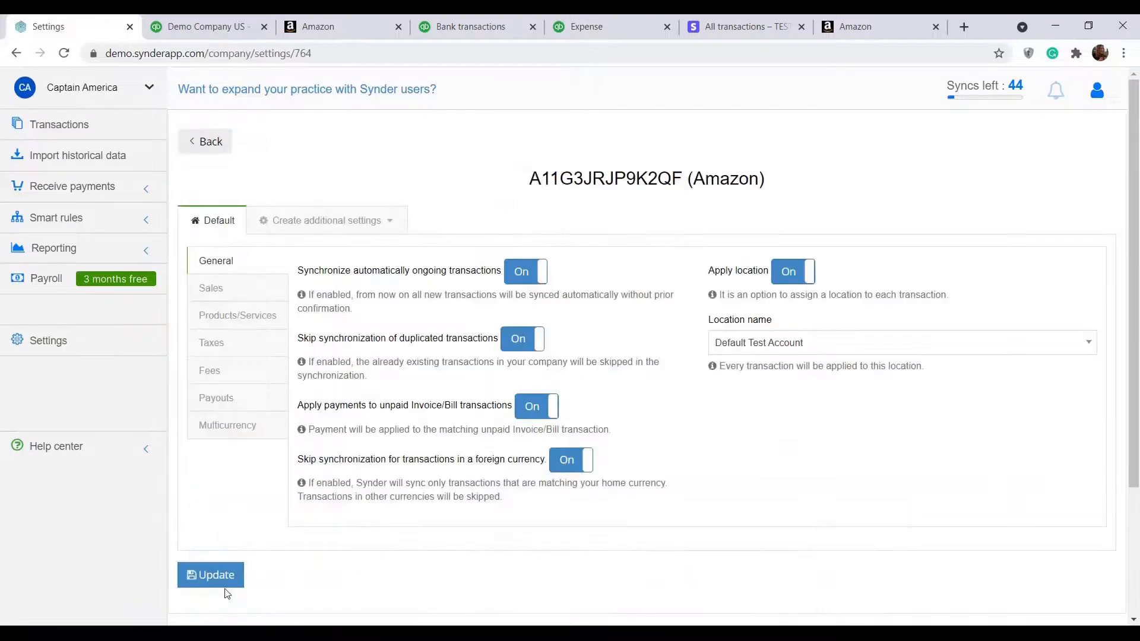
pyautogui.moveTo(240, 599)
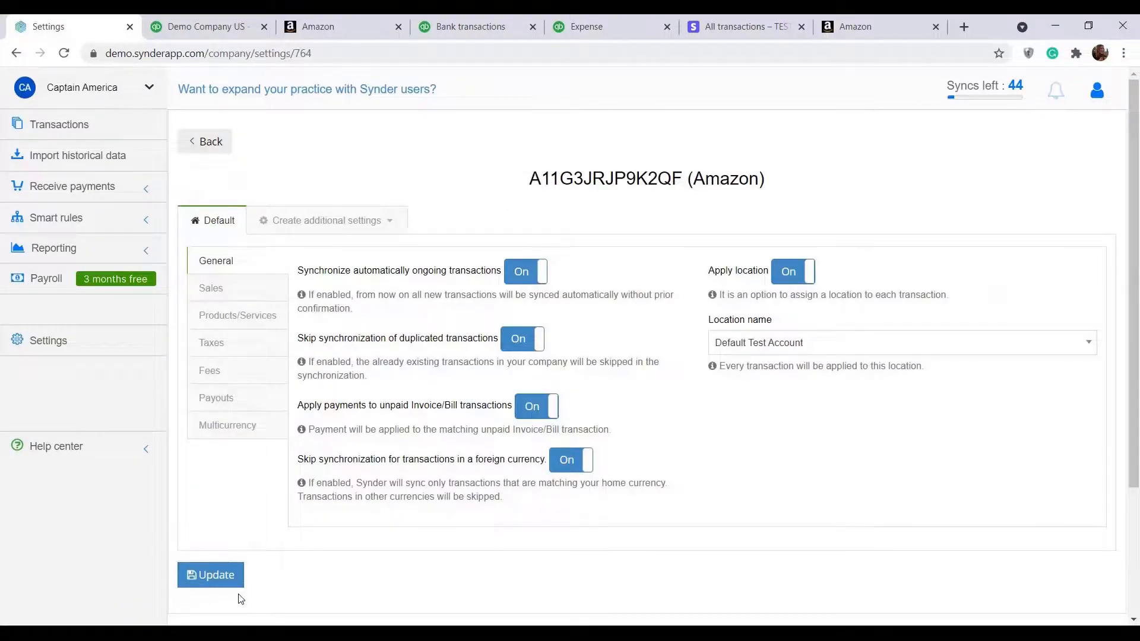
pyautogui.moveTo(564, 398)
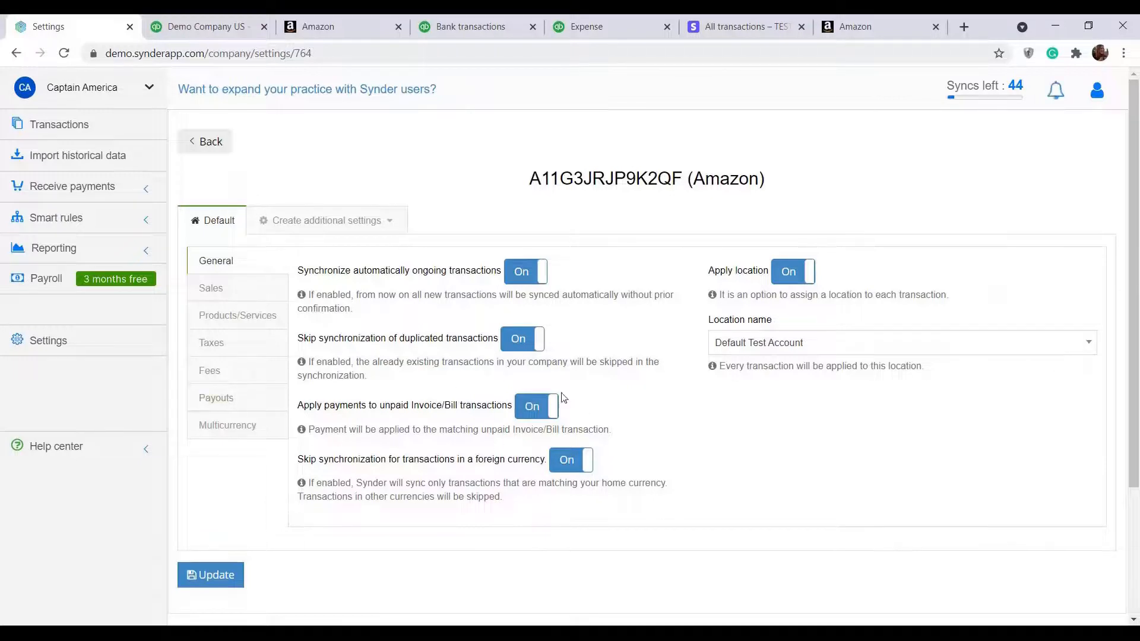
pyautogui.moveTo(433, 443)
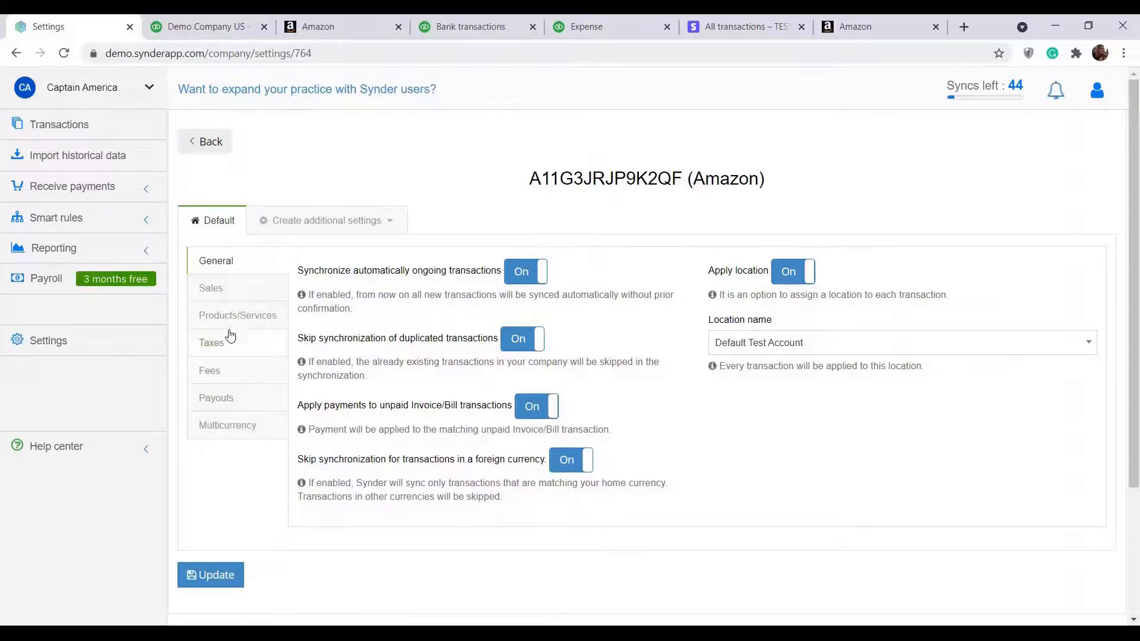
pyautogui.click(237, 315)
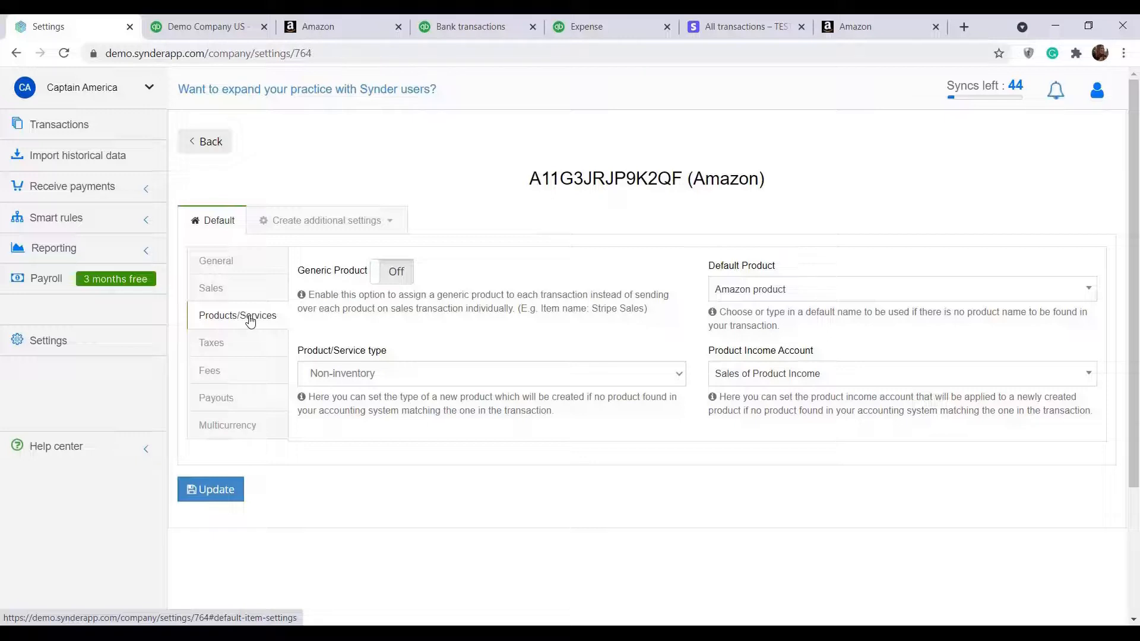
pyautogui.moveTo(408, 260)
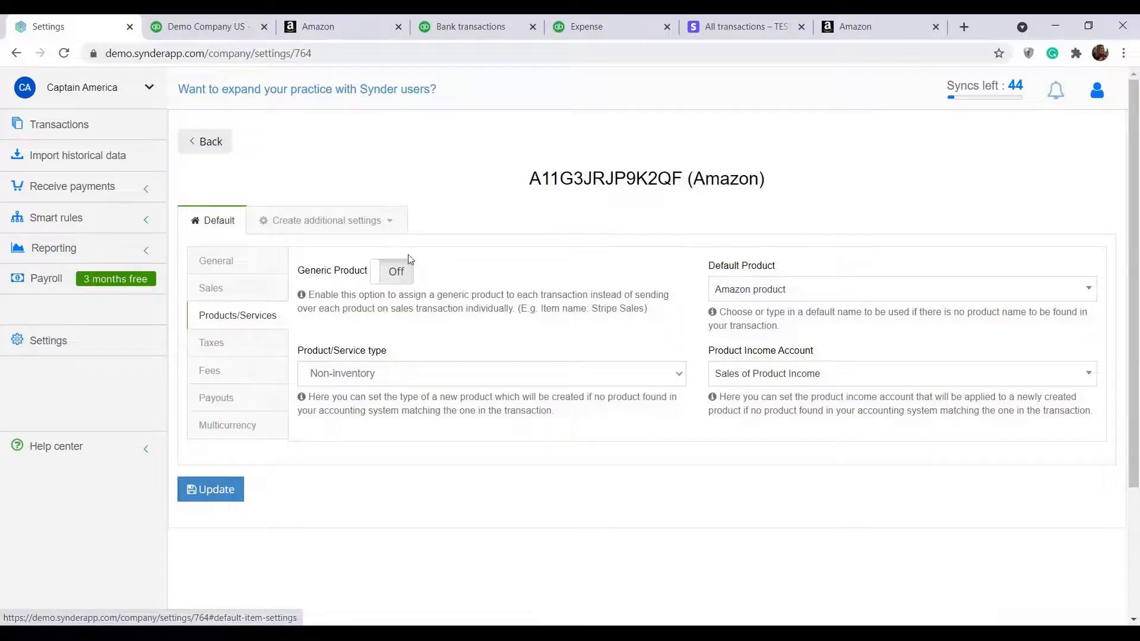
# Step: Switch on Generic Product for Amazon sales and view the Amazon Taxes defaults
pyautogui.click(392, 271)
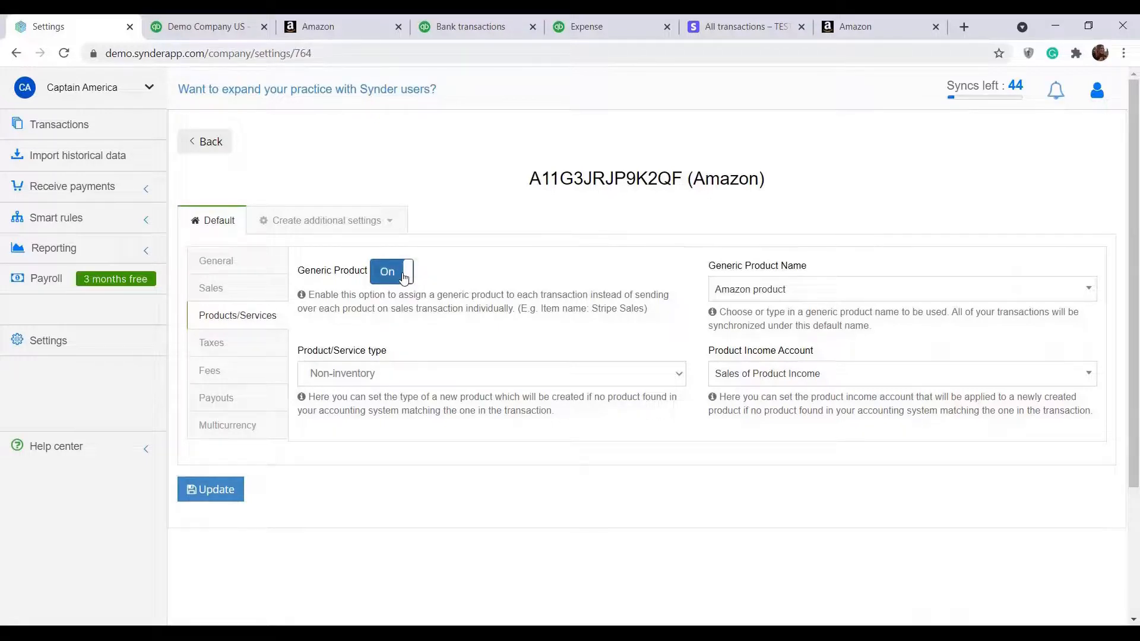
pyautogui.click(210, 342)
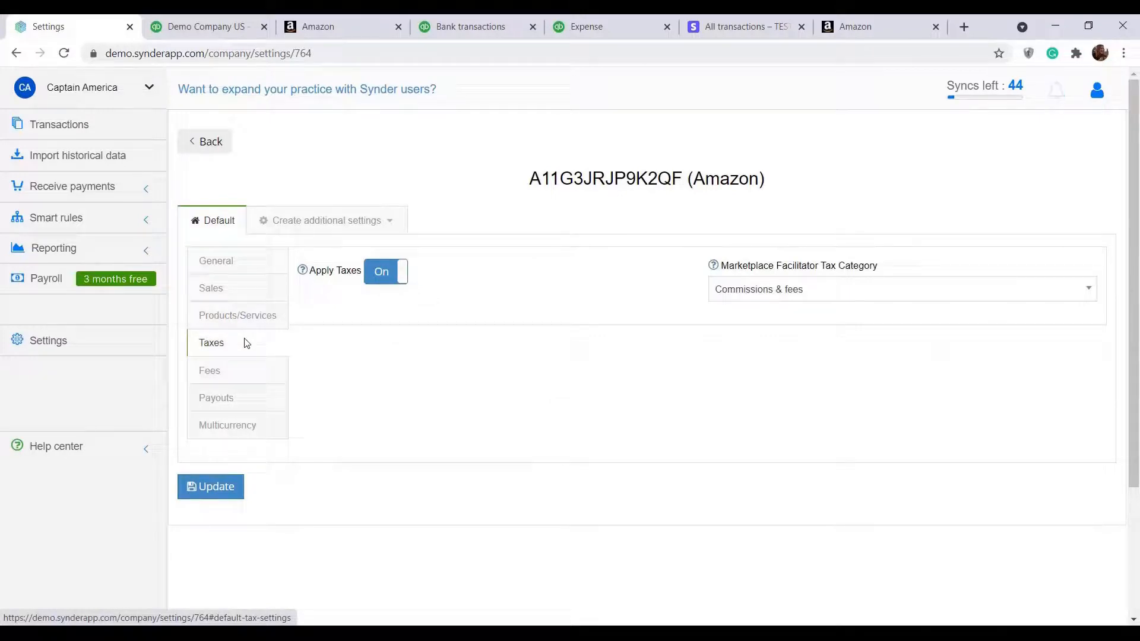
pyautogui.moveTo(454, 362)
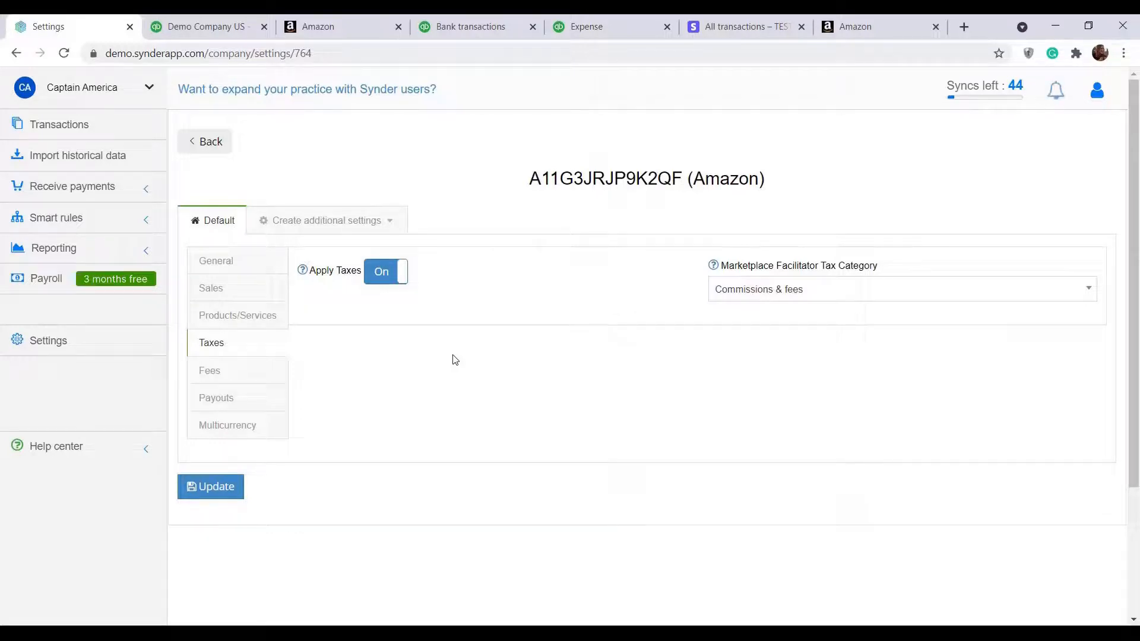
pyautogui.moveTo(853, 364)
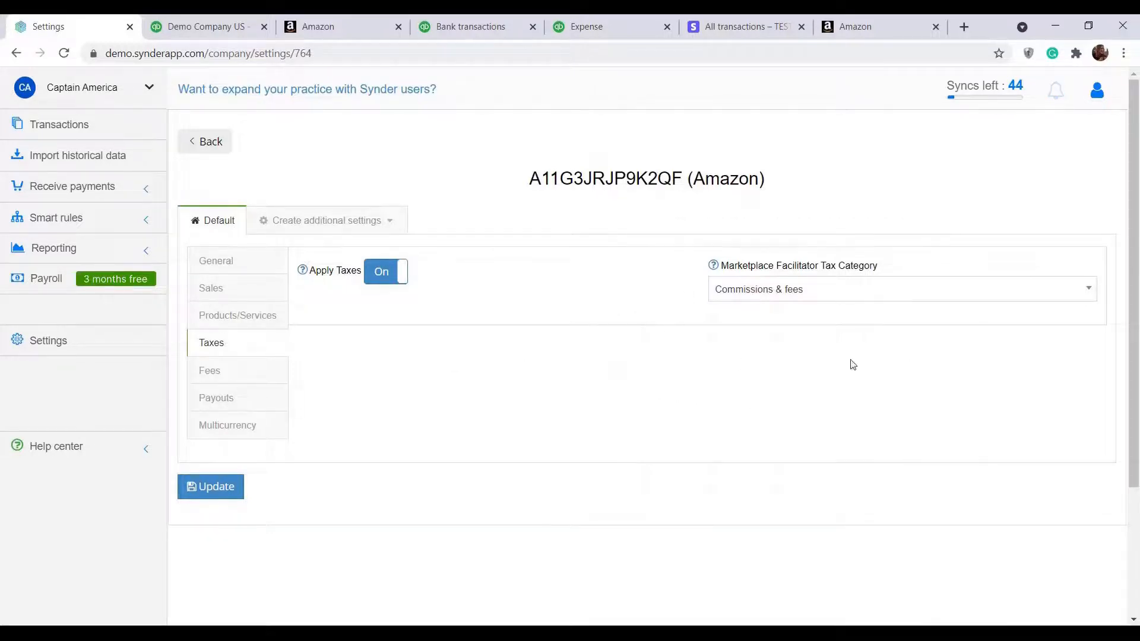
pyautogui.moveTo(905, 352)
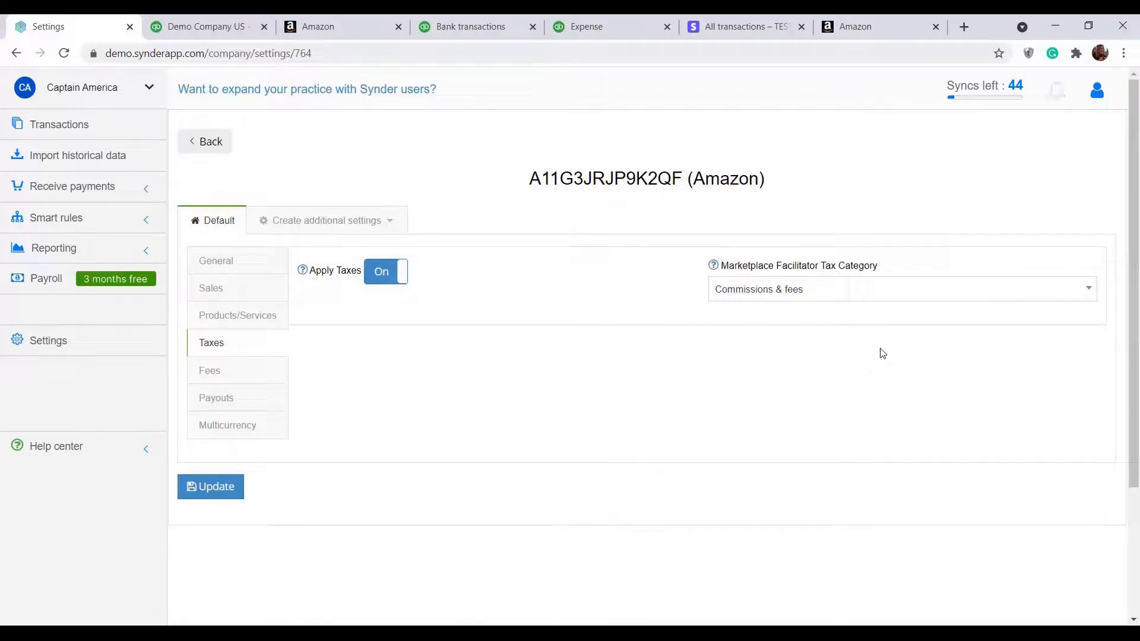
# Step: Review Amazon's General sync defaults: automatic sync, duplicate skipping and location options
pyautogui.click(216, 260)
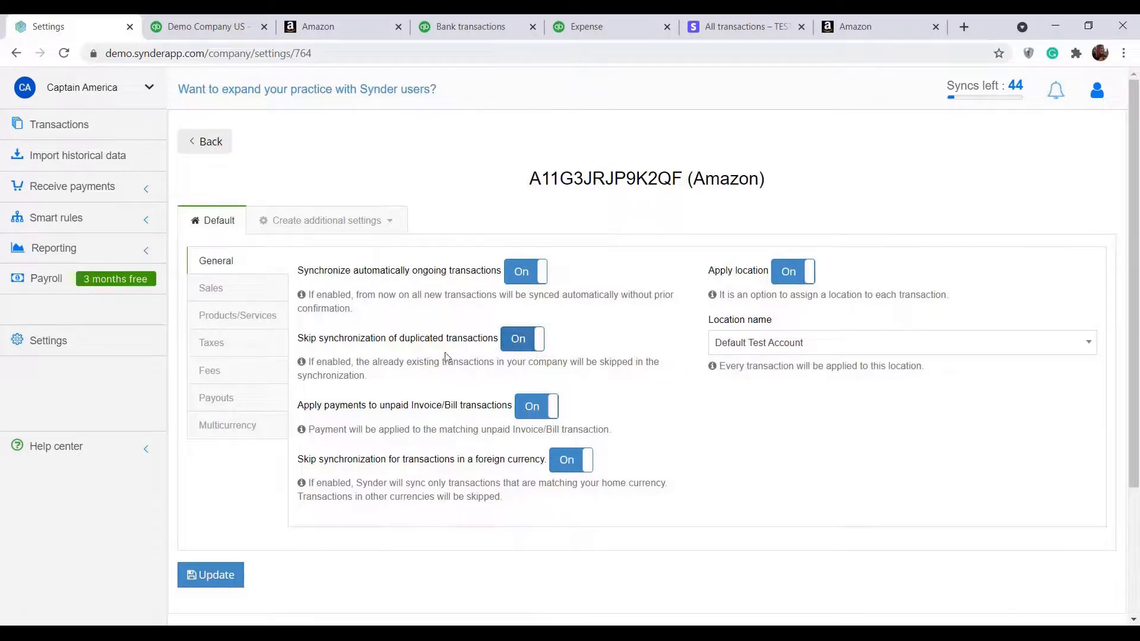
pyautogui.moveTo(211, 575)
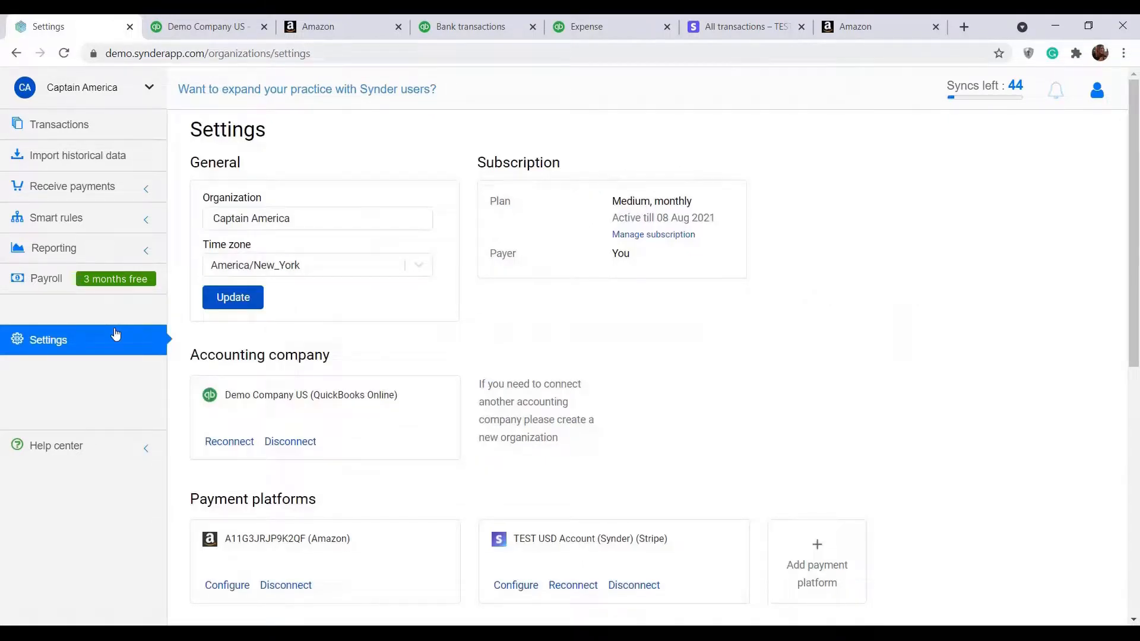
pyautogui.moveTo(816, 554)
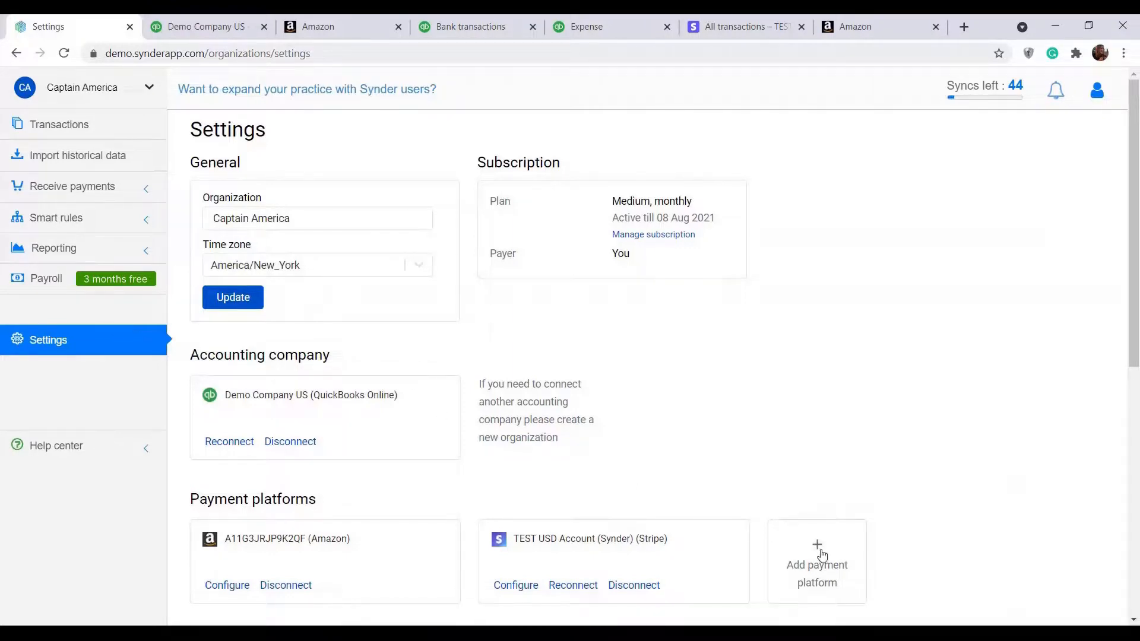
pyautogui.click(817, 564)
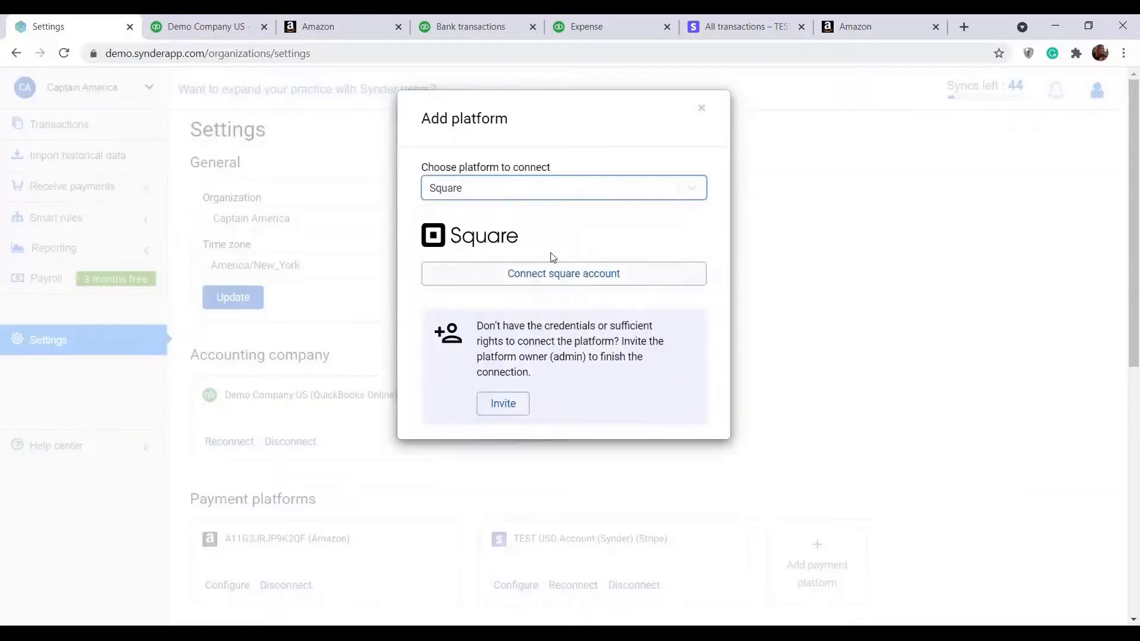
pyautogui.click(700, 107)
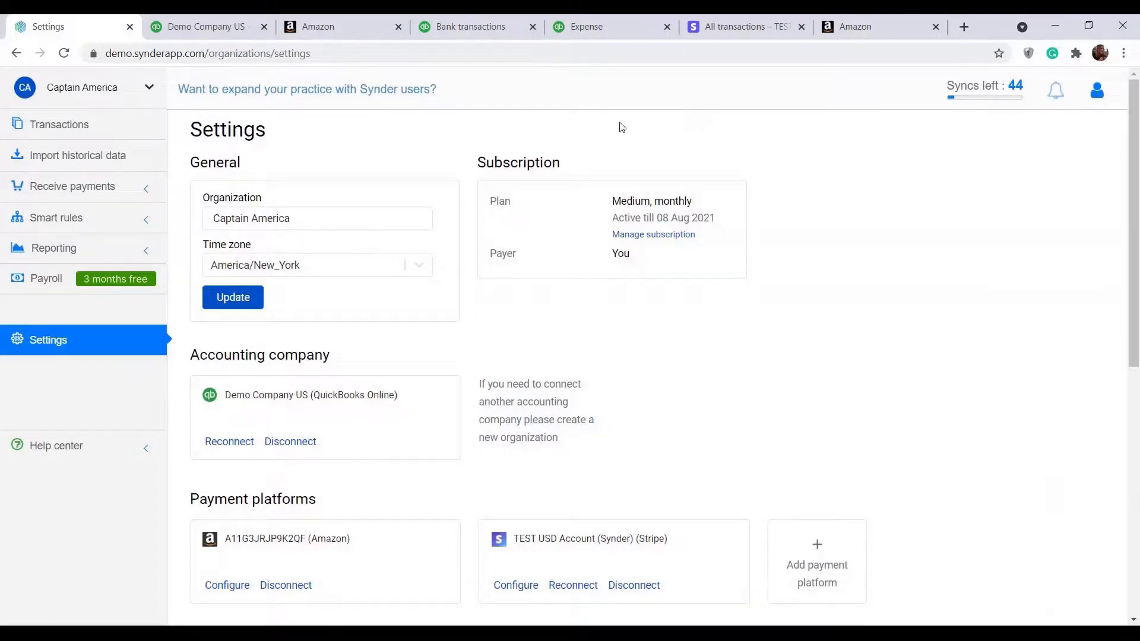
# Step: Open Smart rules templates, browsing Locations and then Taxes for QBO US
pyautogui.click(55, 218)
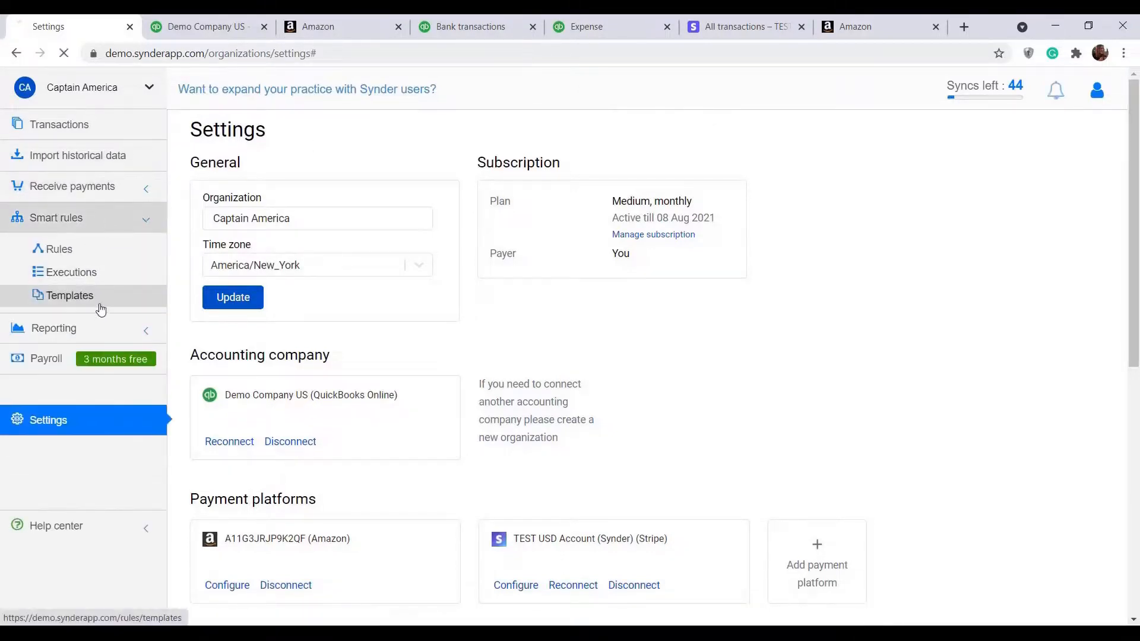
pyautogui.click(68, 295)
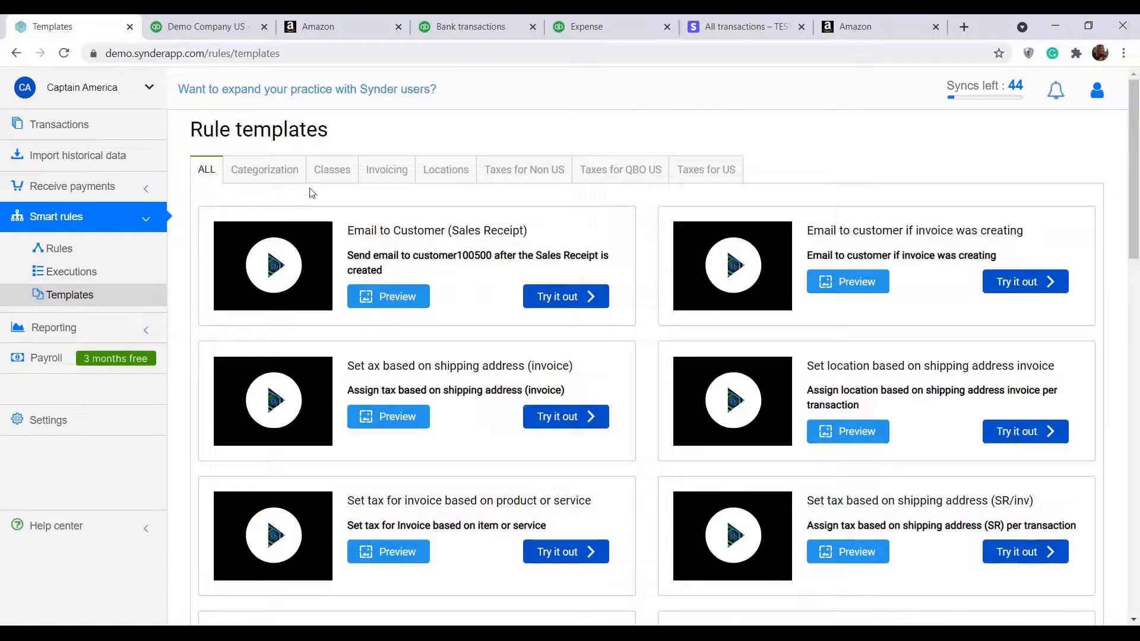
pyautogui.click(444, 169)
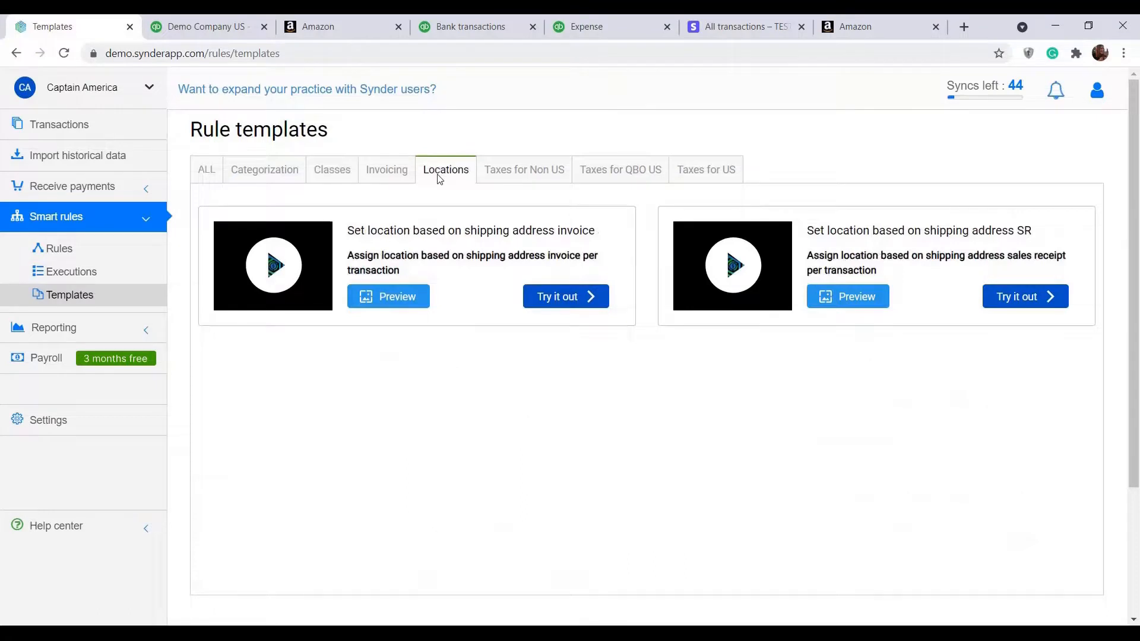
pyautogui.click(620, 170)
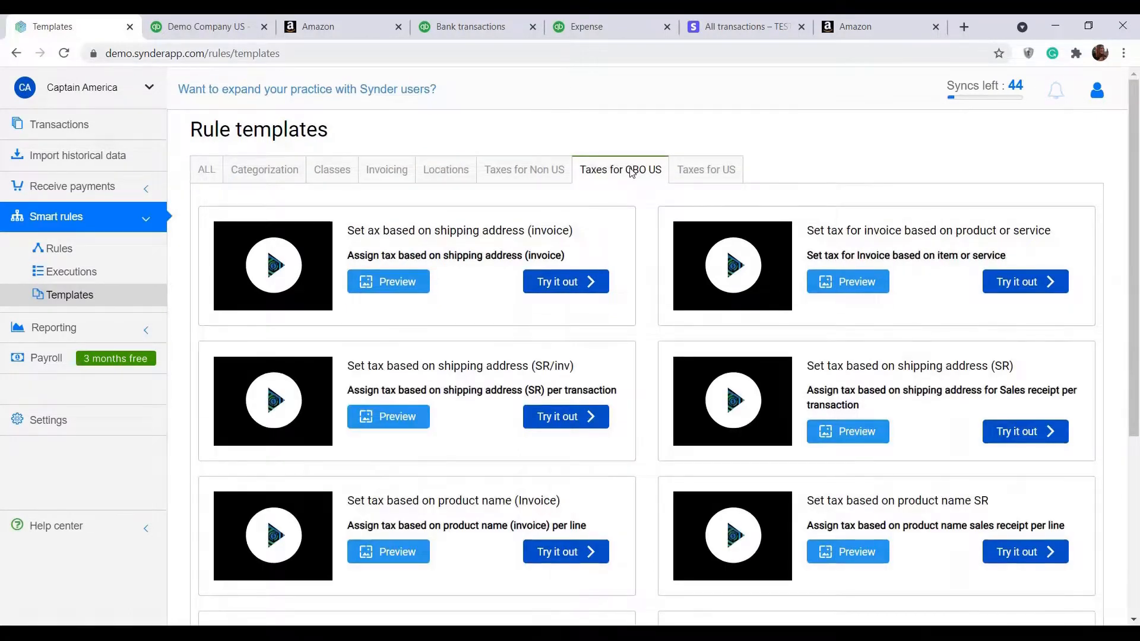
pyautogui.moveTo(425, 370)
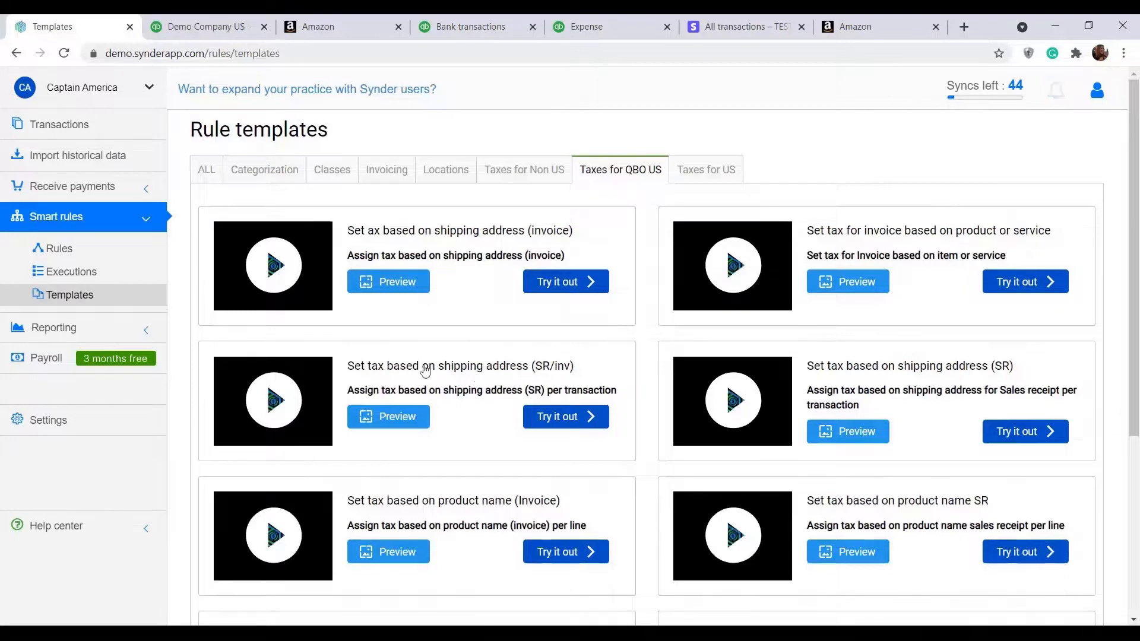
pyautogui.moveTo(647, 231)
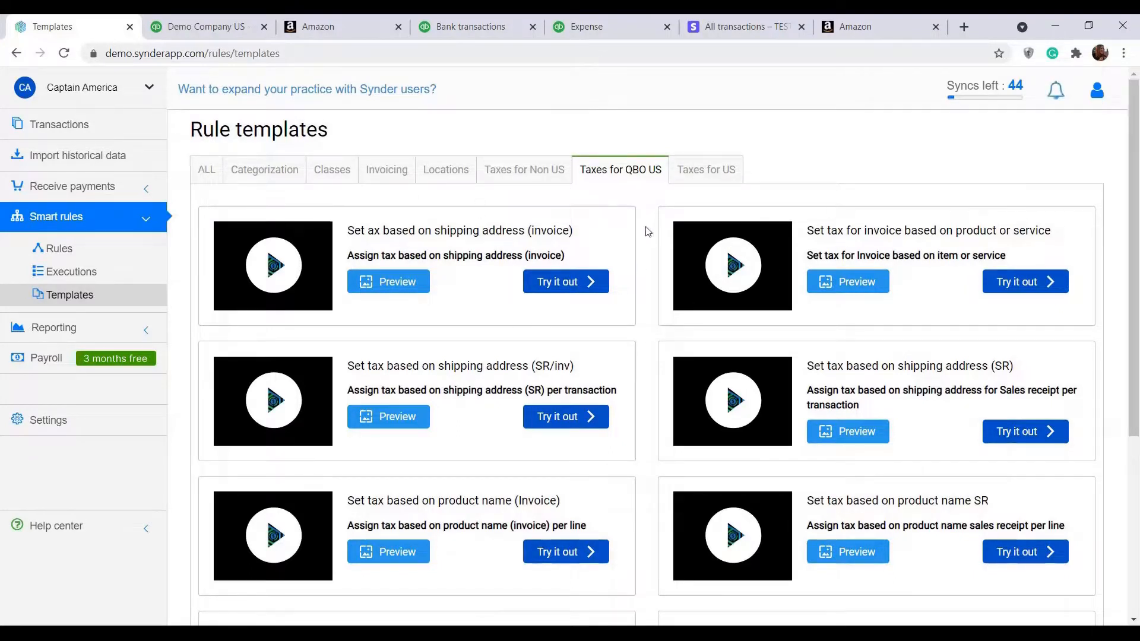